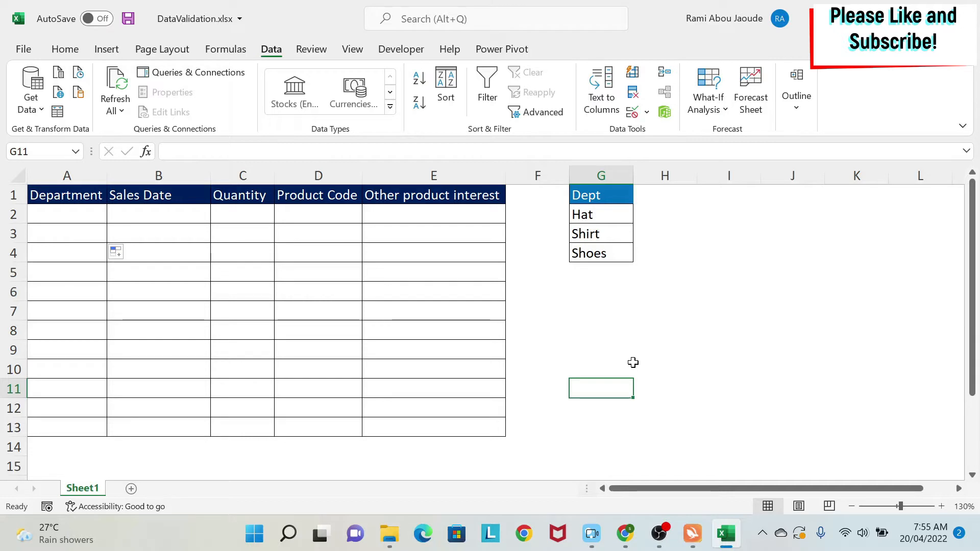
pyautogui.moveTo(429, 265)
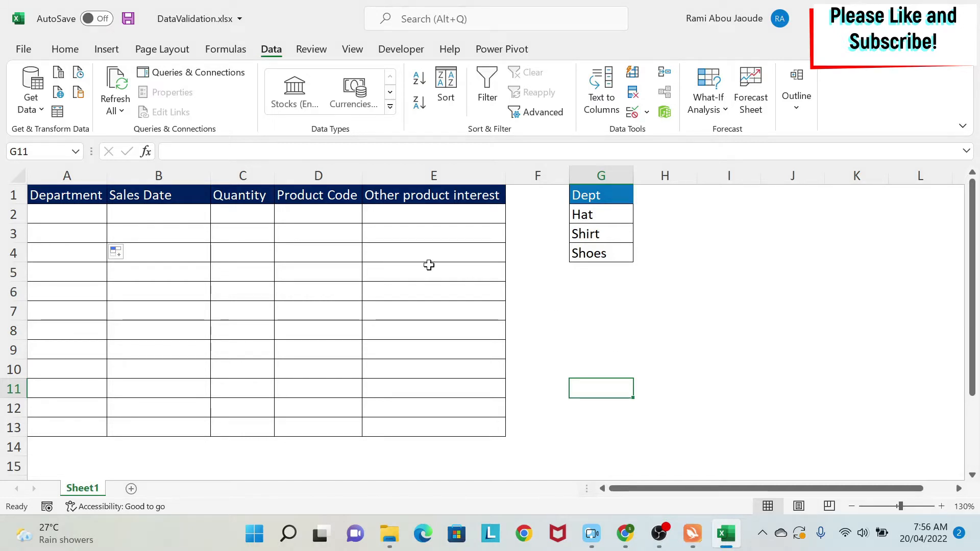
pyautogui.moveTo(444, 329)
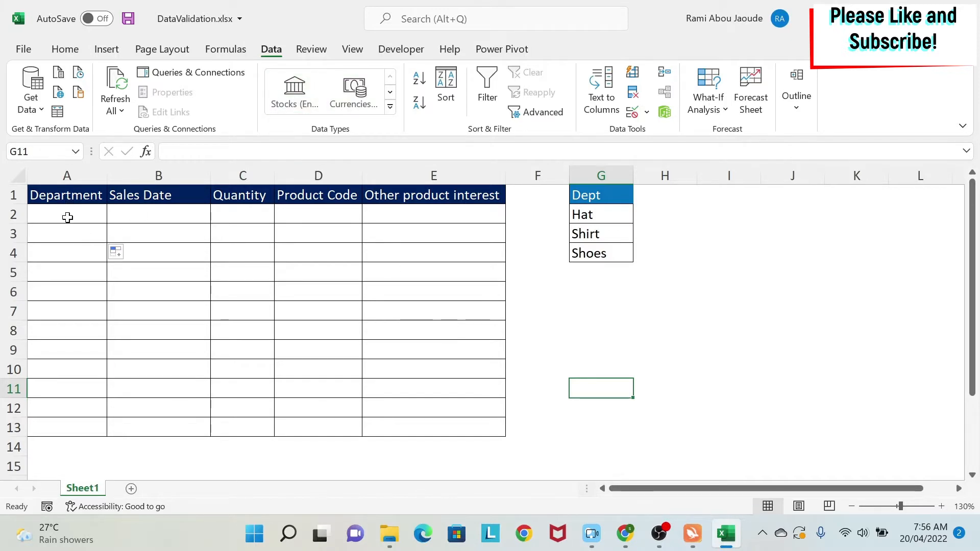
# Step: Set cell A2's validation to allow a List of items, after first trying Custom criteria
pyautogui.click(67, 214)
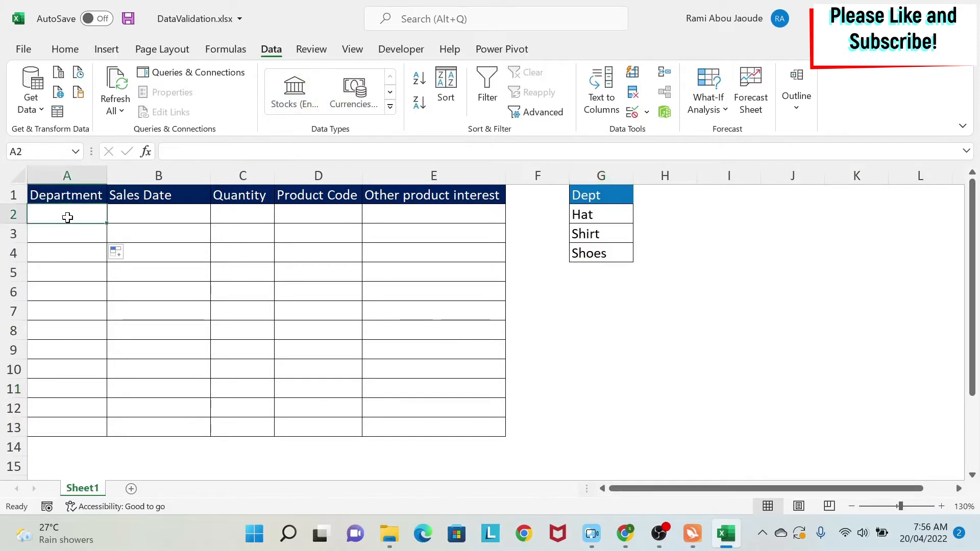
pyautogui.moveTo(129, 281)
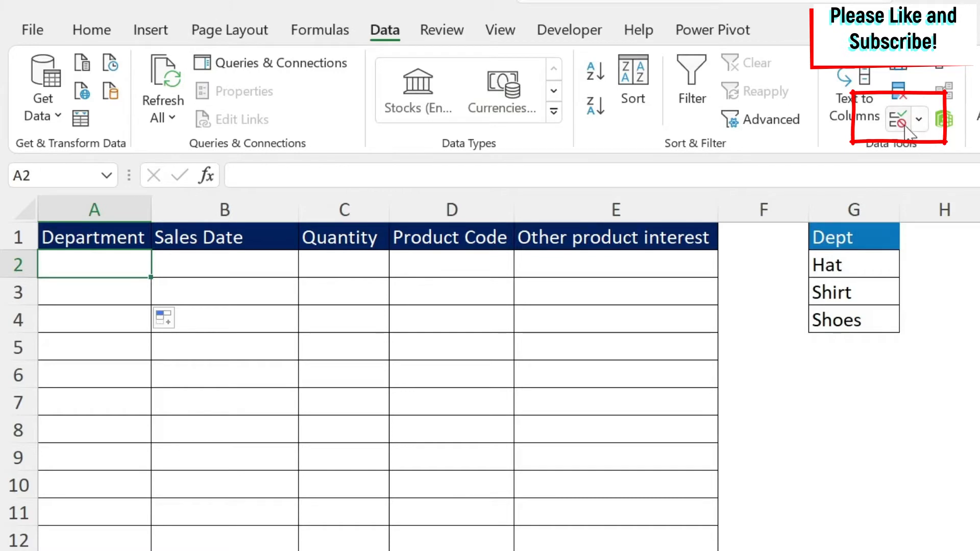
pyautogui.click(898, 119)
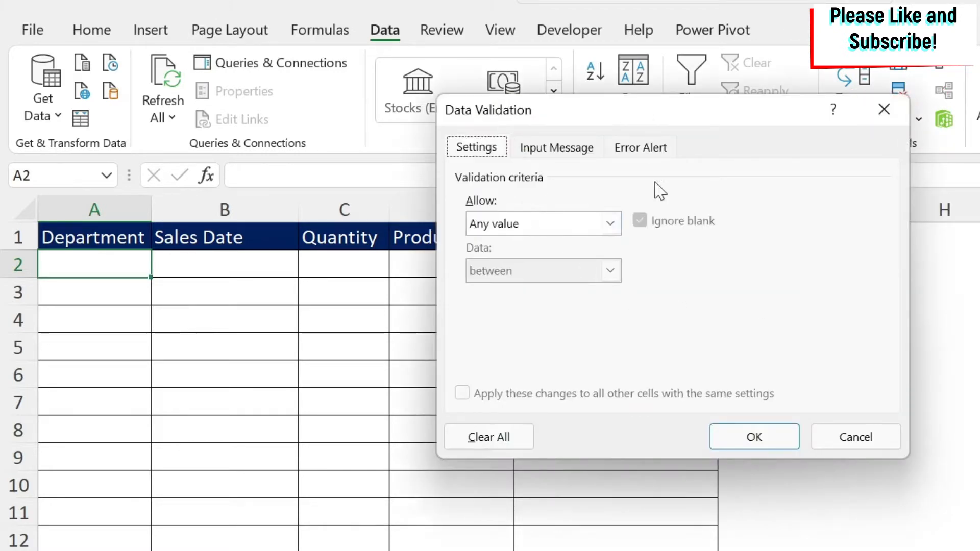
pyautogui.click(609, 223)
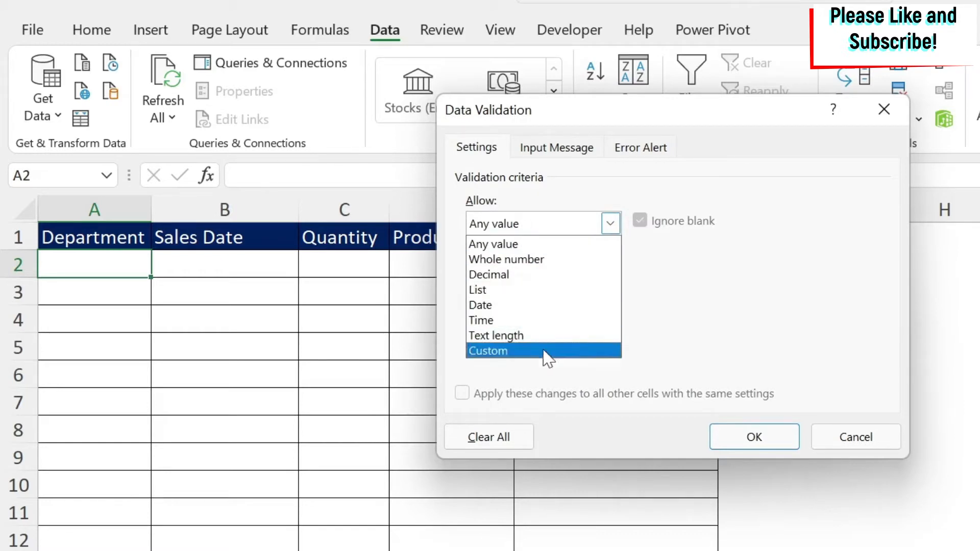
pyautogui.moveTo(546, 364)
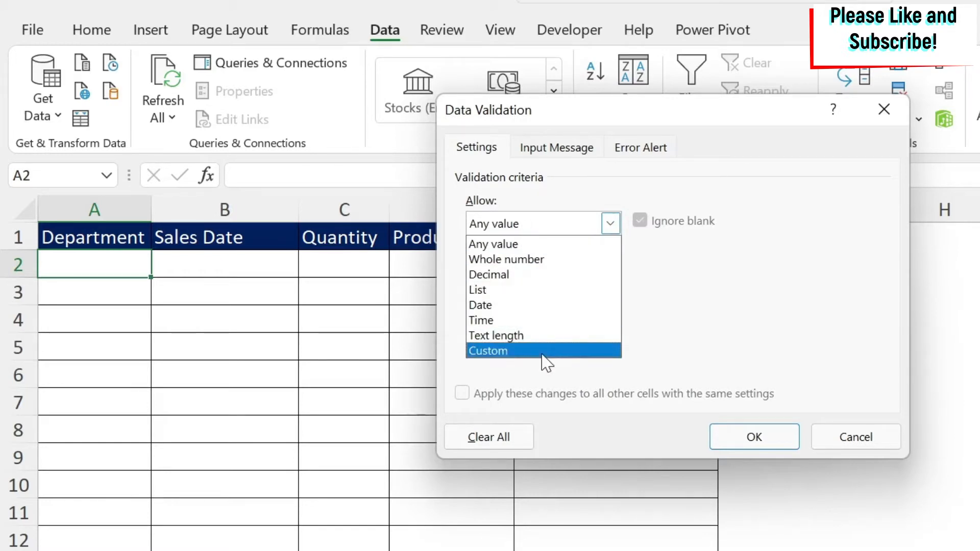
pyautogui.click(487, 350)
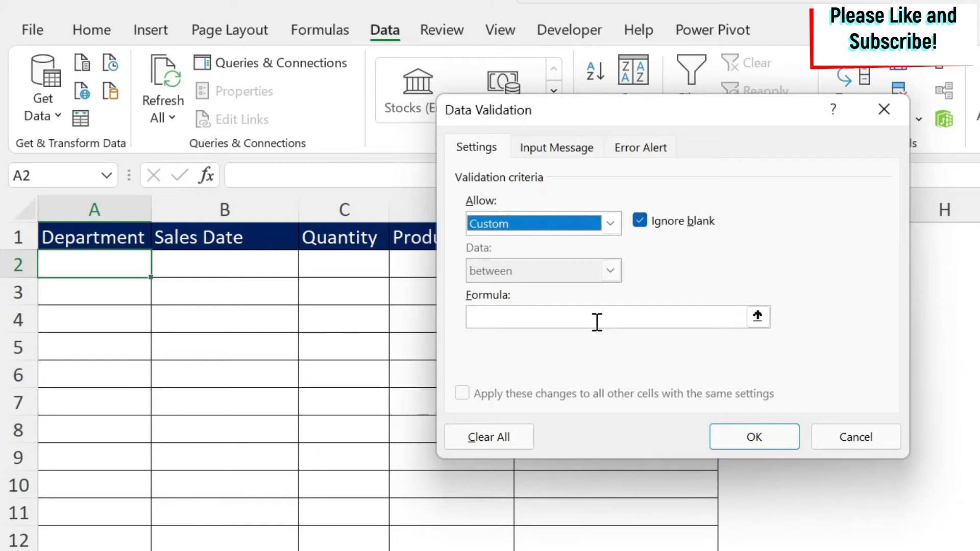
pyautogui.moveTo(565, 226)
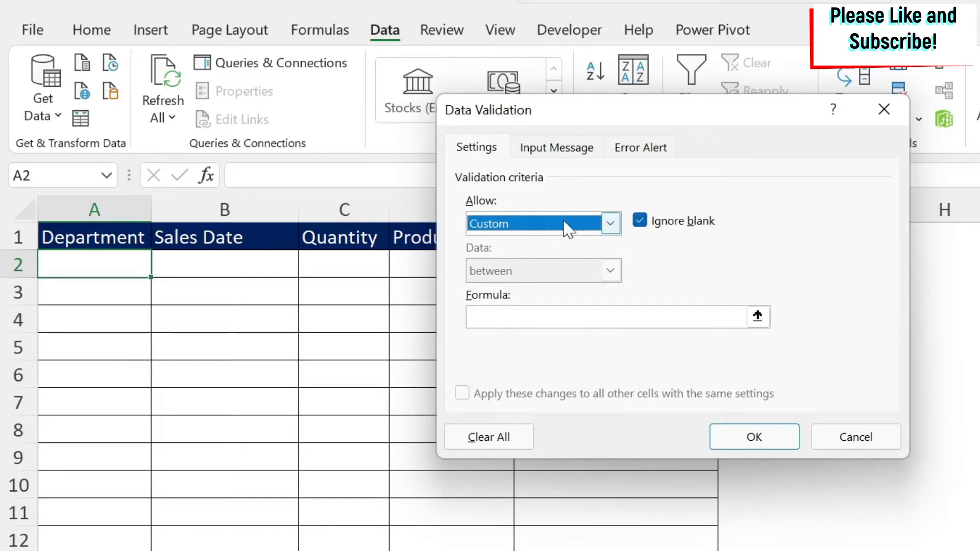
pyautogui.click(609, 223)
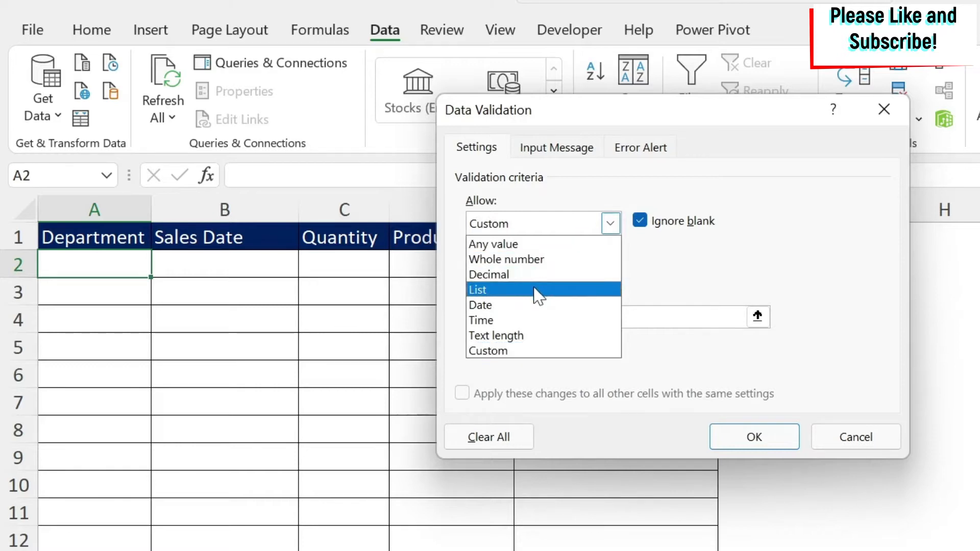
pyautogui.click(478, 289)
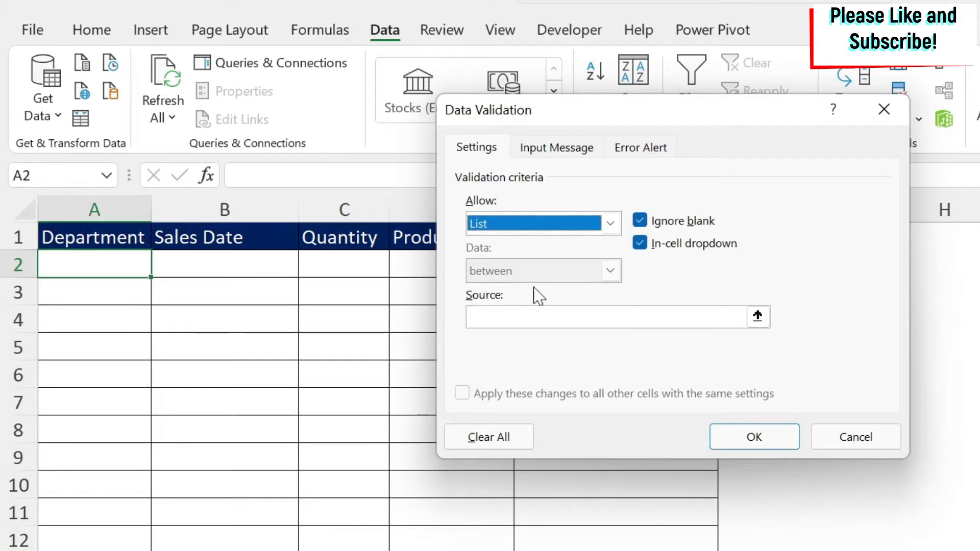
pyautogui.moveTo(223, 308)
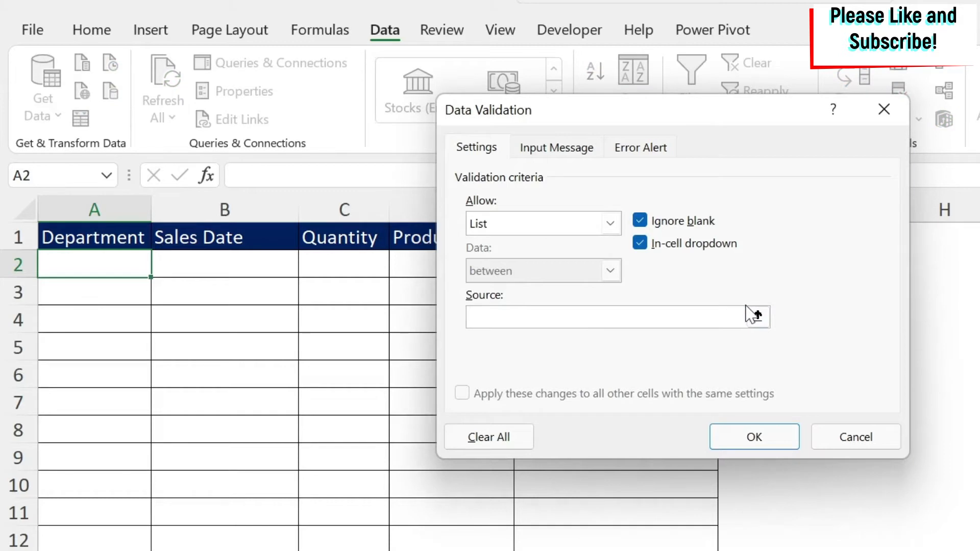
# Step: Enter Shoes,hat,shirt as the list source and confirm the dropdown rule
pyautogui.write('Shoes')
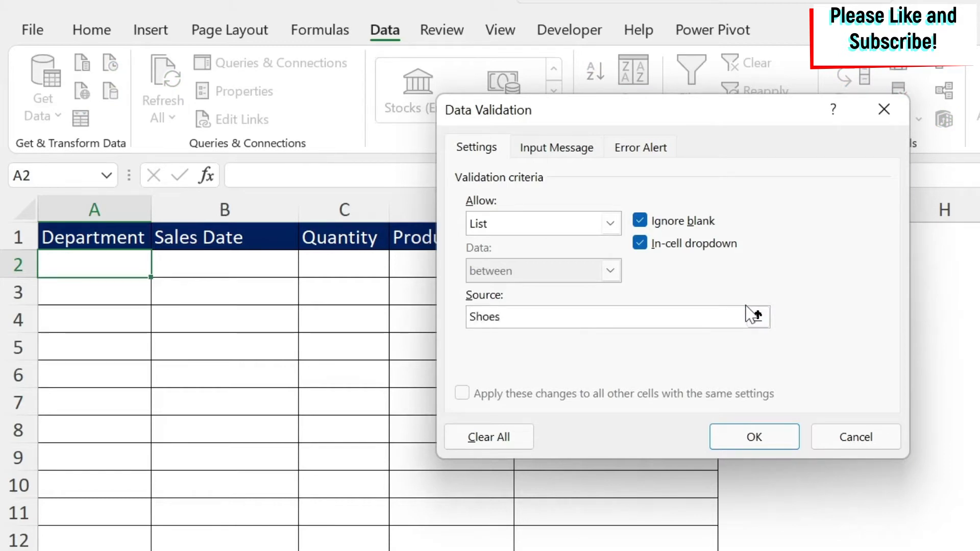
pyautogui.write(',hat,')
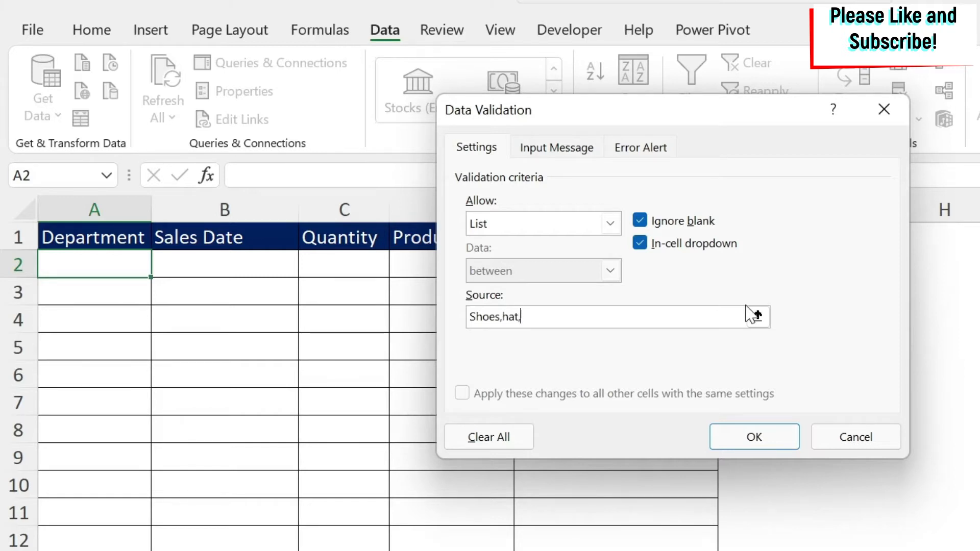
pyautogui.write('shirt')
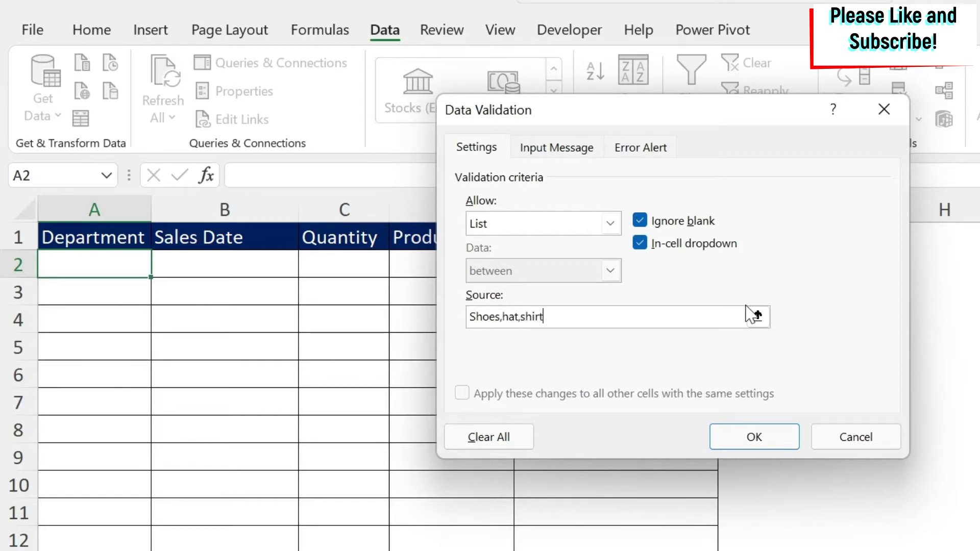
pyautogui.click(753, 436)
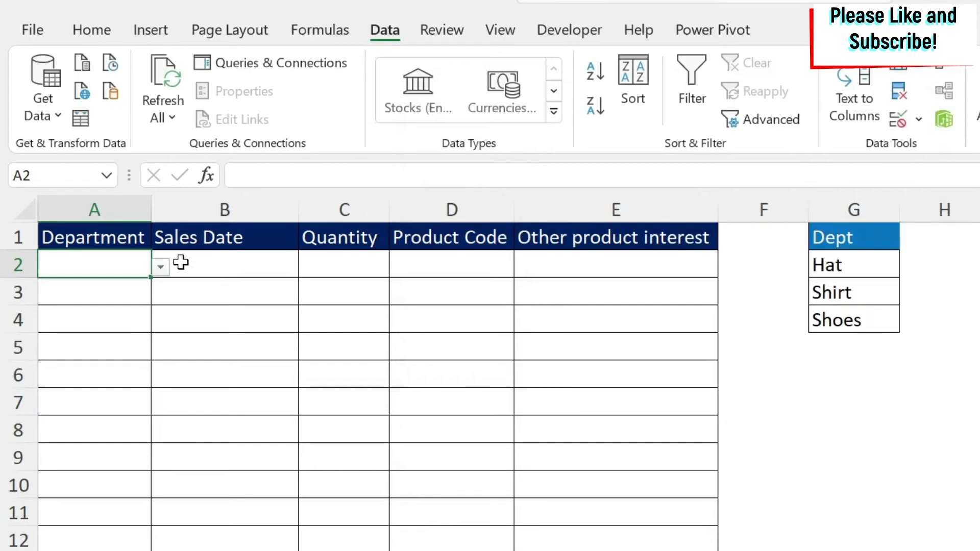
pyautogui.click(159, 267)
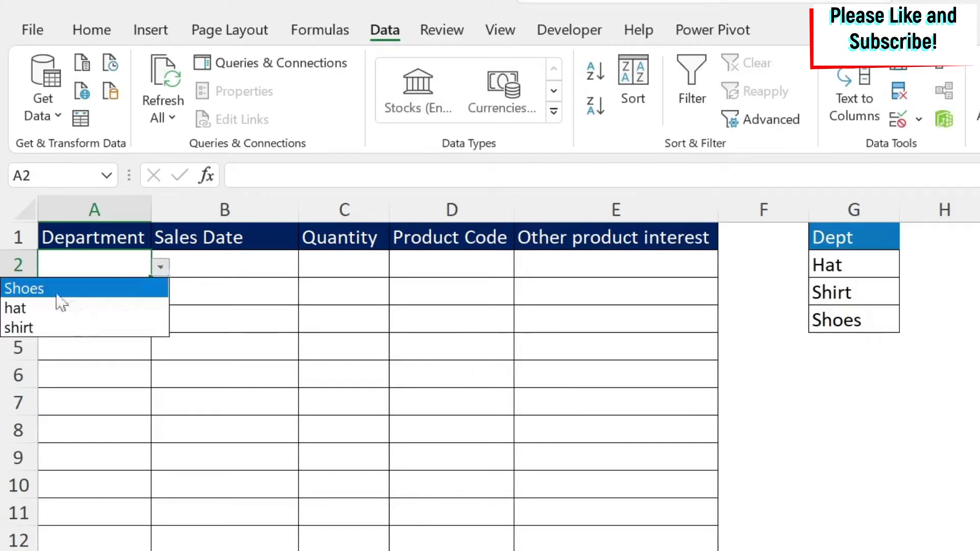
pyautogui.moveTo(38, 328)
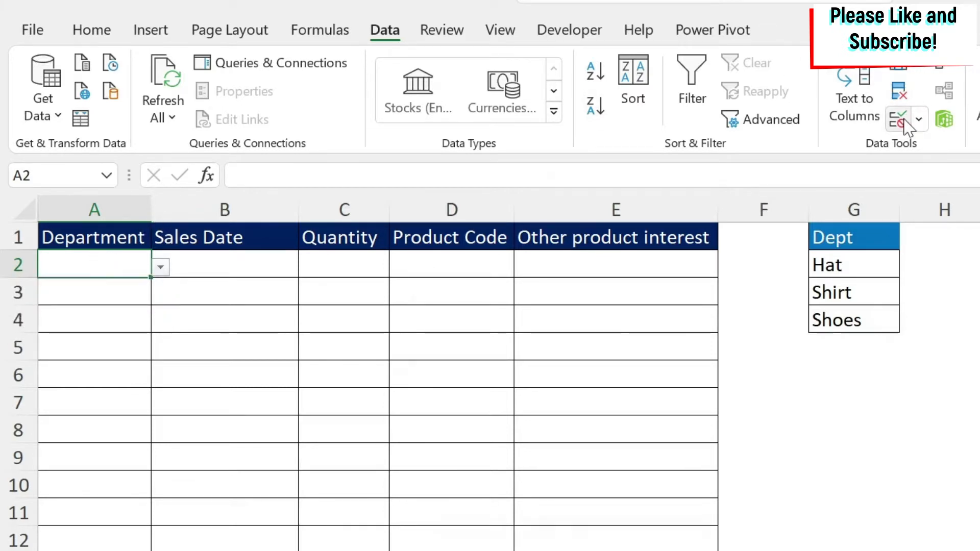
# Step: Change A2's list source to the Dept range G2:G4 and move to the Dept list
pyautogui.click(898, 119)
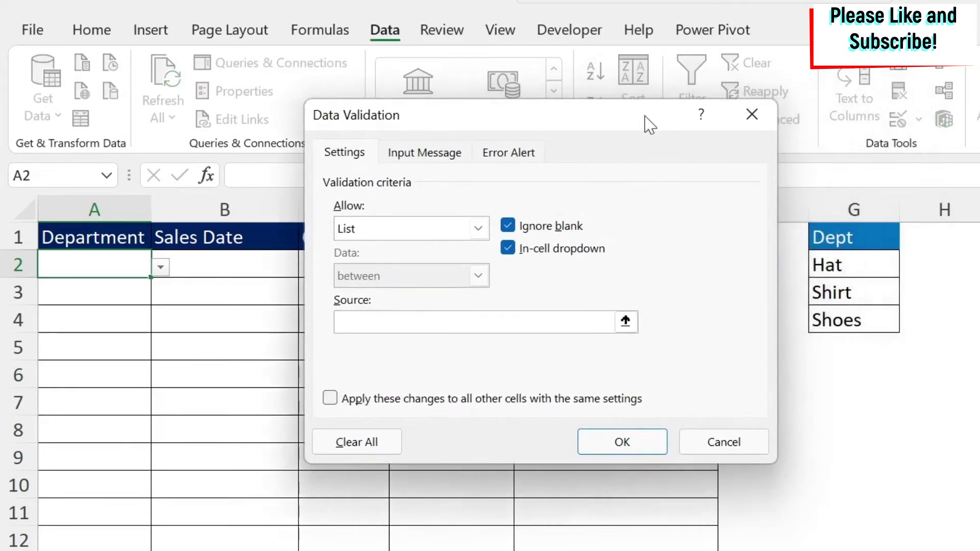
pyautogui.moveTo(876, 268)
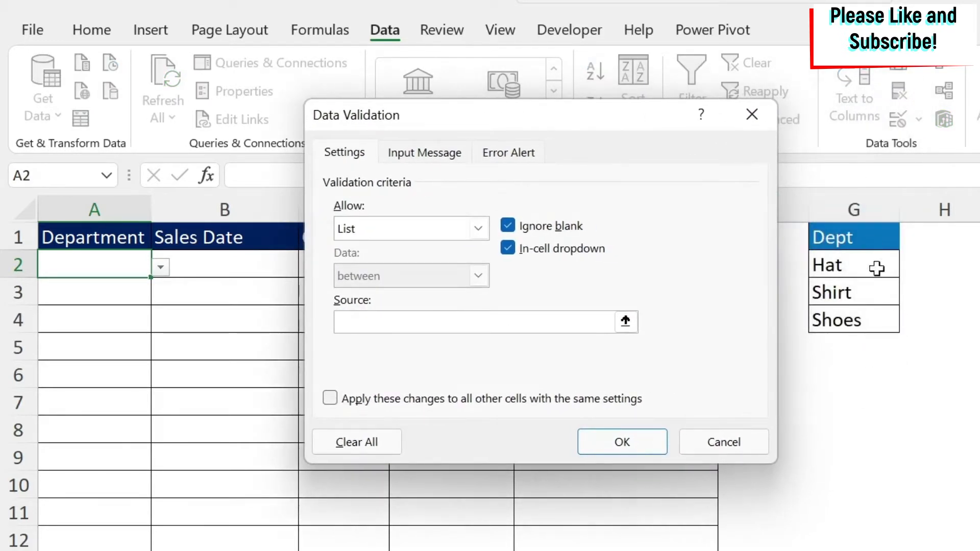
pyautogui.click(468, 321)
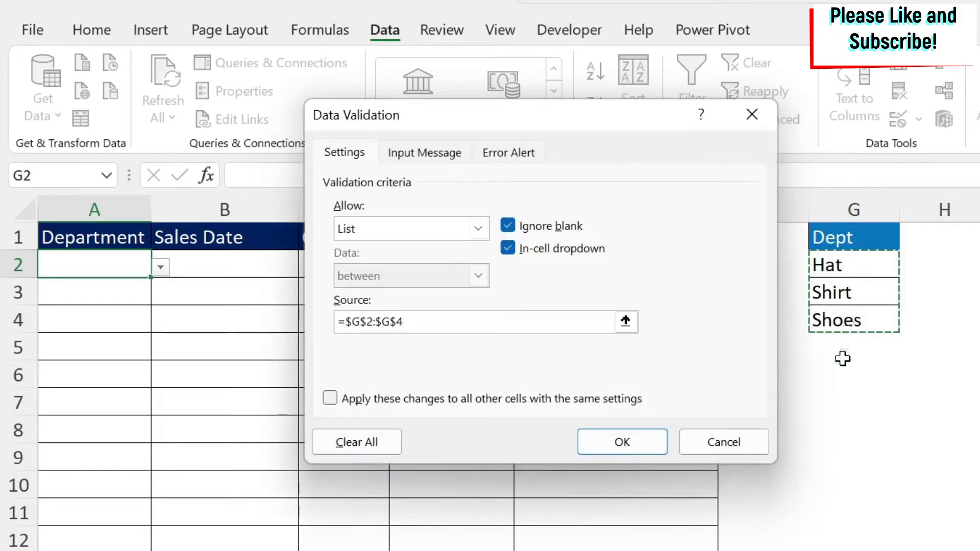
pyautogui.click(621, 441)
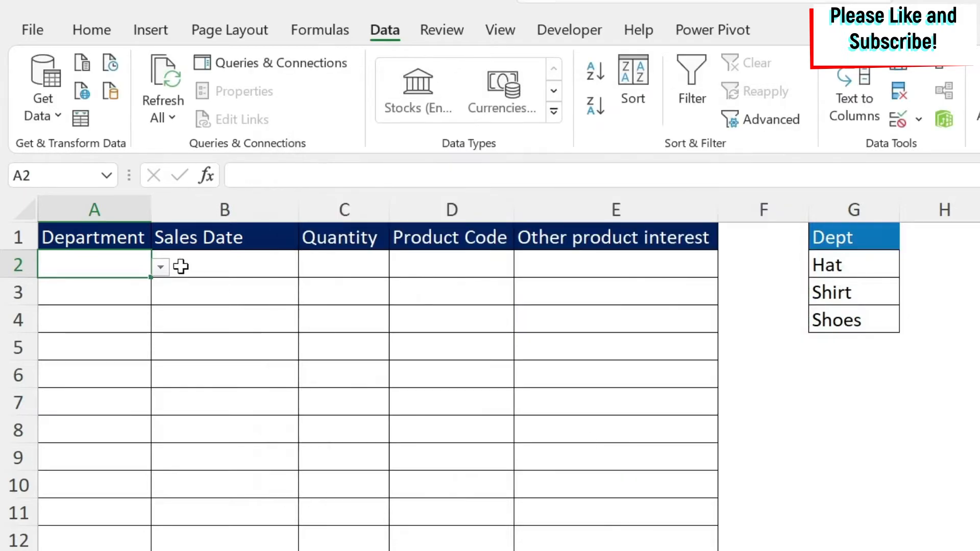
pyautogui.click(160, 267)
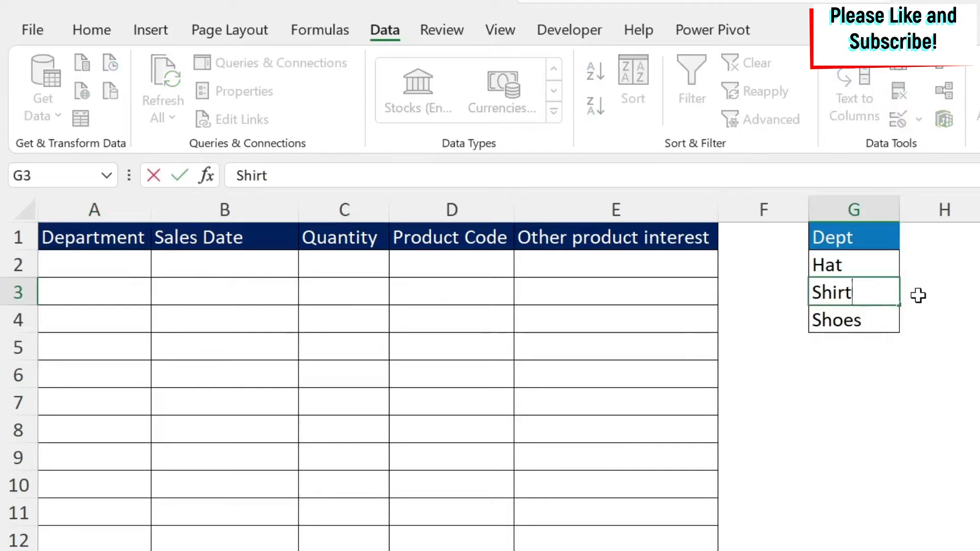
# Step: Enter Pants in G5 below Shoes and check the choices offered by A2's dropdown
pyautogui.press('enter')
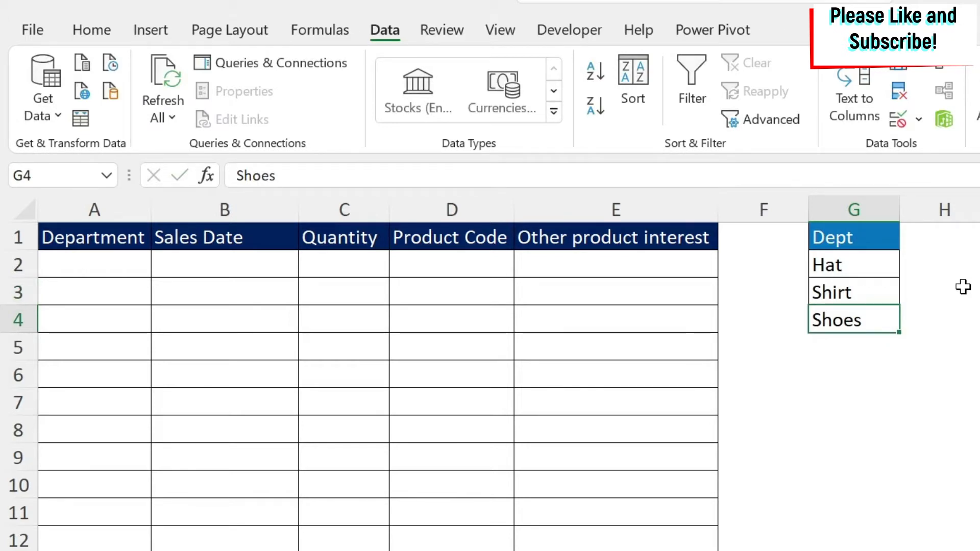
pyautogui.write('Pant')
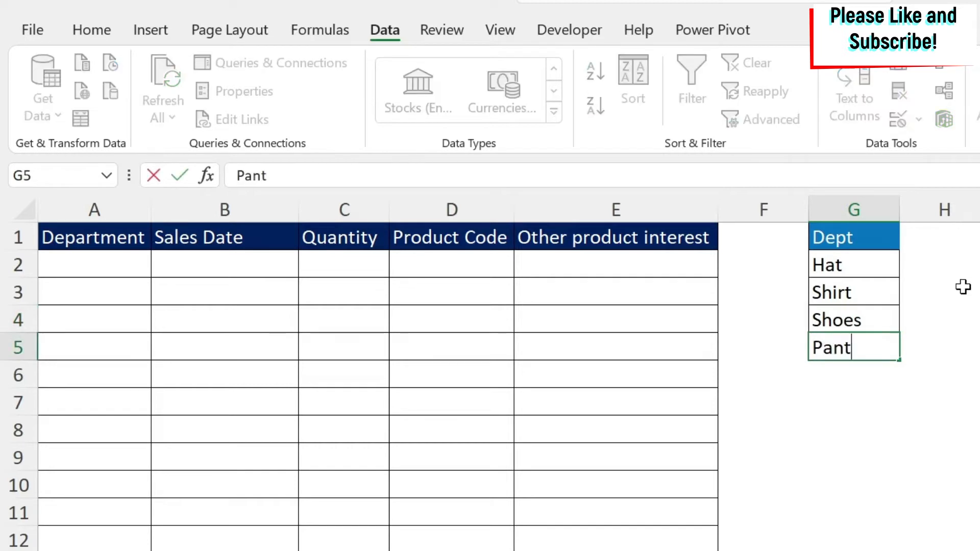
pyautogui.click(94, 264)
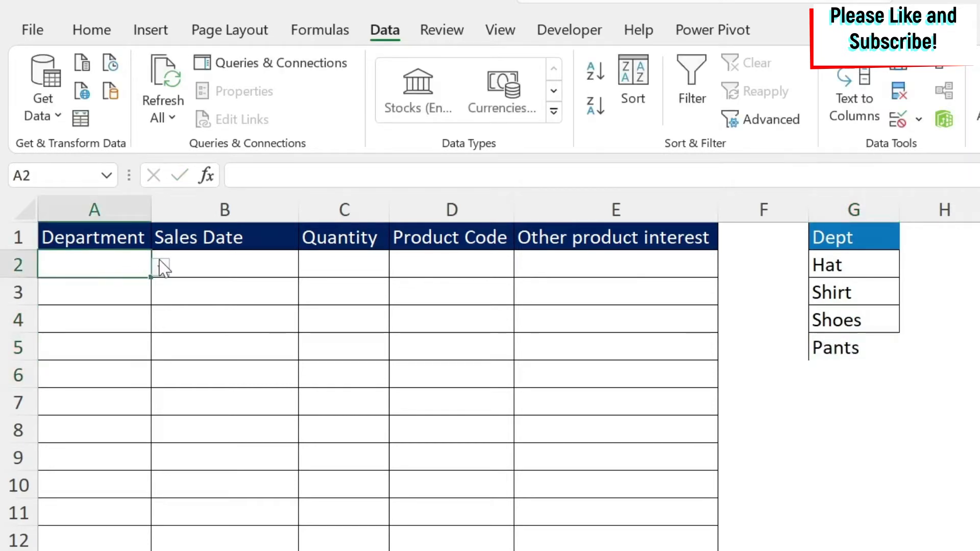
pyautogui.click(160, 266)
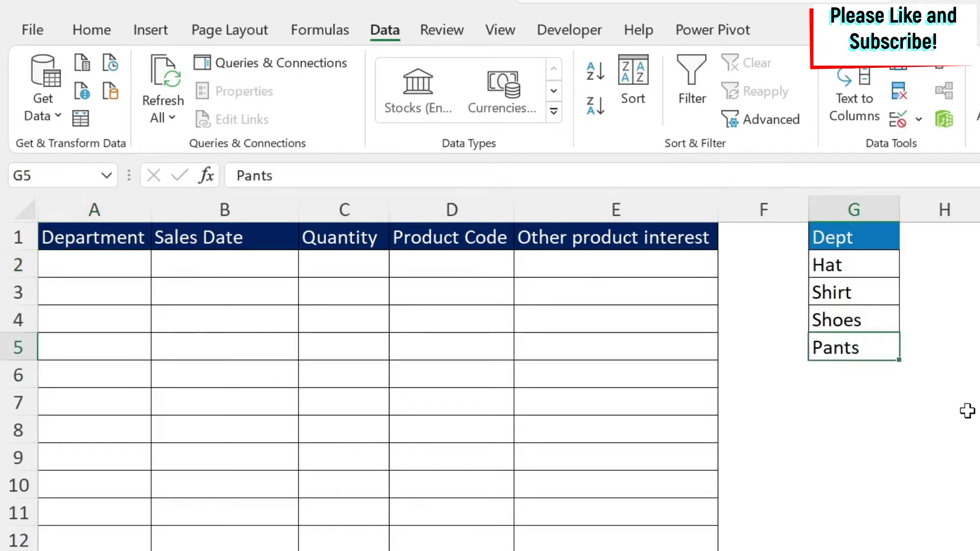
# Step: Test moving Pants within the Dept list, then delete it from G5
pyautogui.press('shift')
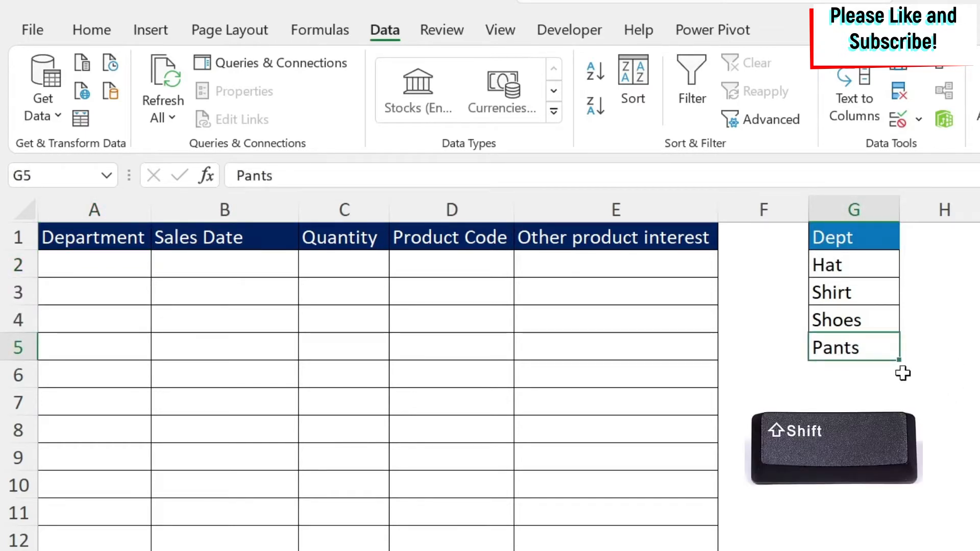
pyautogui.moveTo(881, 368)
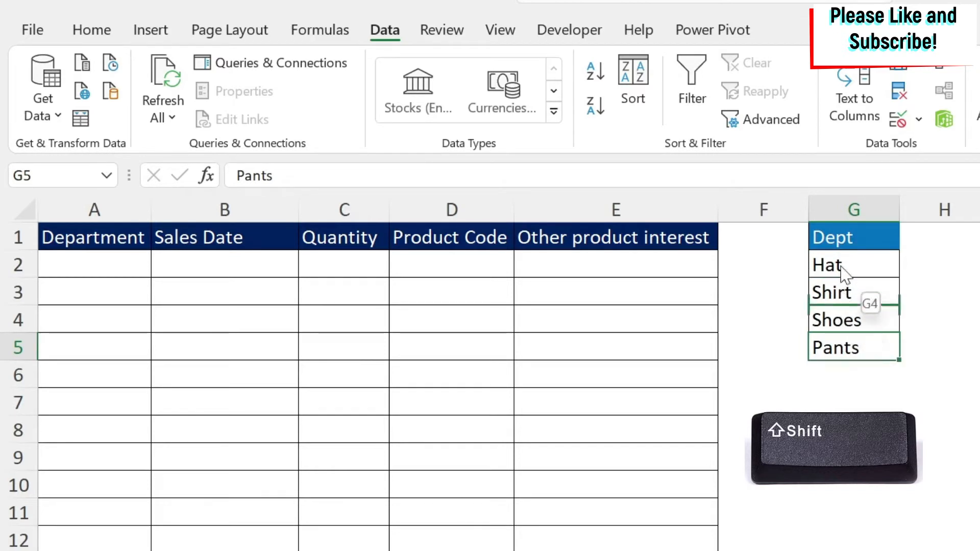
pyautogui.moveTo(855, 312)
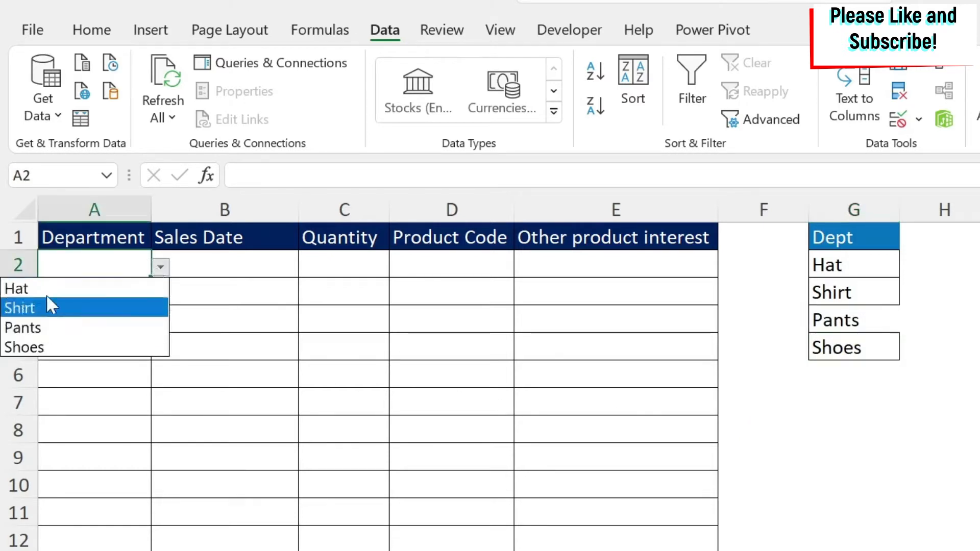
pyautogui.moveTo(62, 347)
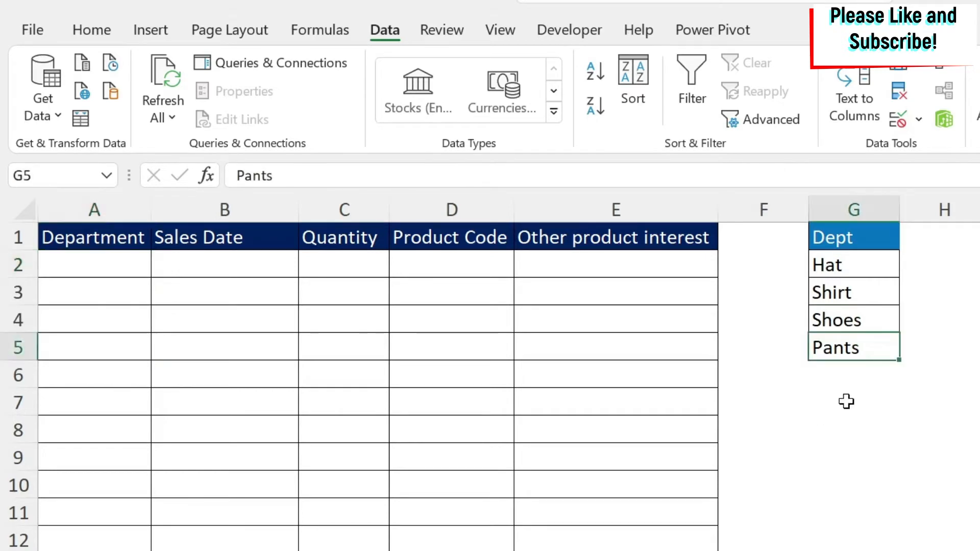
pyautogui.moveTo(938, 361)
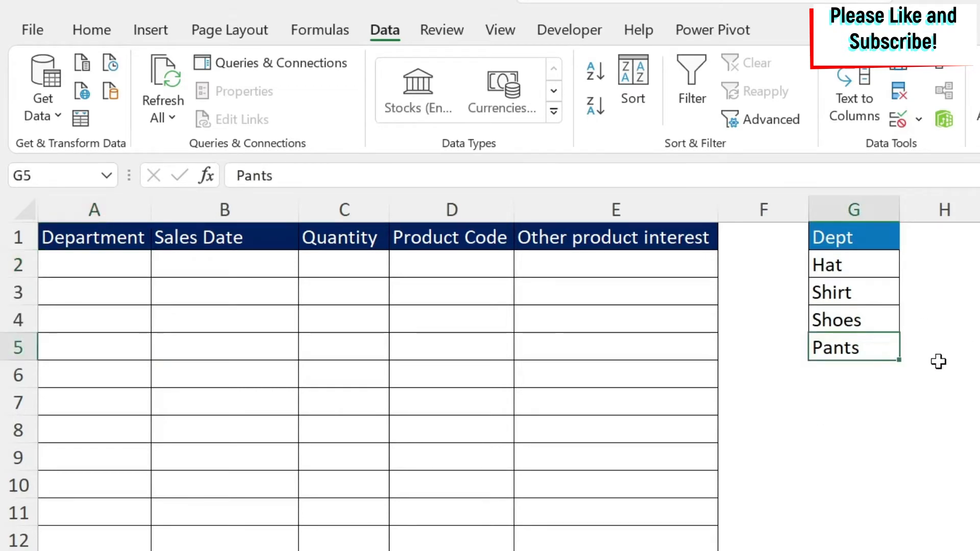
pyautogui.press('Delete')
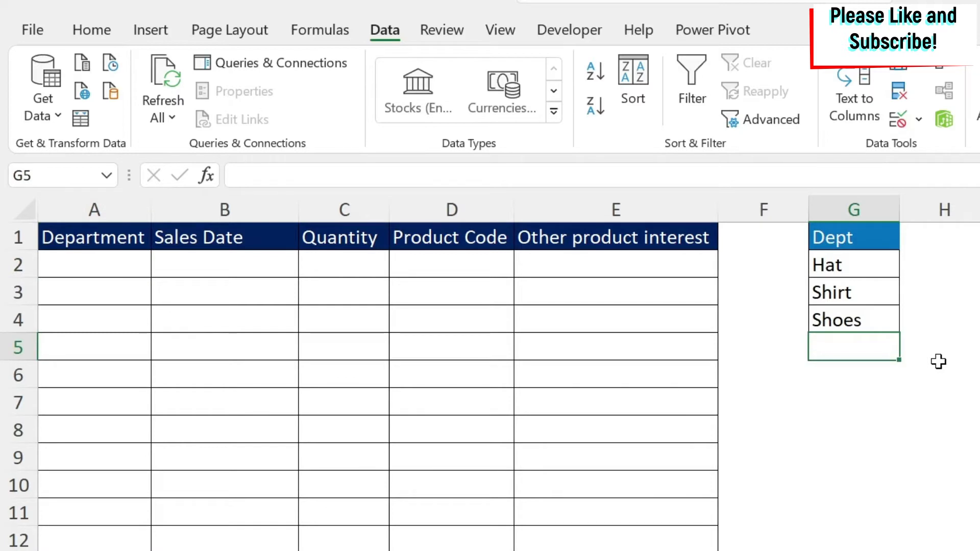
pyautogui.click(852, 292)
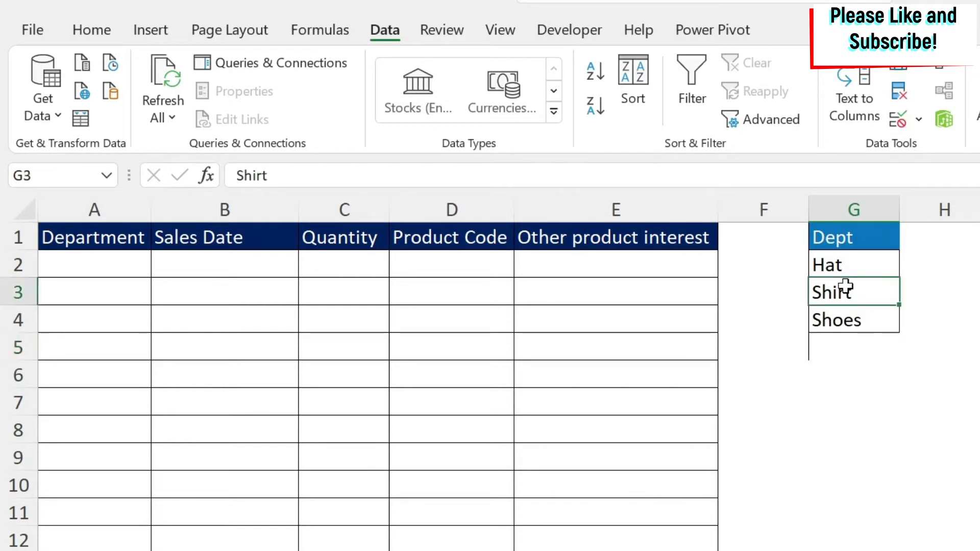
pyautogui.rightClick(847, 291)
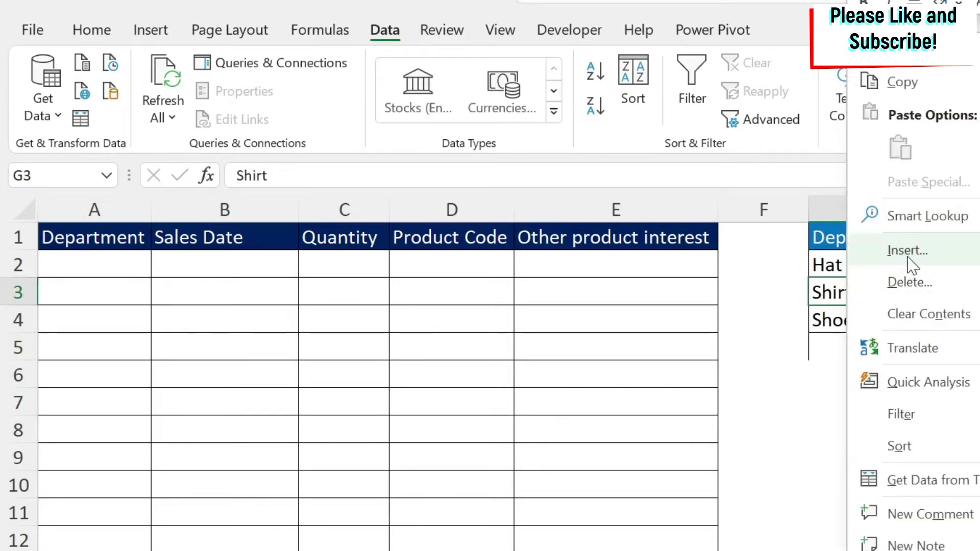
pyautogui.click(907, 250)
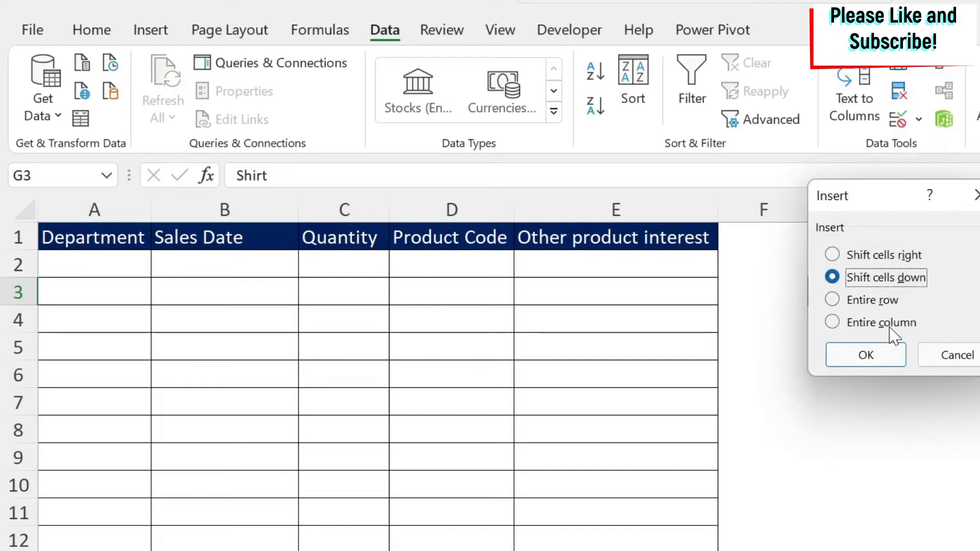
pyautogui.click(865, 354)
pyautogui.write('Pants')
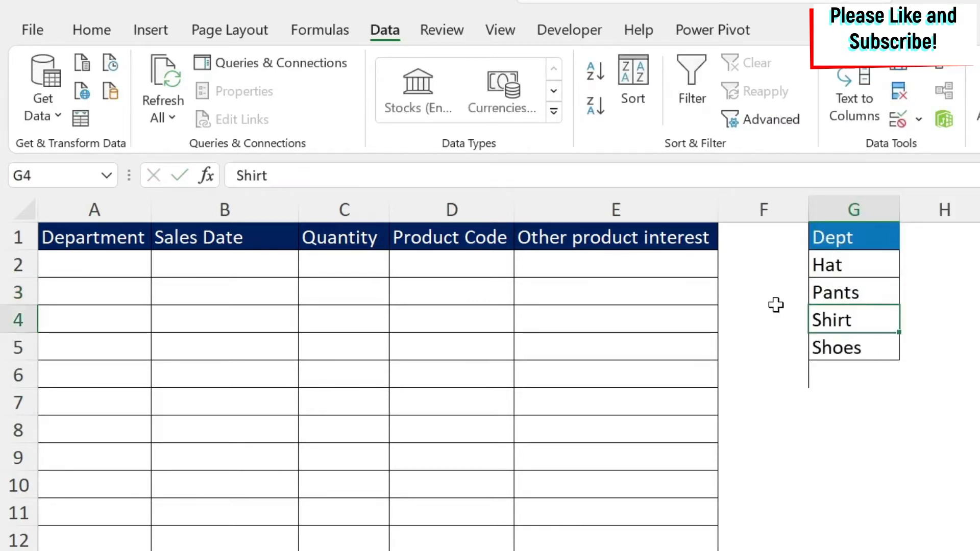
pyautogui.click(161, 265)
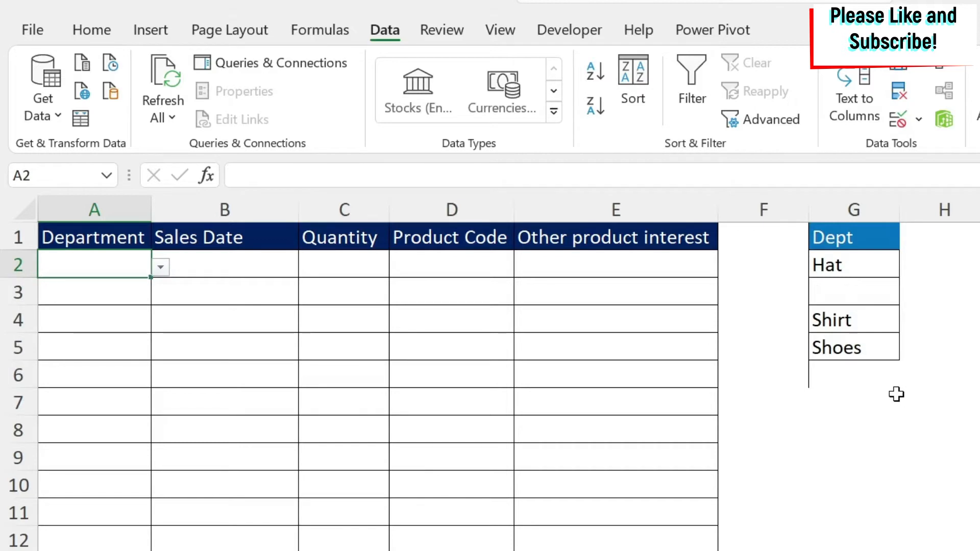
pyautogui.click(852, 292)
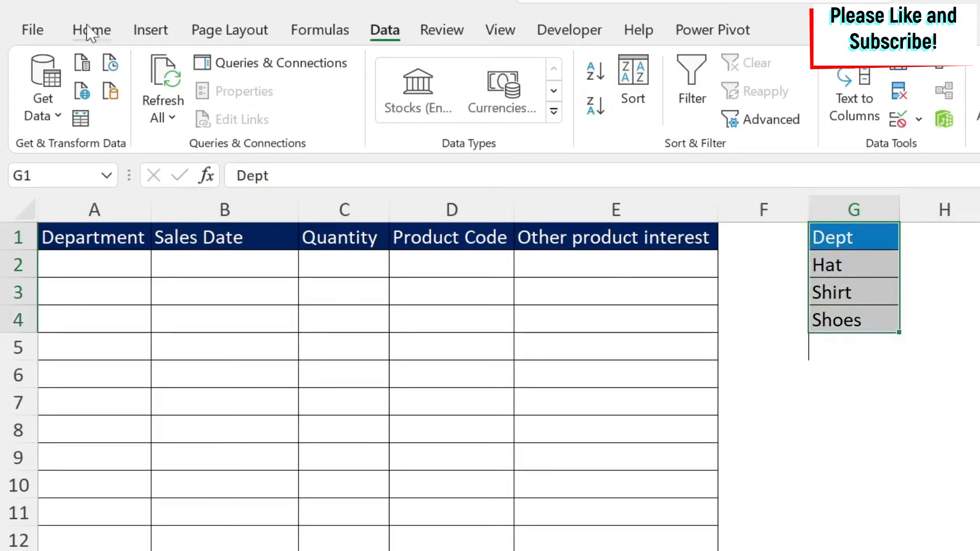
# Step: Convert the Dept list into a table with headers and name it Dept
pyautogui.click(150, 30)
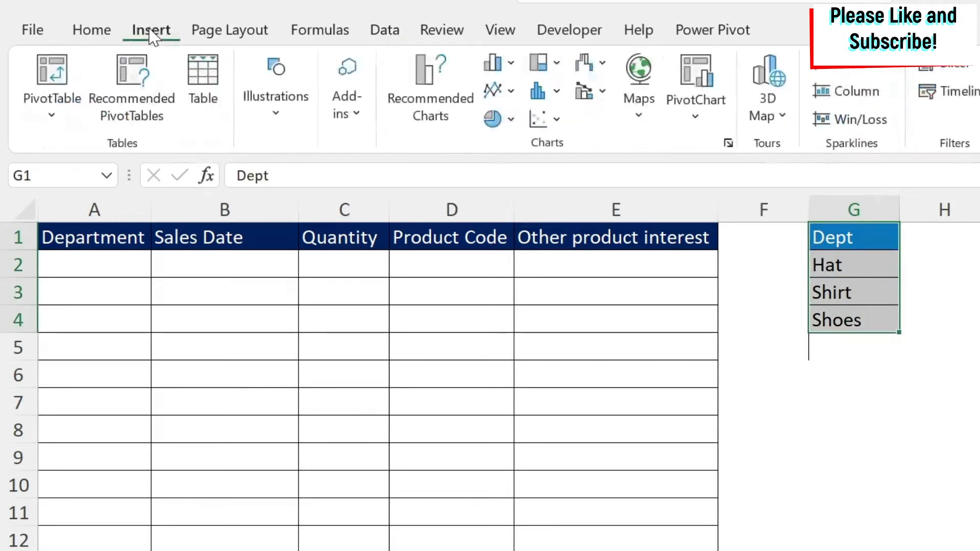
pyautogui.moveTo(132, 84)
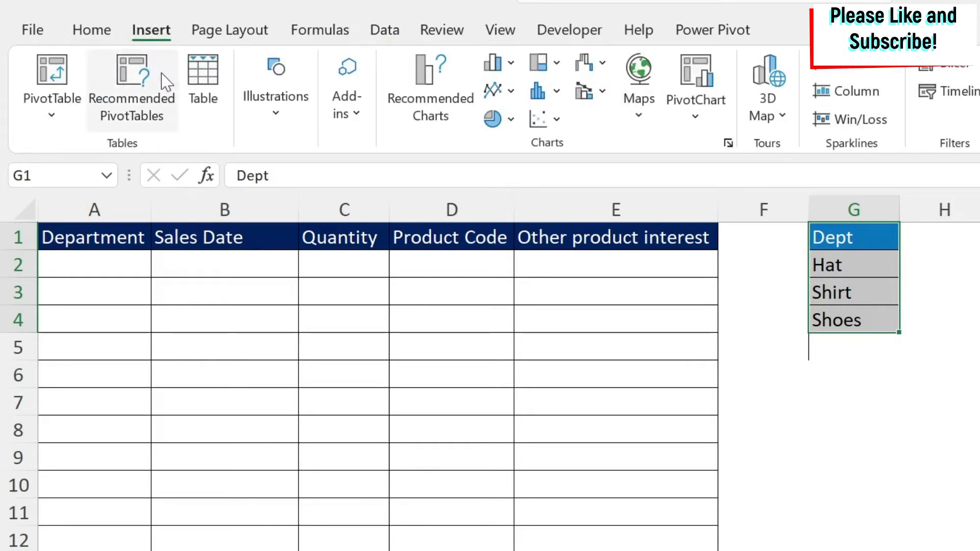
pyautogui.moveTo(203, 75)
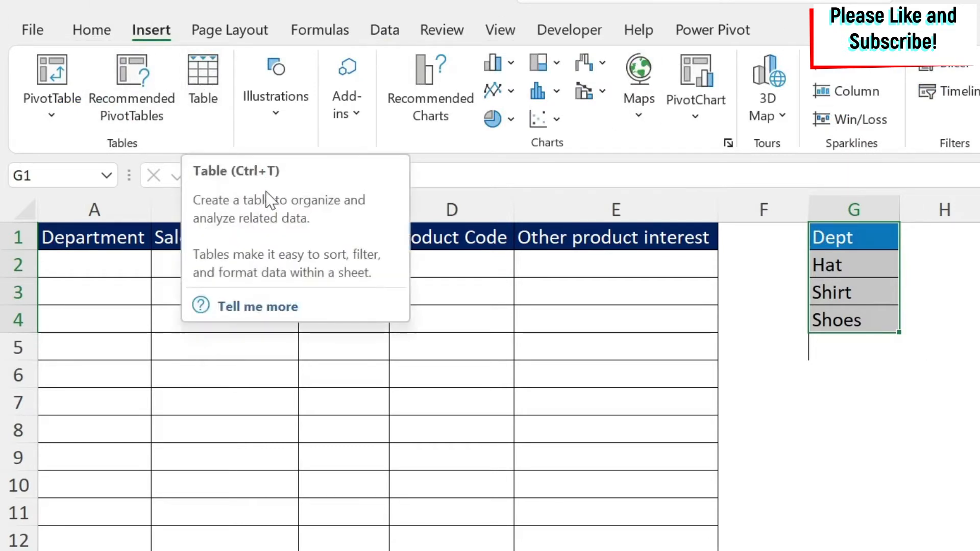
pyautogui.click(203, 75)
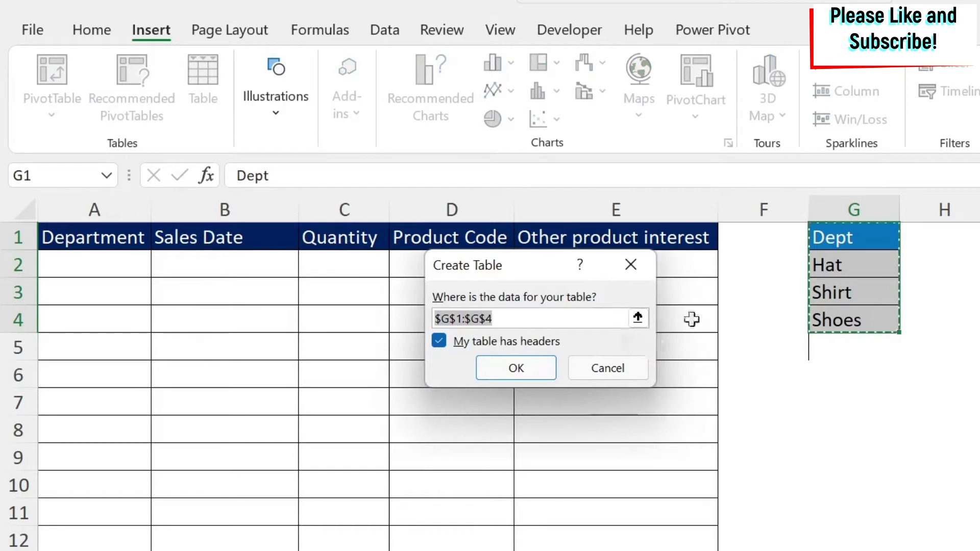
pyautogui.moveTo(485, 350)
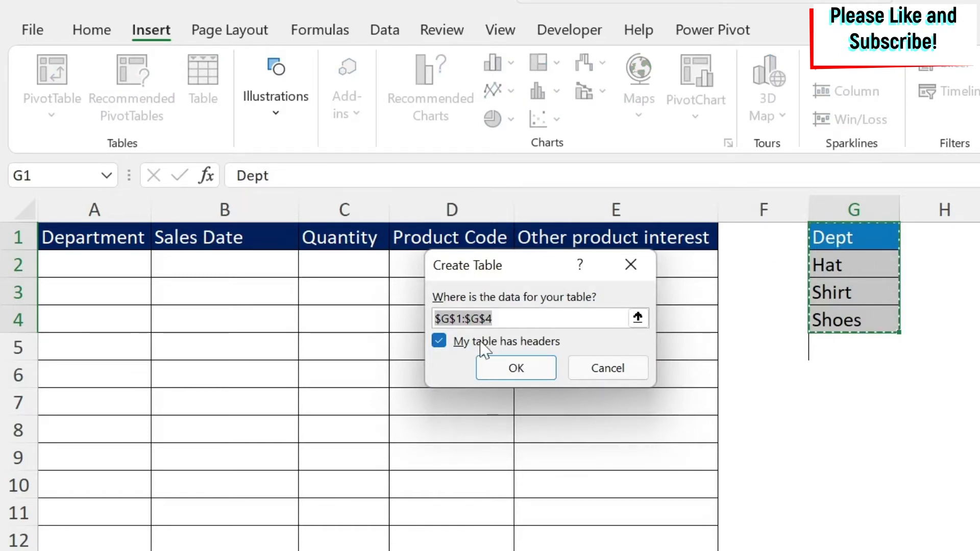
pyautogui.click(515, 368)
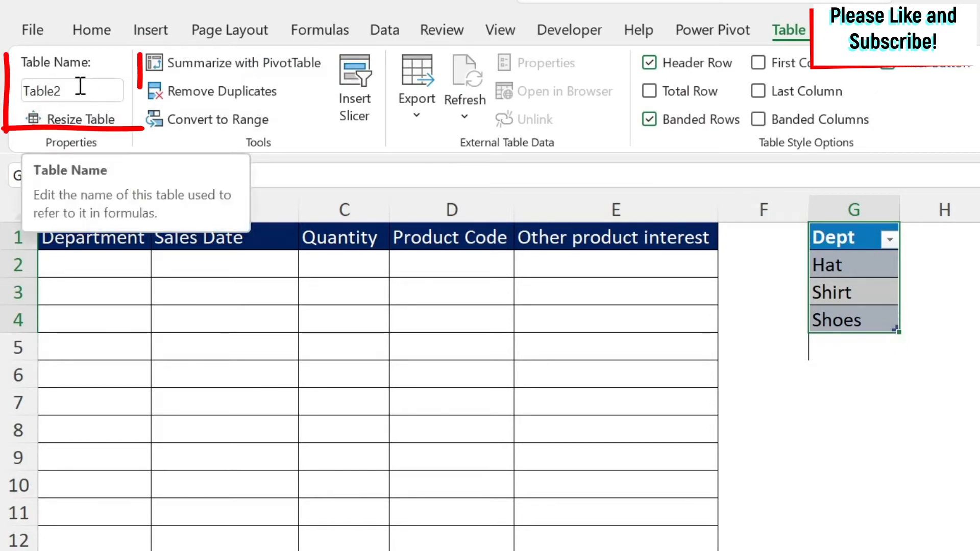
pyautogui.click(72, 91)
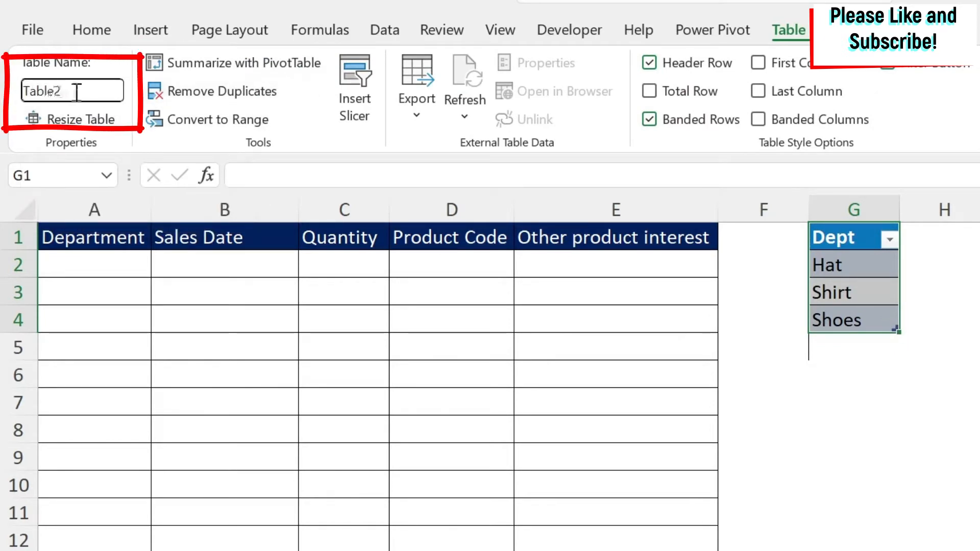
pyautogui.write('Dept')
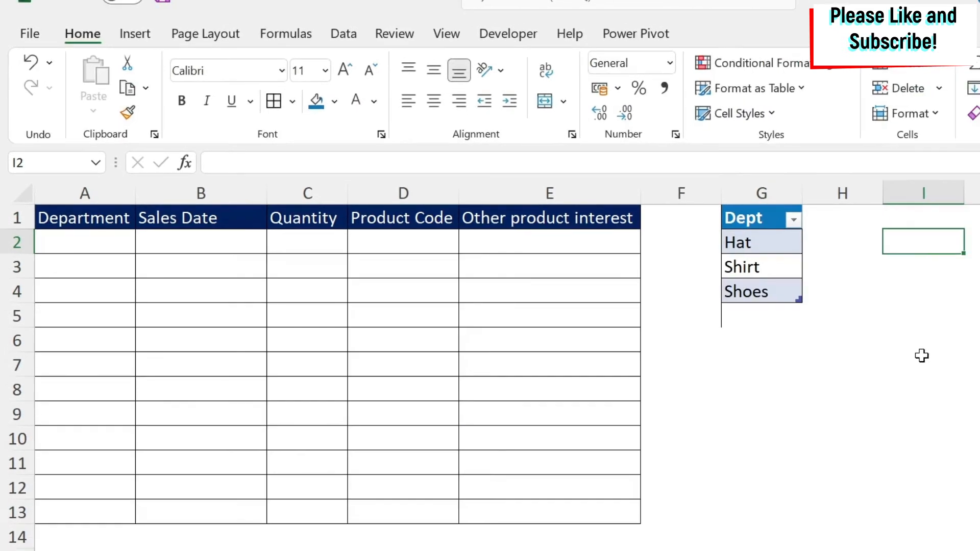
# Step: Enter =Dept[Dept] in I2 by selecting G2:G4 so it spills the entries
pyautogui.write('=')
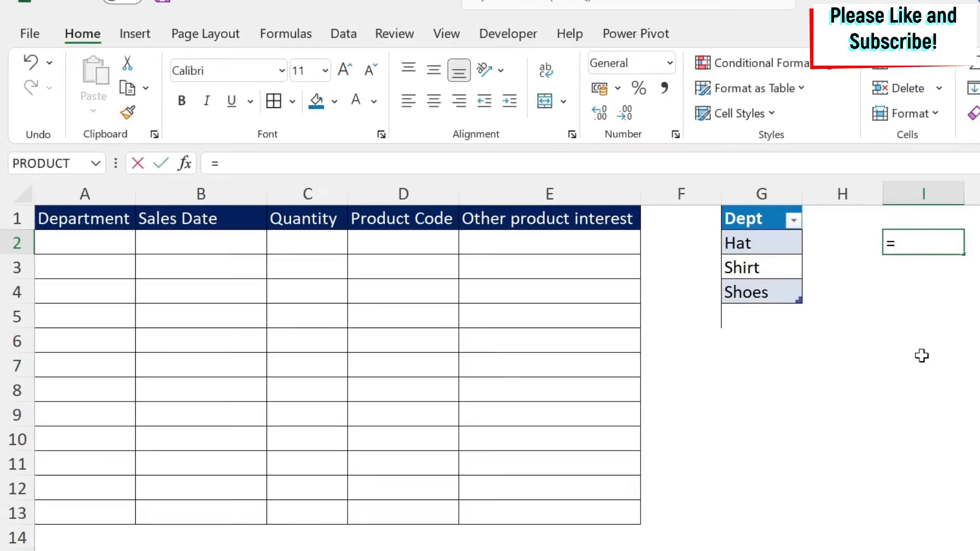
pyautogui.moveTo(737, 243); pyautogui.dragTo(749, 292)
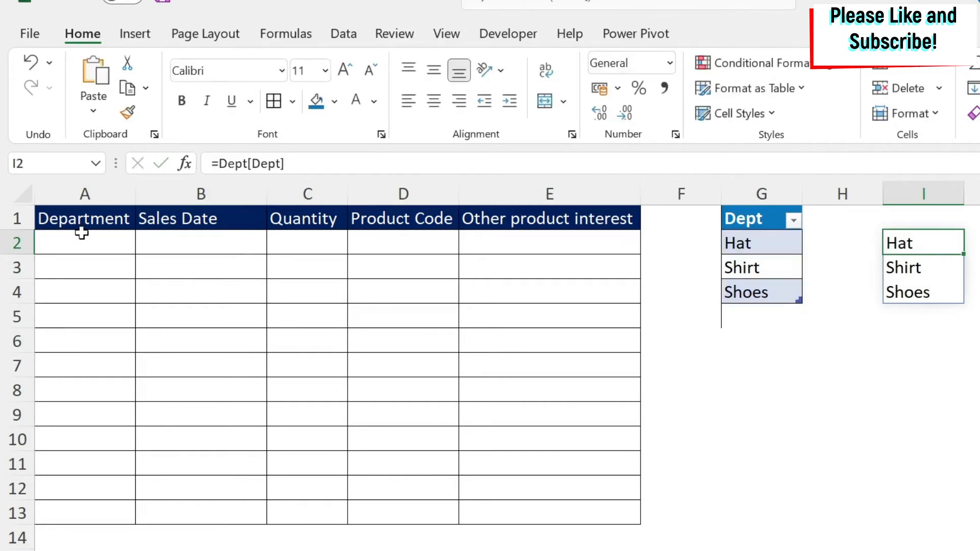
# Step: Try the plain Dept table reference as A2's list source and dismiss the formula warning
pyautogui.click(84, 242)
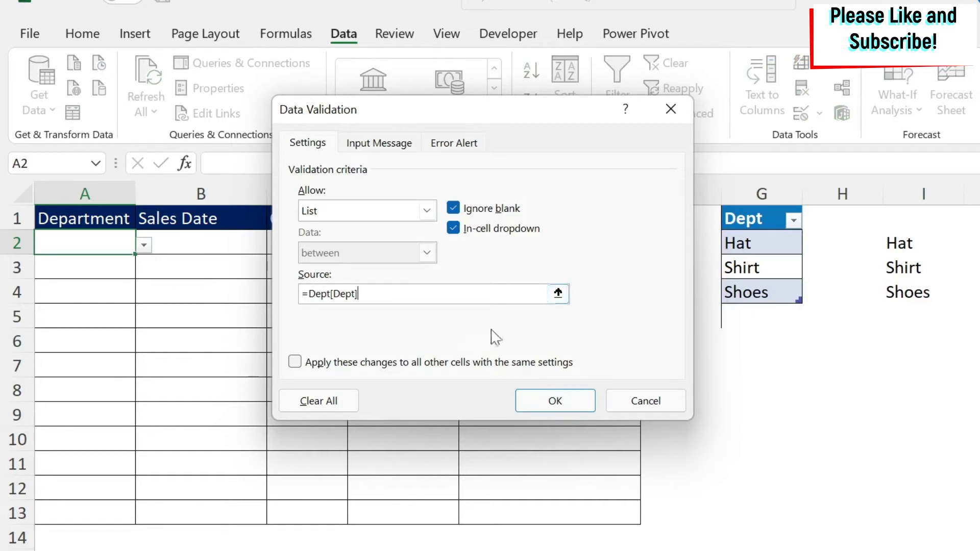
pyautogui.click(554, 401)
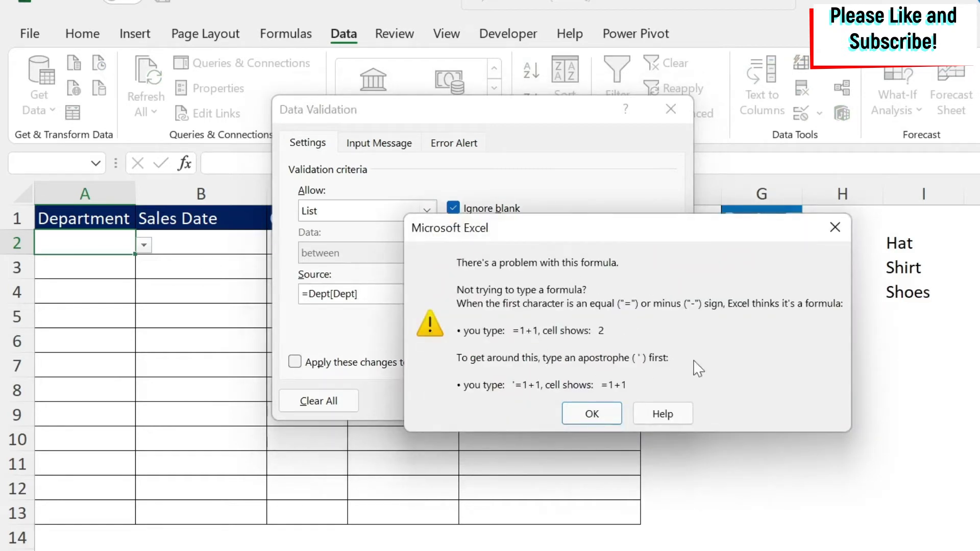
pyautogui.click(590, 412)
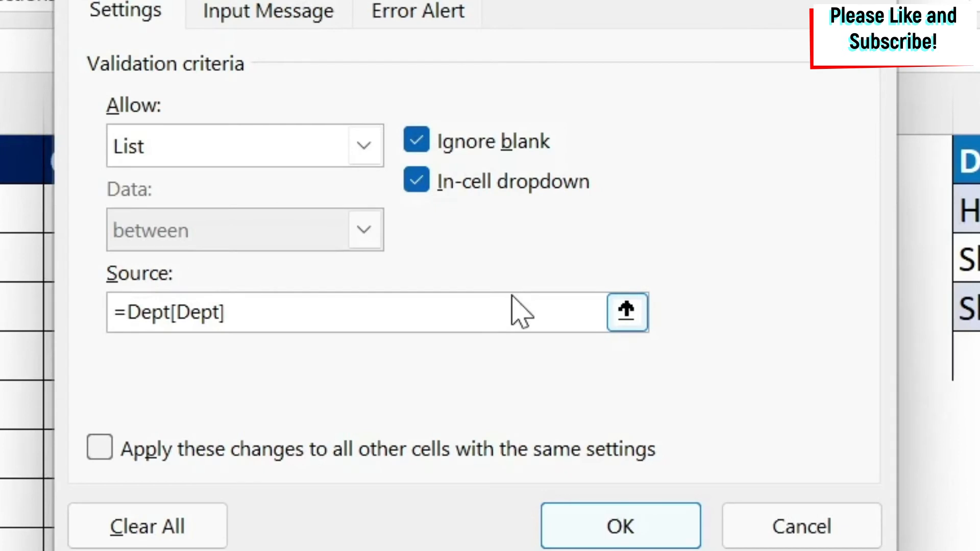
# Step: Set A2's list source to =INDIRECT("Dept[Dept]") and confirm the rule
pyautogui.write('indirect')
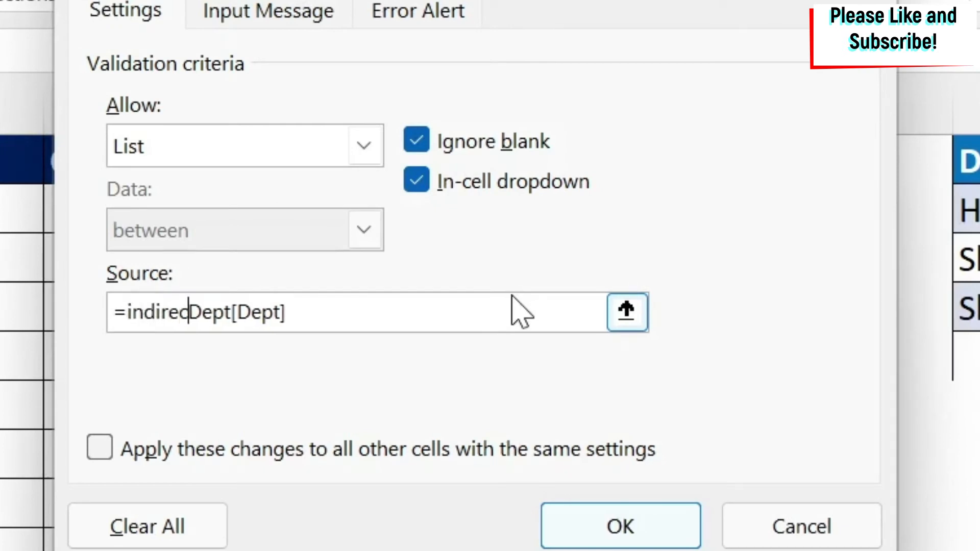
pyautogui.write('t(')
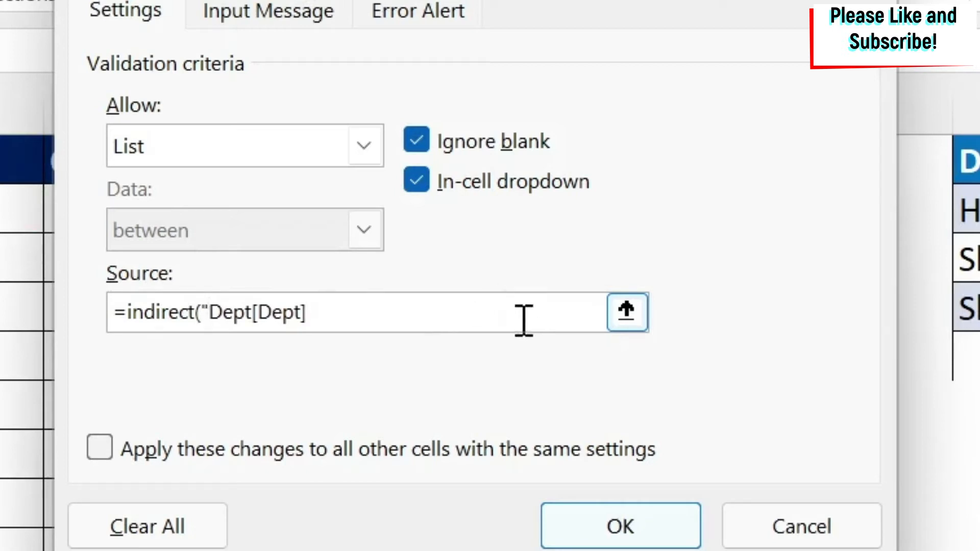
pyautogui.write('"')
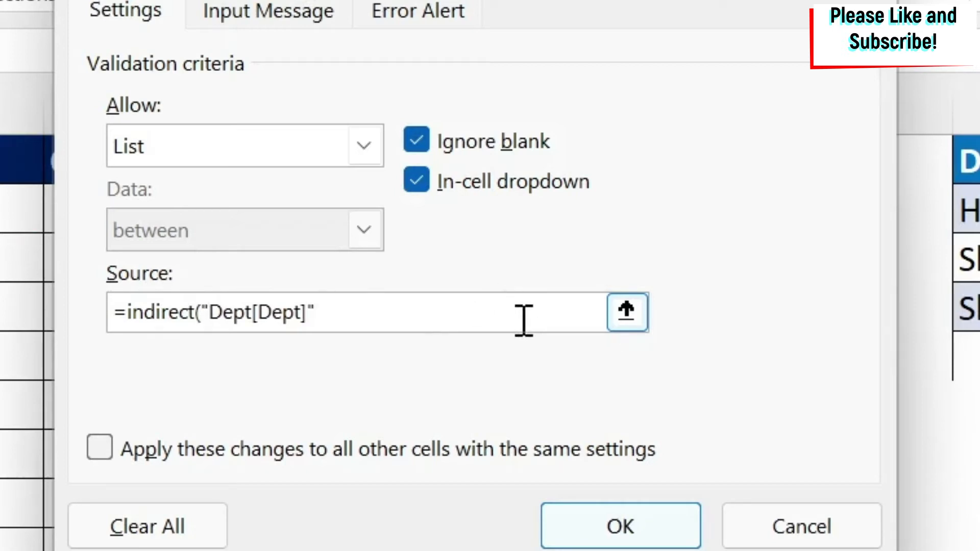
pyautogui.write(')')
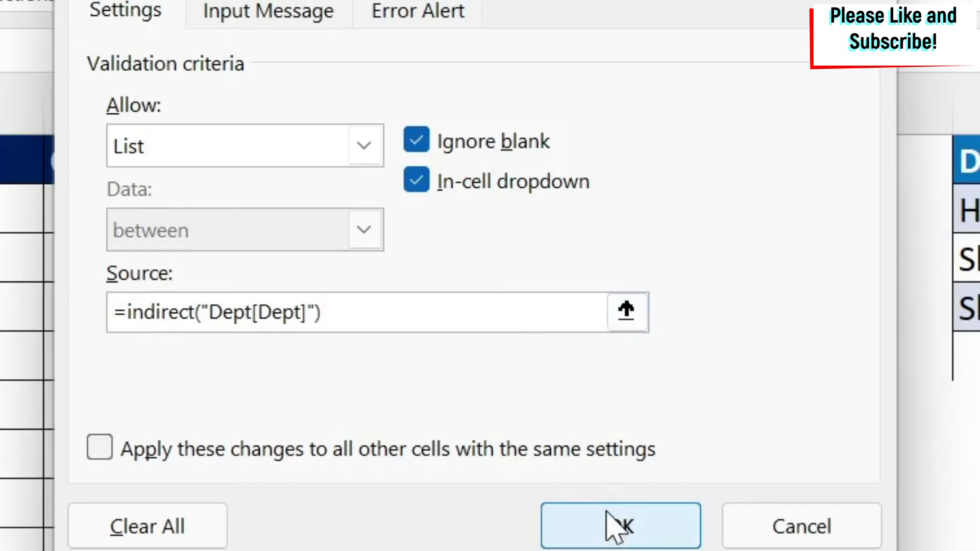
pyautogui.click(620, 525)
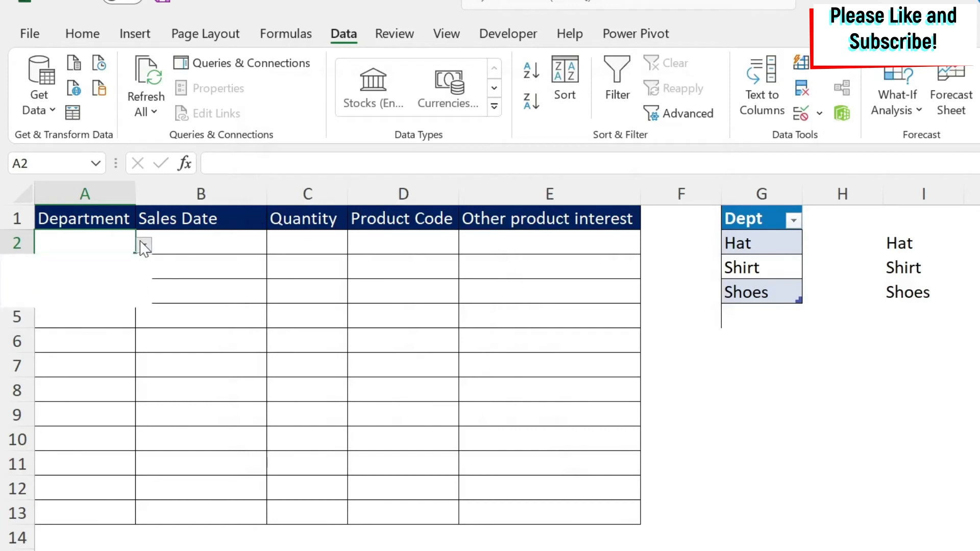
# Step: Enter Pants in G5 of the Dept table and verify A2's dropdown now lists it
pyautogui.click(143, 244)
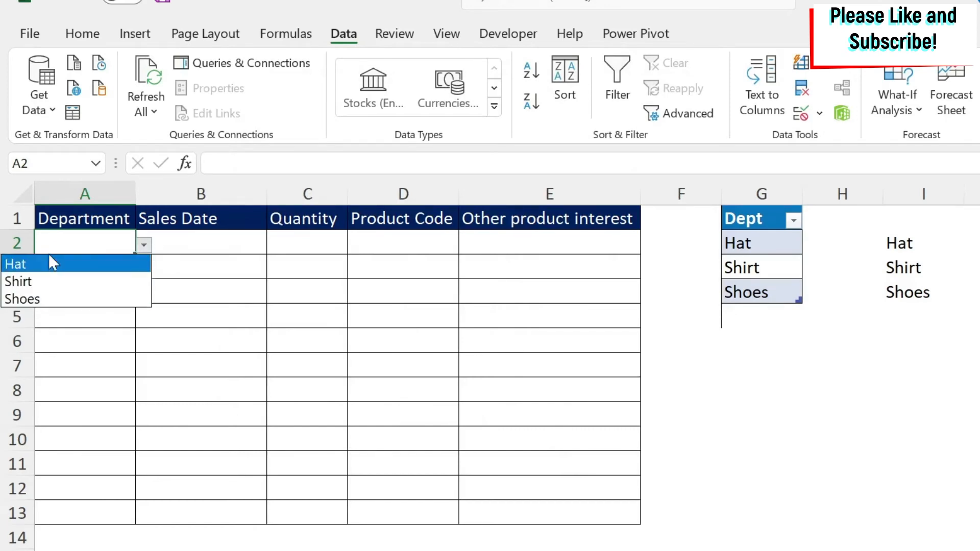
pyautogui.click(761, 316)
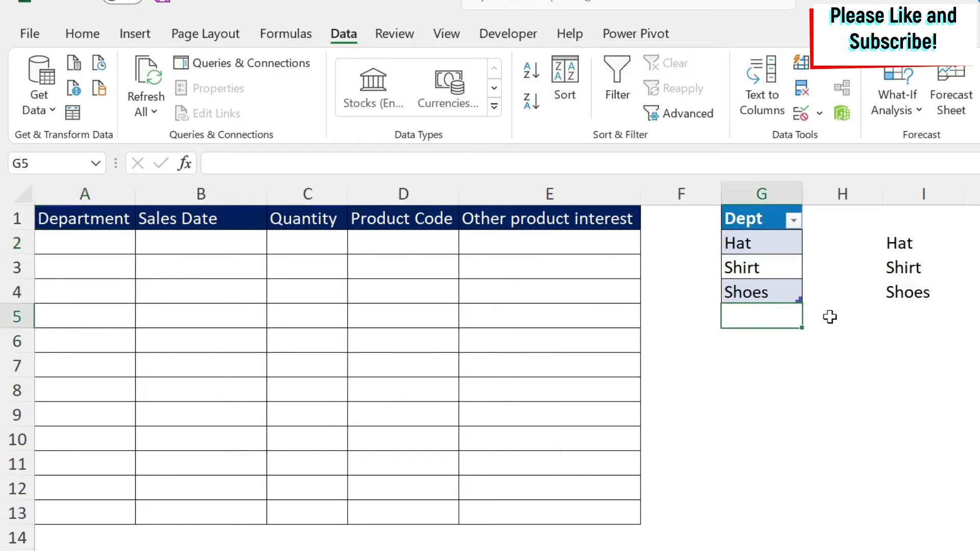
pyautogui.write('Pants')
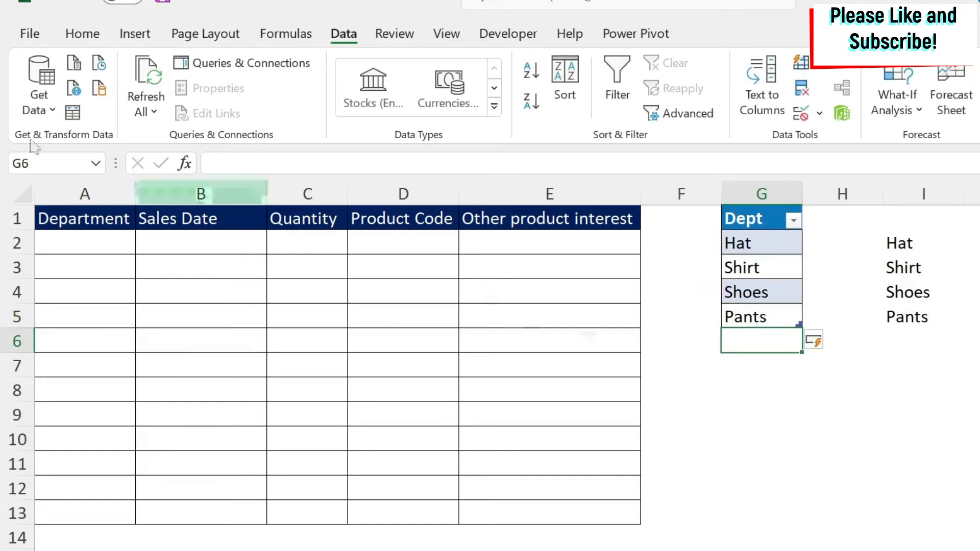
pyautogui.click(144, 243)
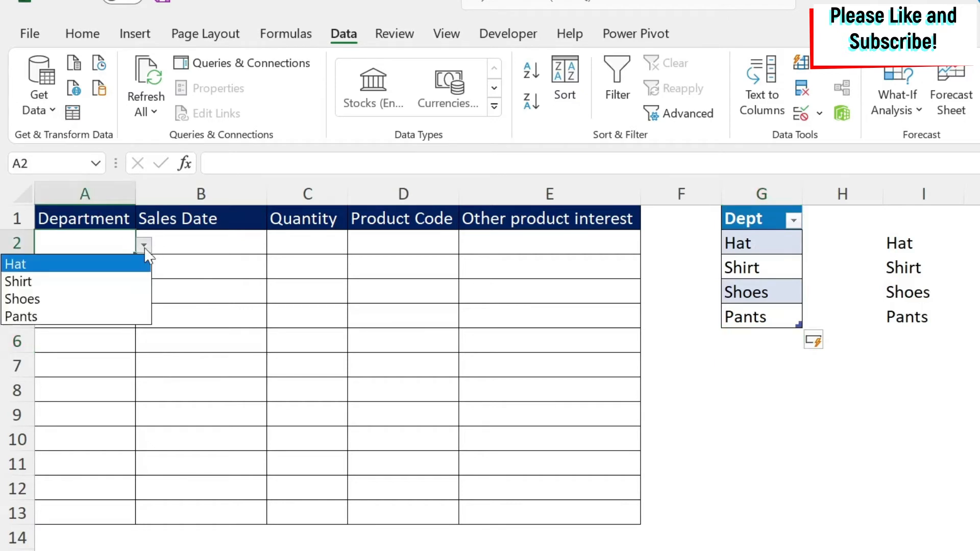
pyautogui.moveTo(75, 281)
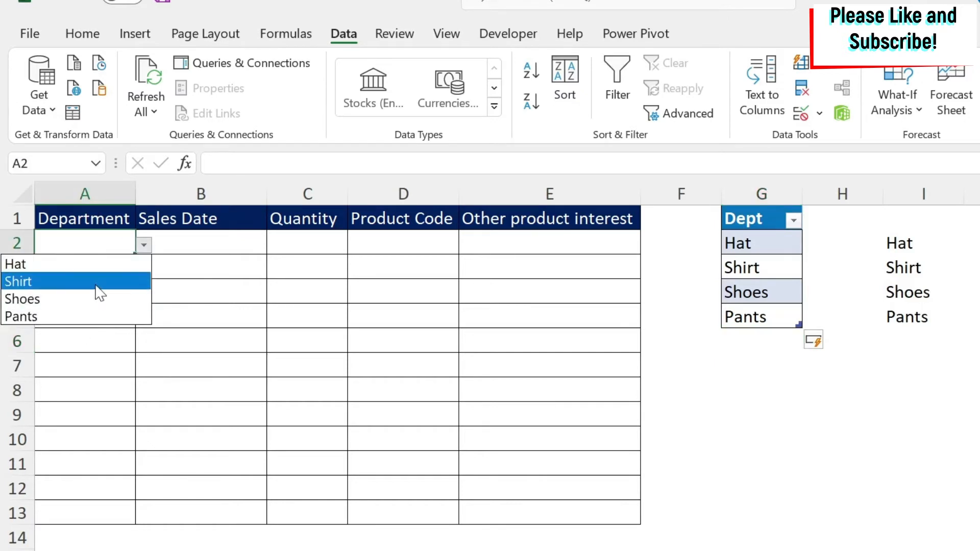
pyautogui.moveTo(925, 256)
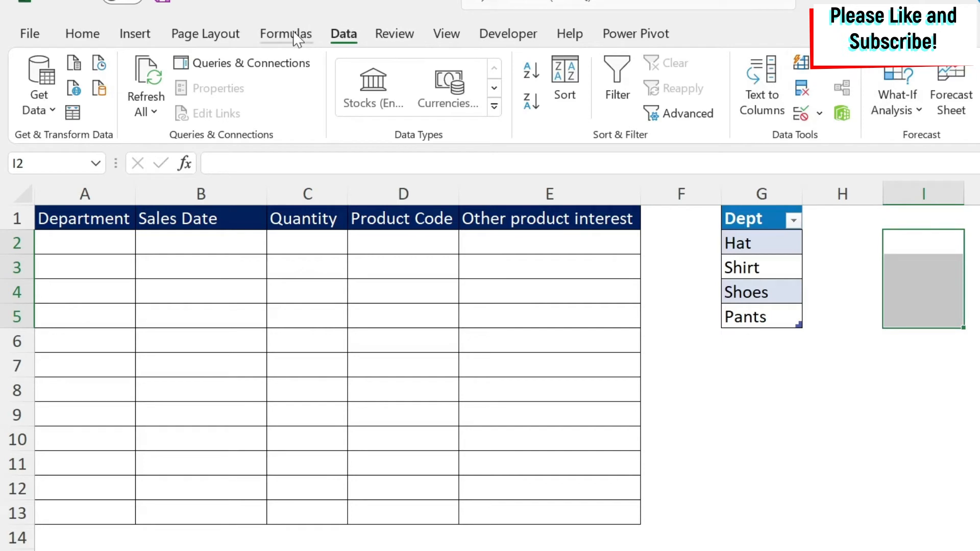
pyautogui.click(286, 34)
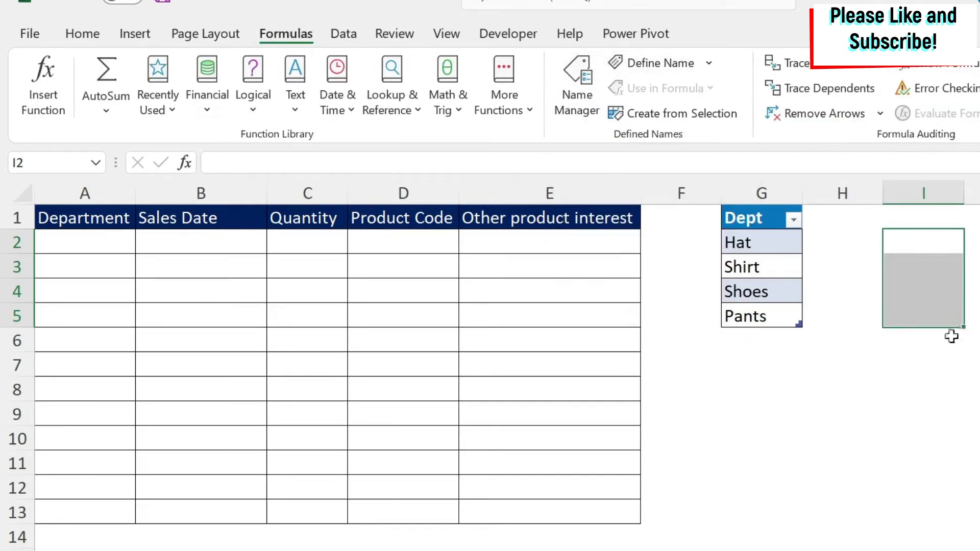
pyautogui.moveTo(969, 325)
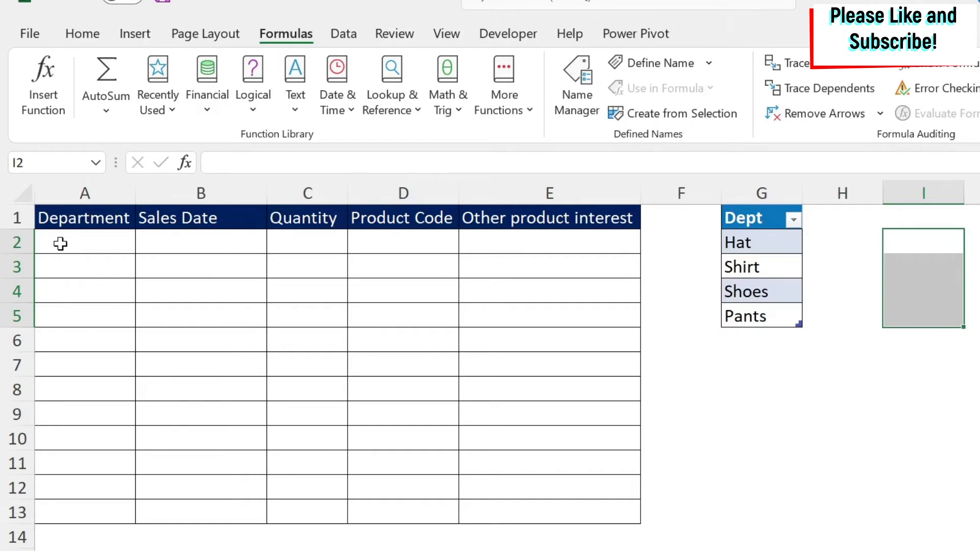
pyautogui.click(84, 243)
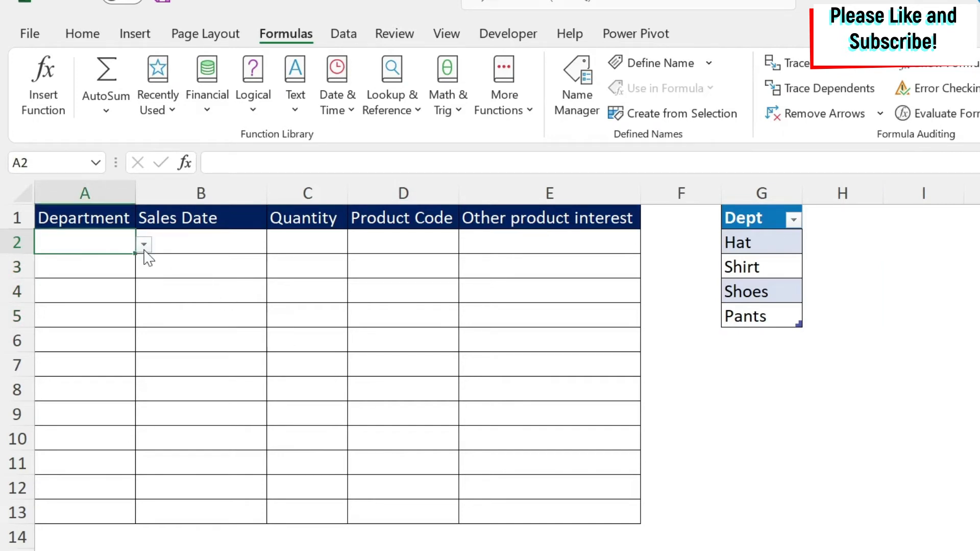
pyautogui.write('asdasd')
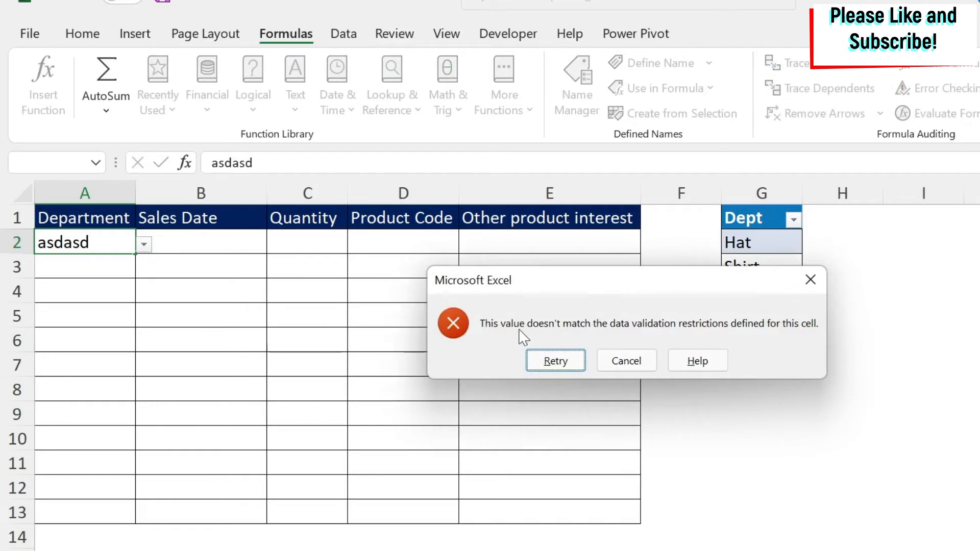
pyautogui.moveTo(511, 337)
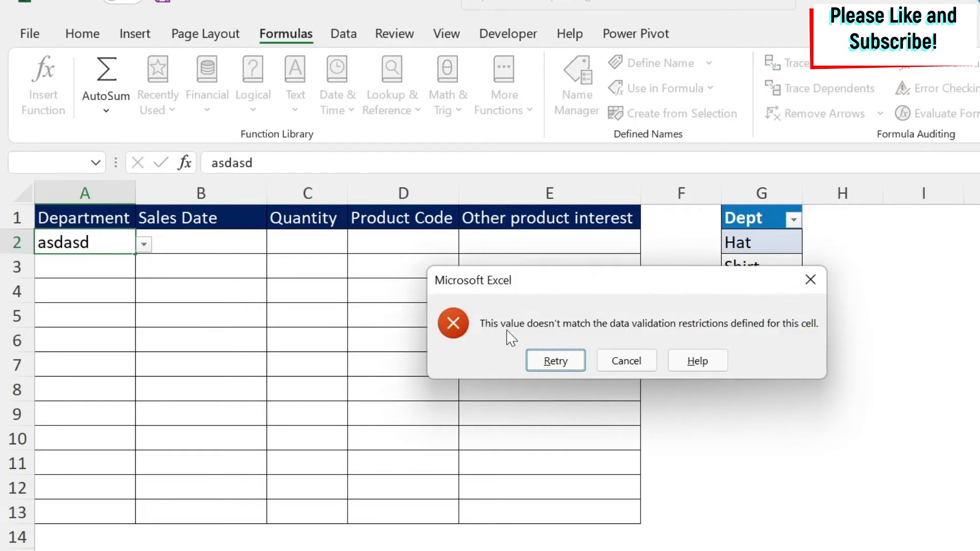
pyautogui.moveTo(818, 334)
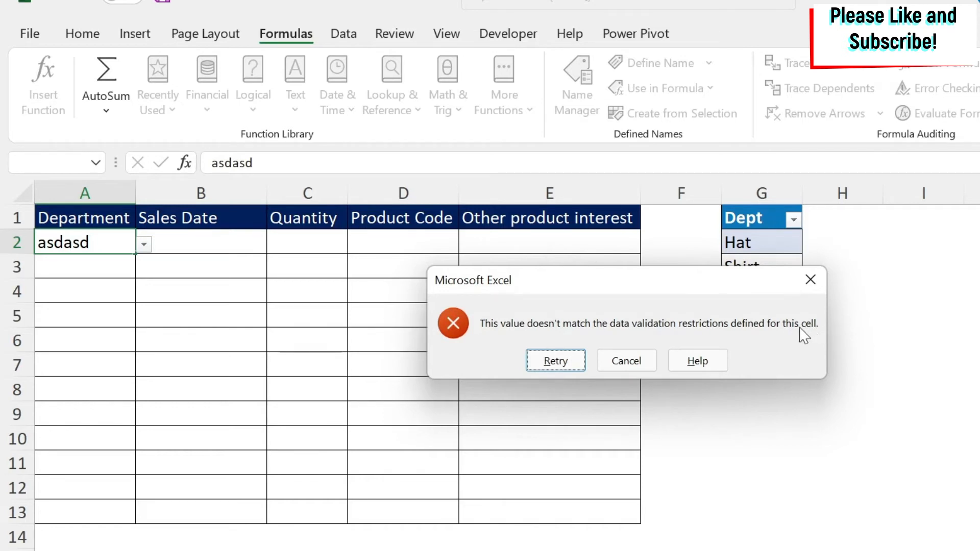
pyautogui.click(626, 361)
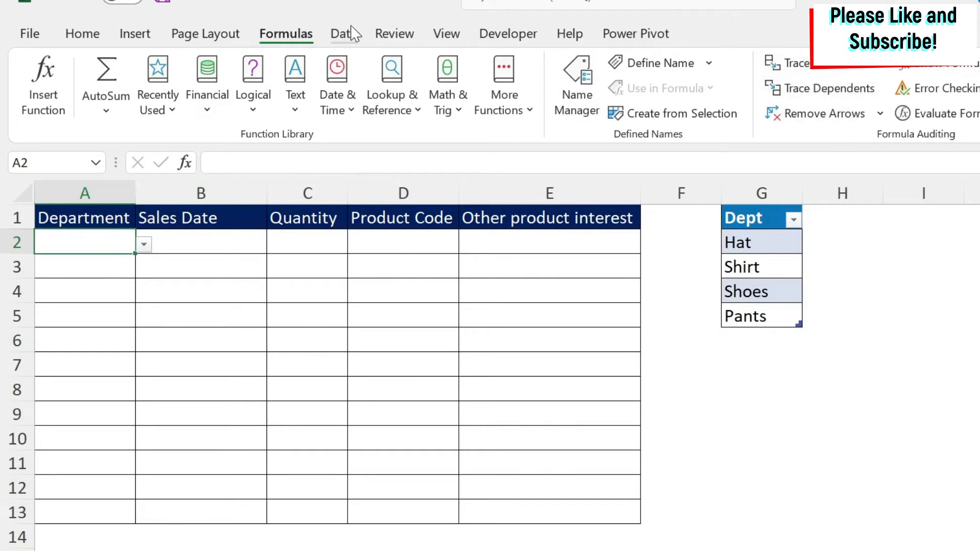
# Step: Give A2 an input message titled Select reading Input dept
pyautogui.click(343, 33)
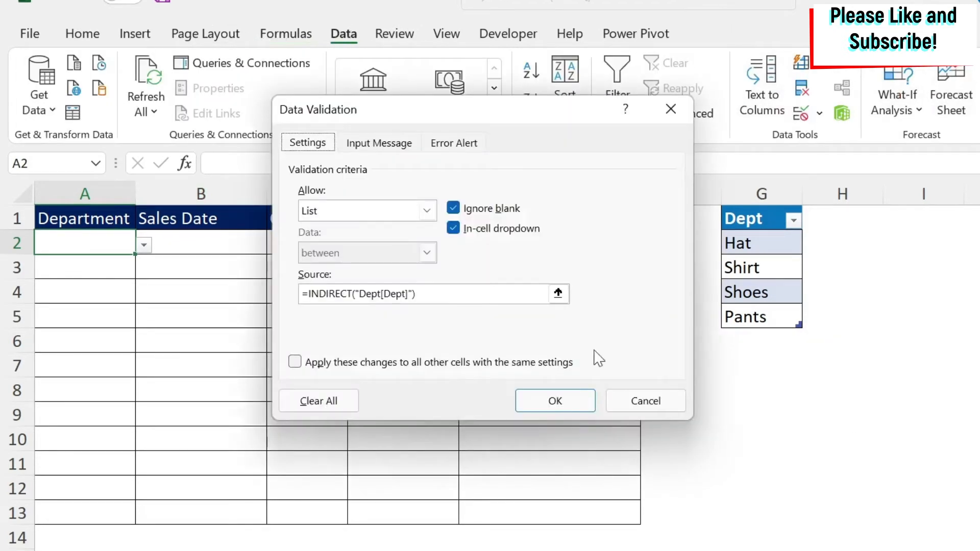
pyautogui.click(378, 142)
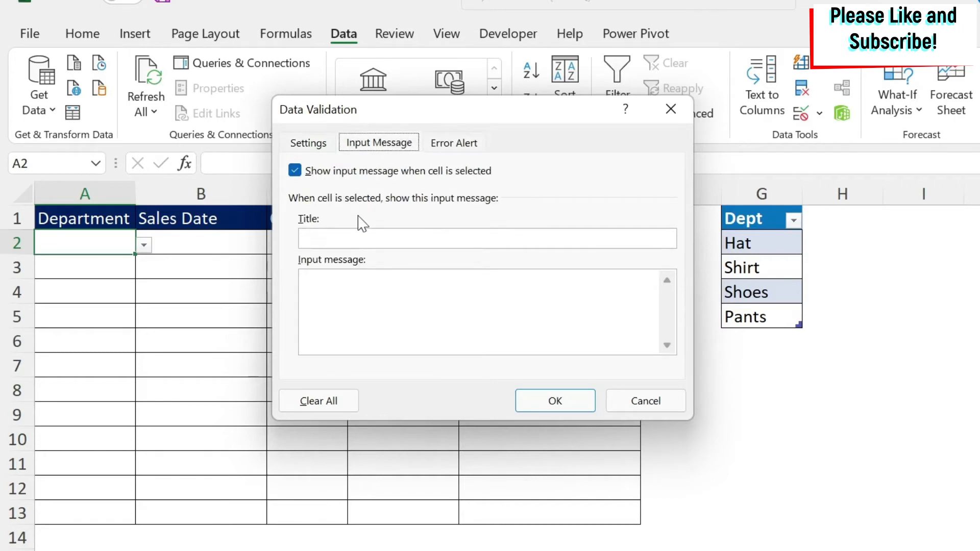
pyautogui.click(486, 238)
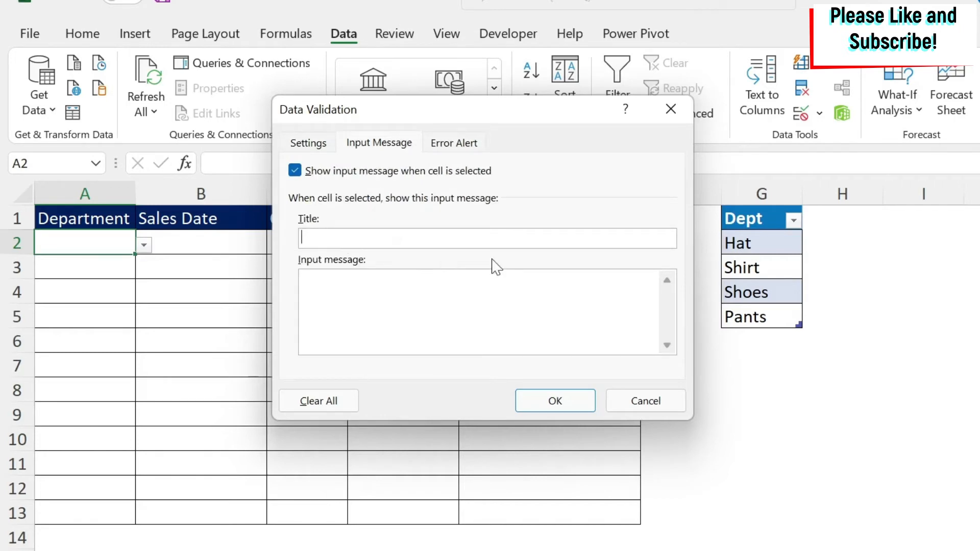
pyautogui.write('Select')
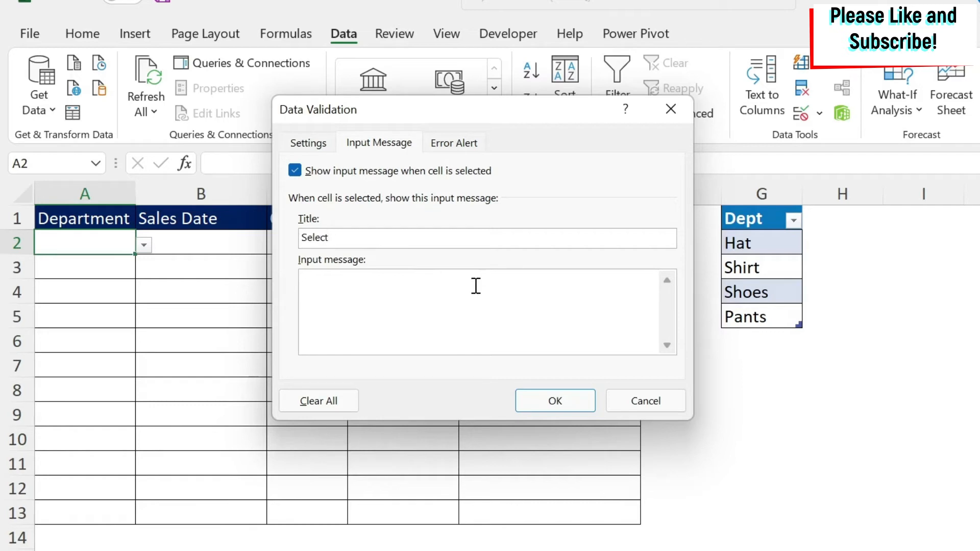
pyautogui.write('Input dept')
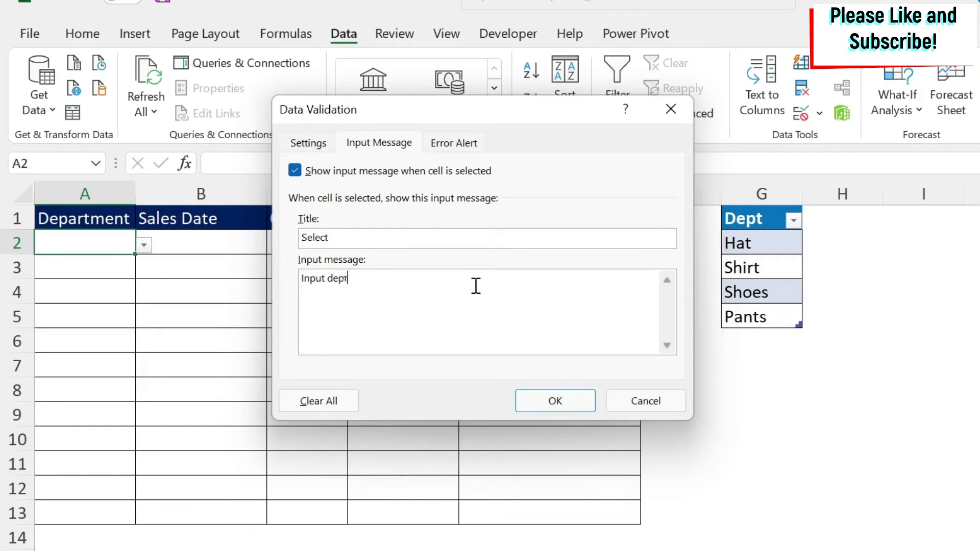
# Step: Set the error alert text to 'You have selected a wrong value' and save the validation
pyautogui.click(454, 142)
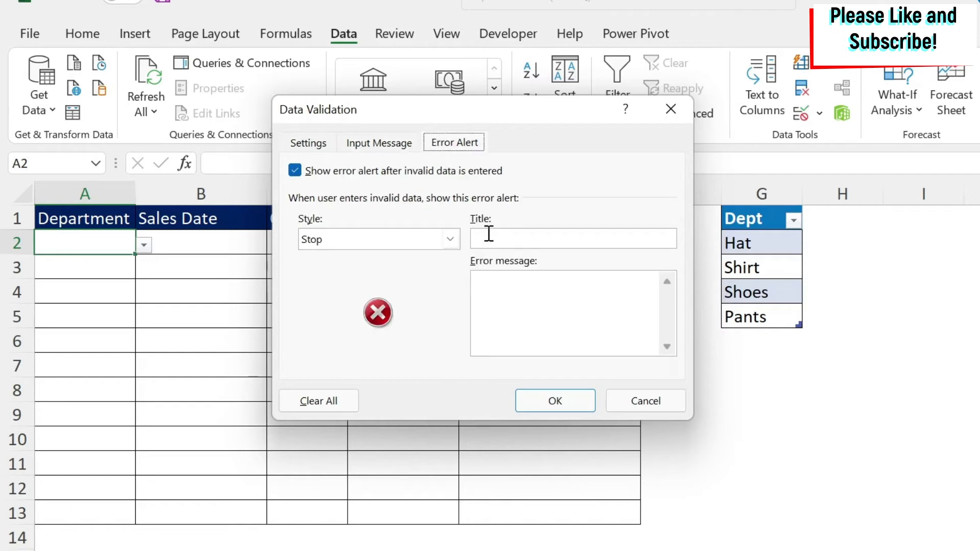
pyautogui.write('You ha')
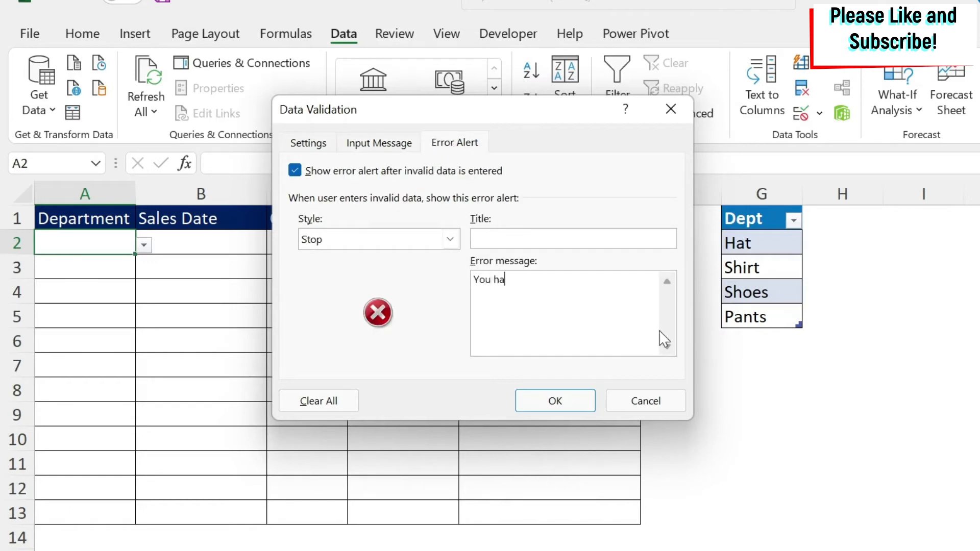
pyautogui.write('ve selected a wro')
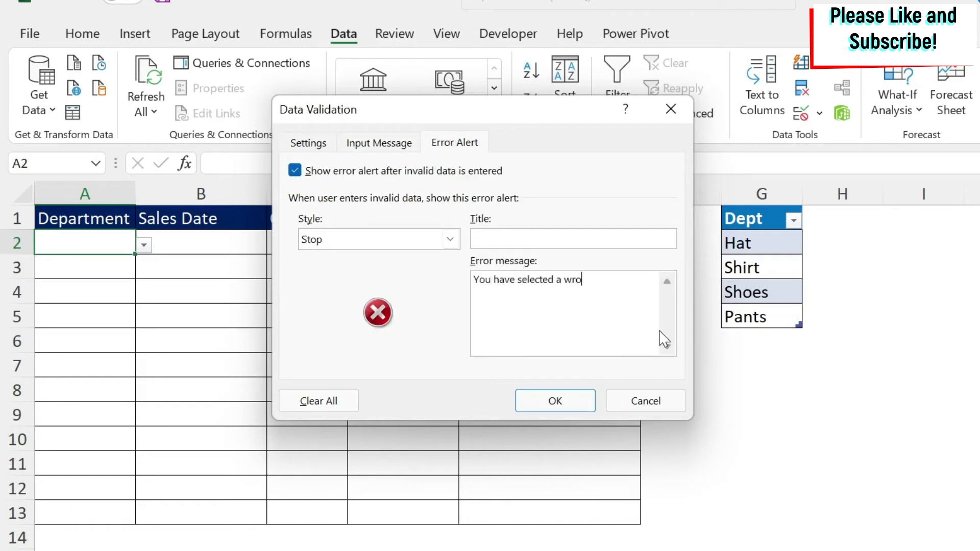
pyautogui.write('ng value')
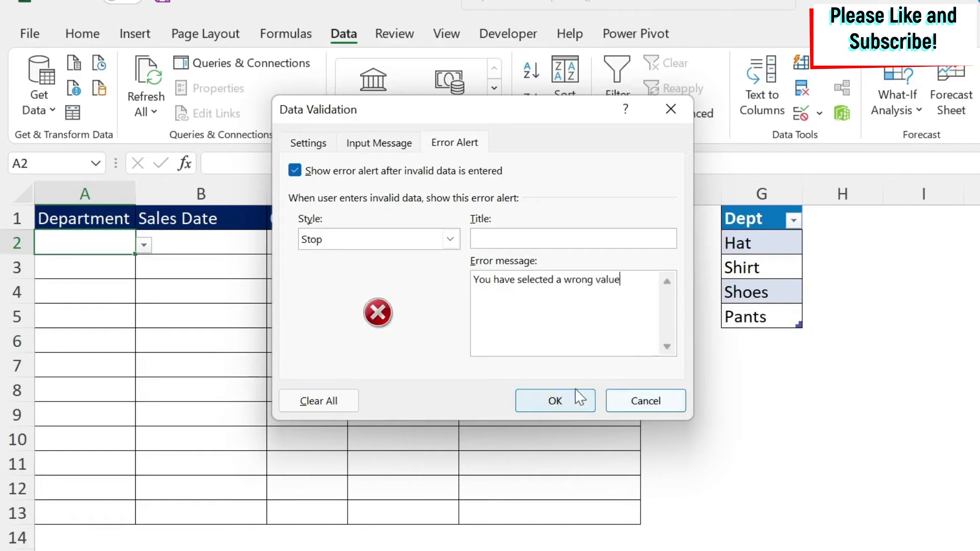
pyautogui.click(554, 400)
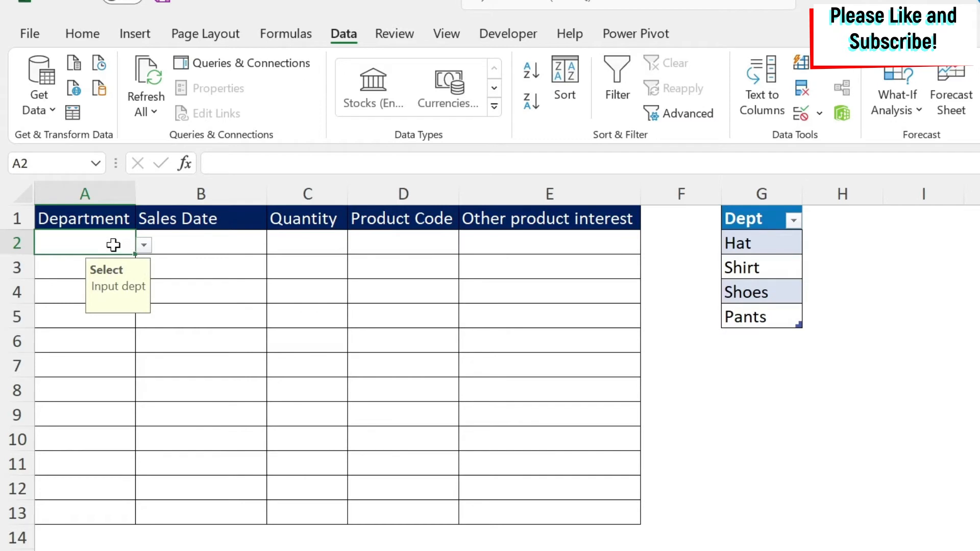
pyautogui.write('dasdsad')
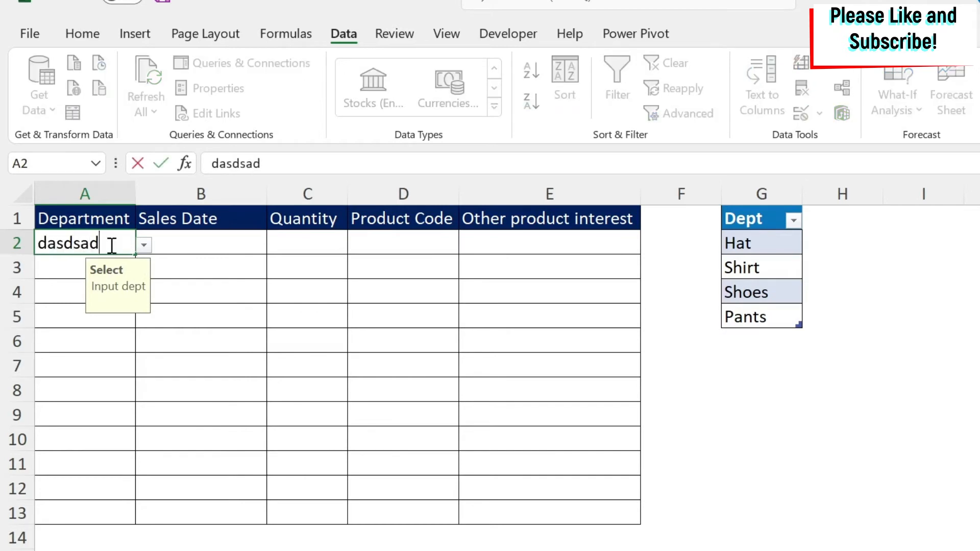
pyautogui.press('Enter')
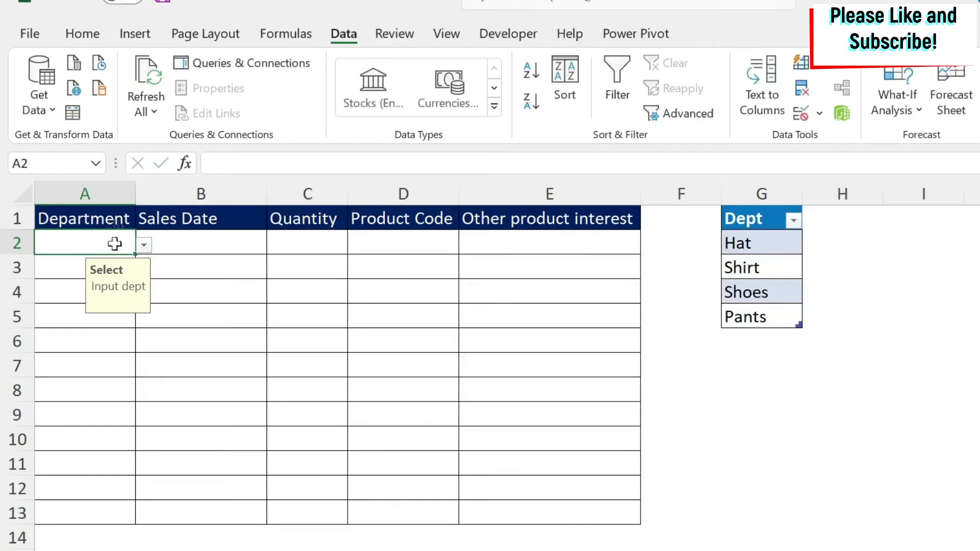
pyautogui.click(142, 243)
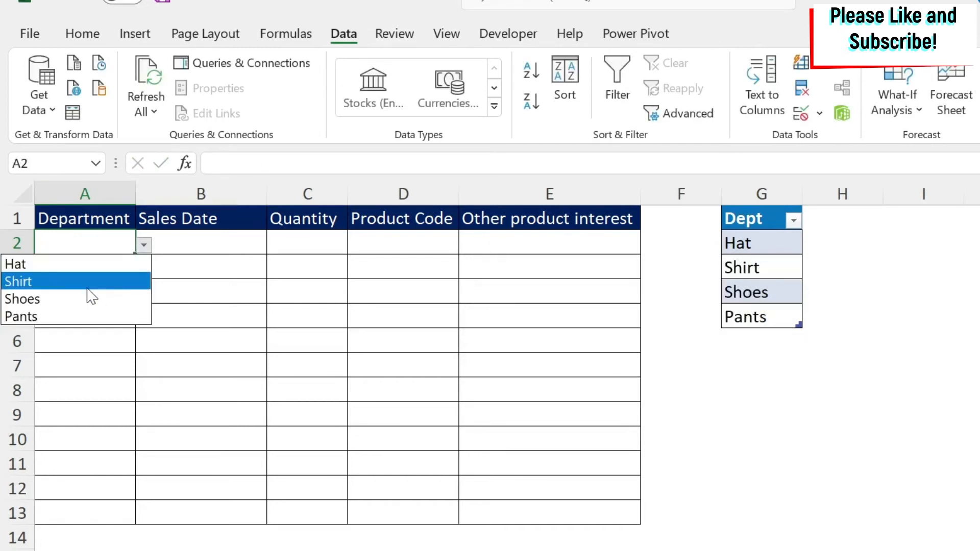
pyautogui.click(18, 281)
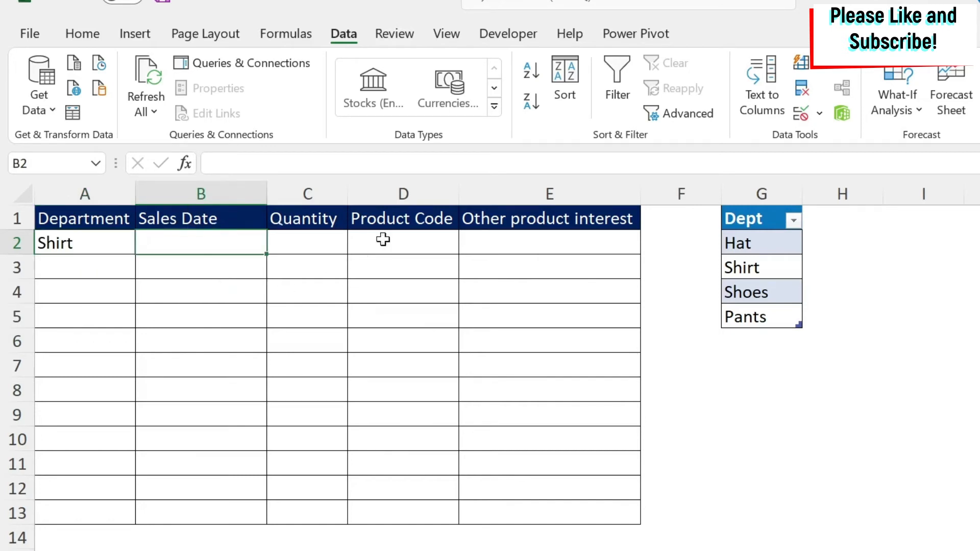
pyautogui.moveTo(192, 243)
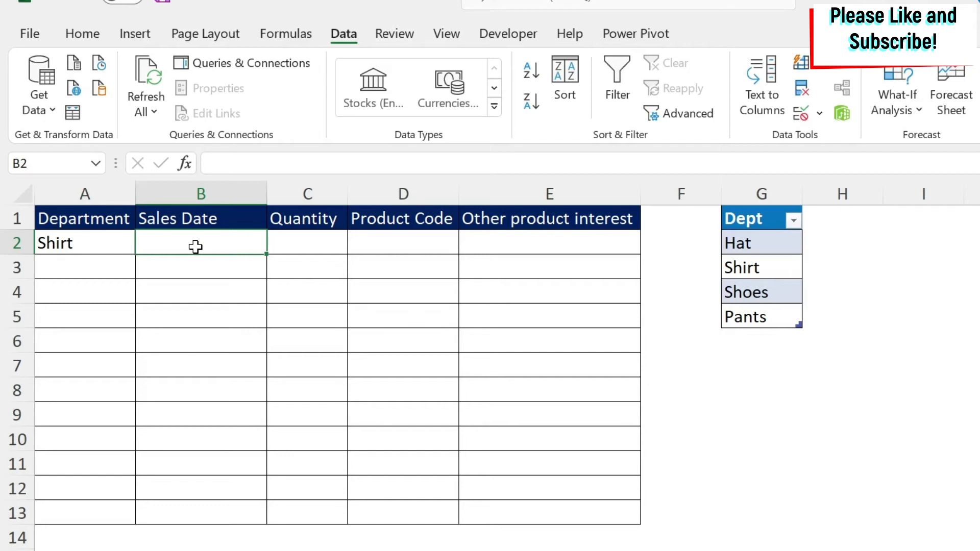
pyautogui.moveTo(214, 240)
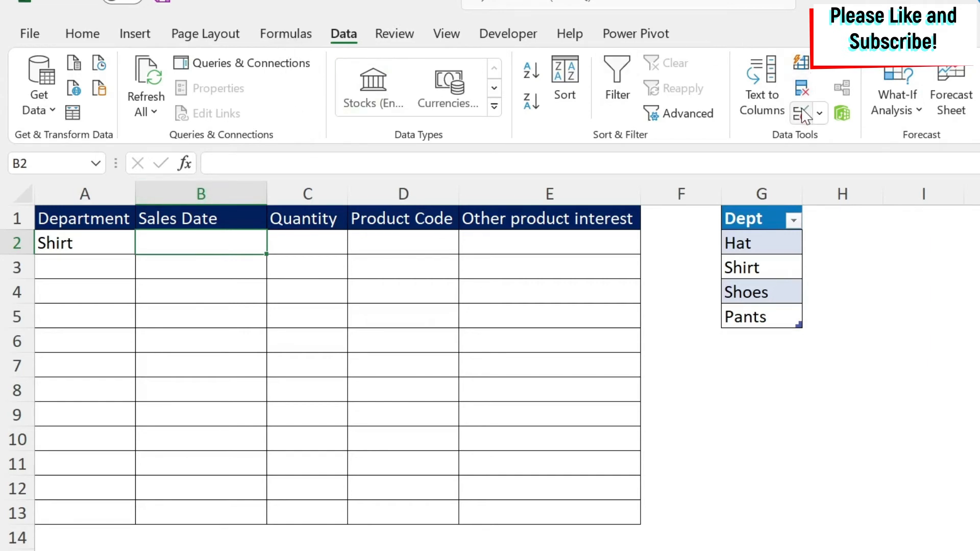
# Step: Set the Sales Date cell B2 to allow only dates less than or equal to a limit
pyautogui.click(801, 113)
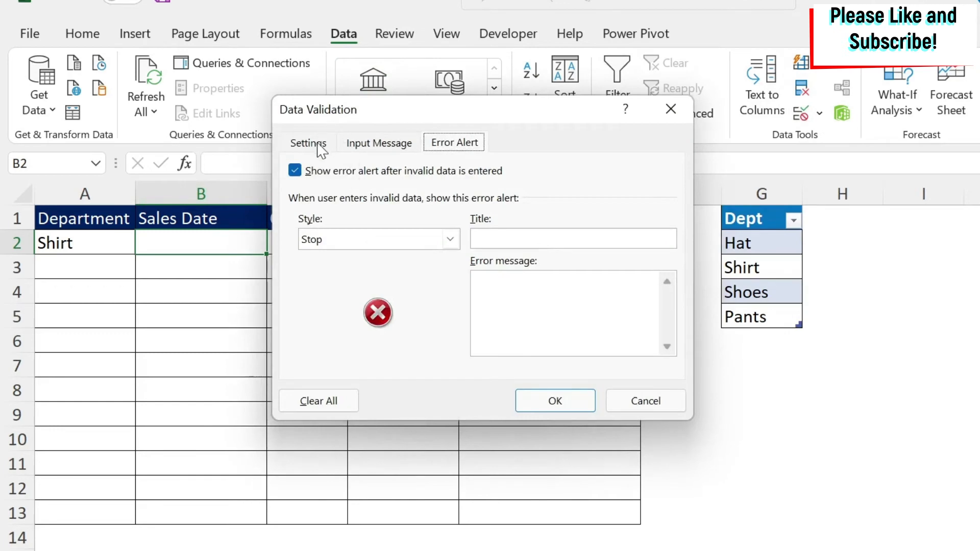
pyautogui.click(307, 143)
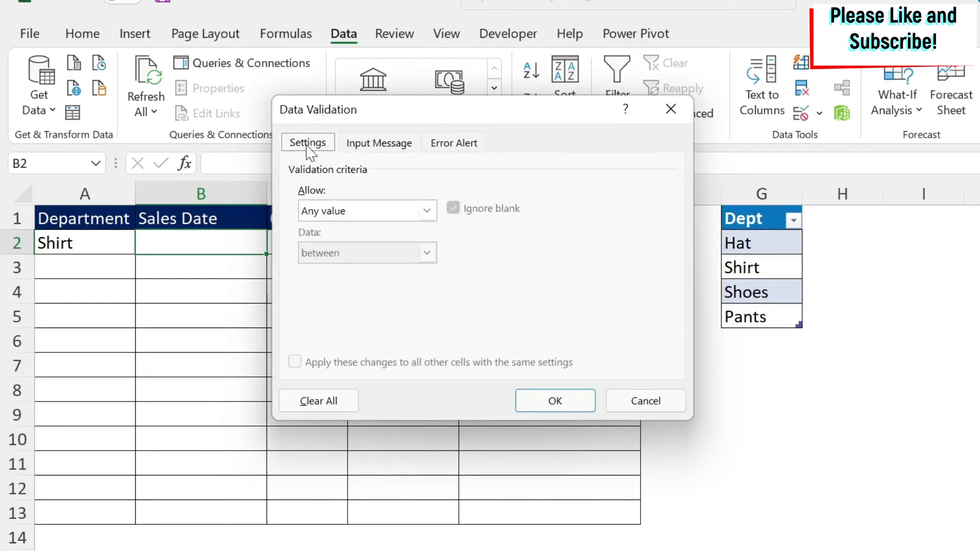
pyautogui.click(426, 211)
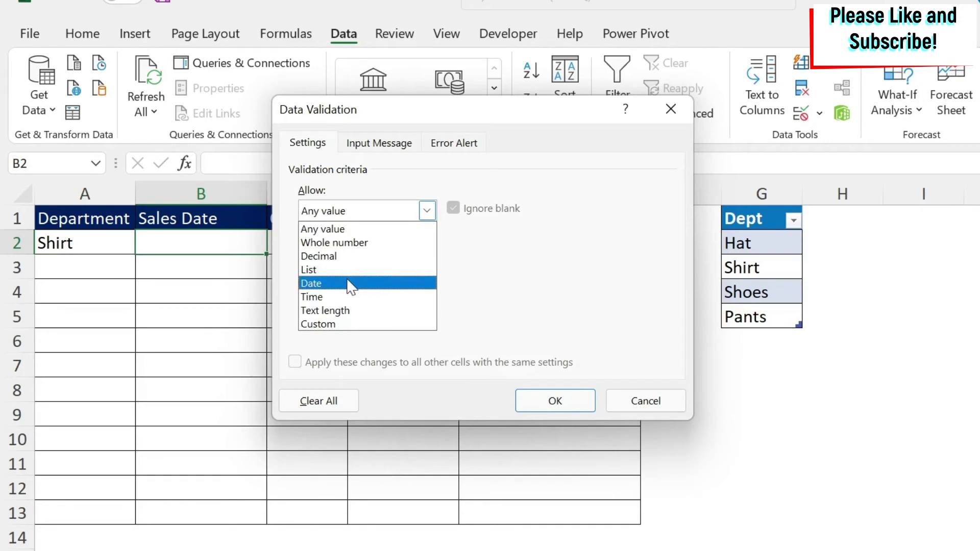
pyautogui.click(311, 284)
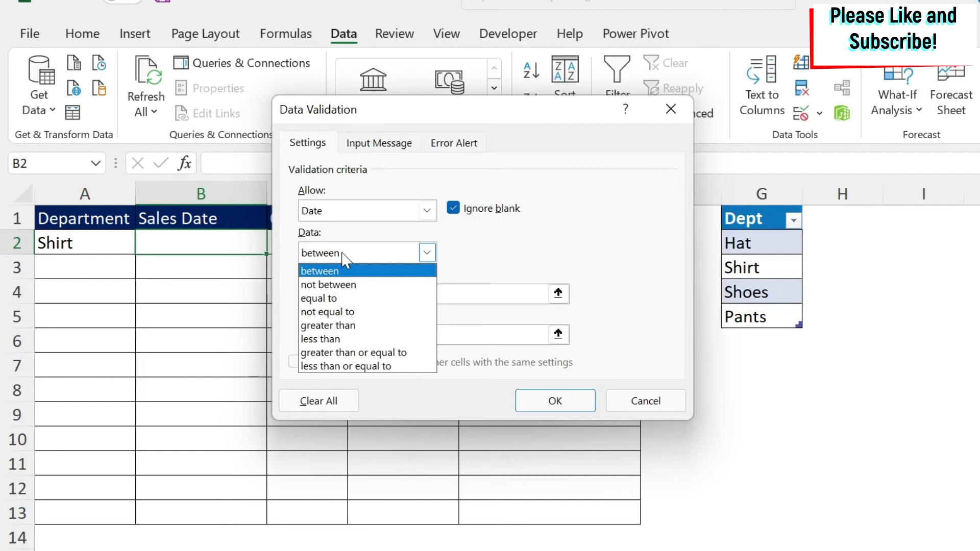
pyautogui.moveTo(320, 339)
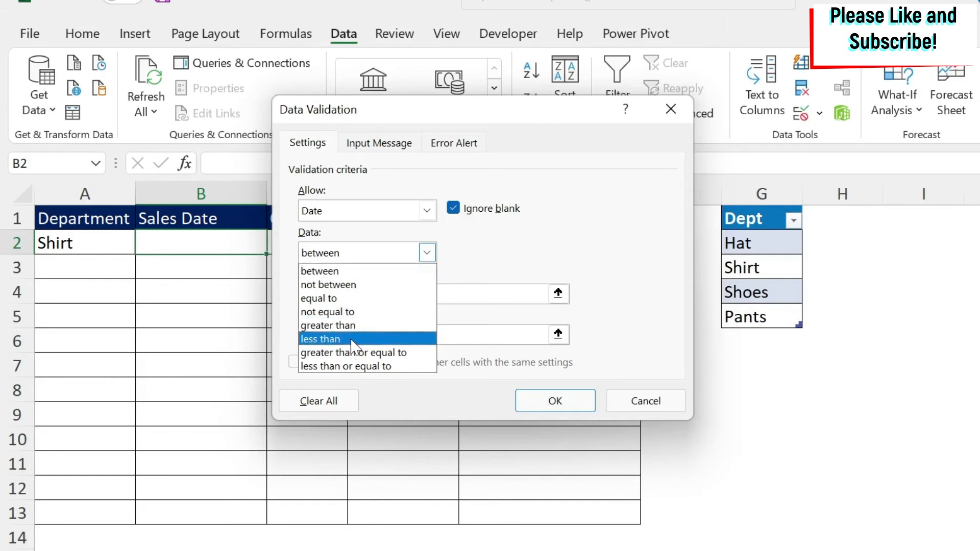
pyautogui.click(365, 366)
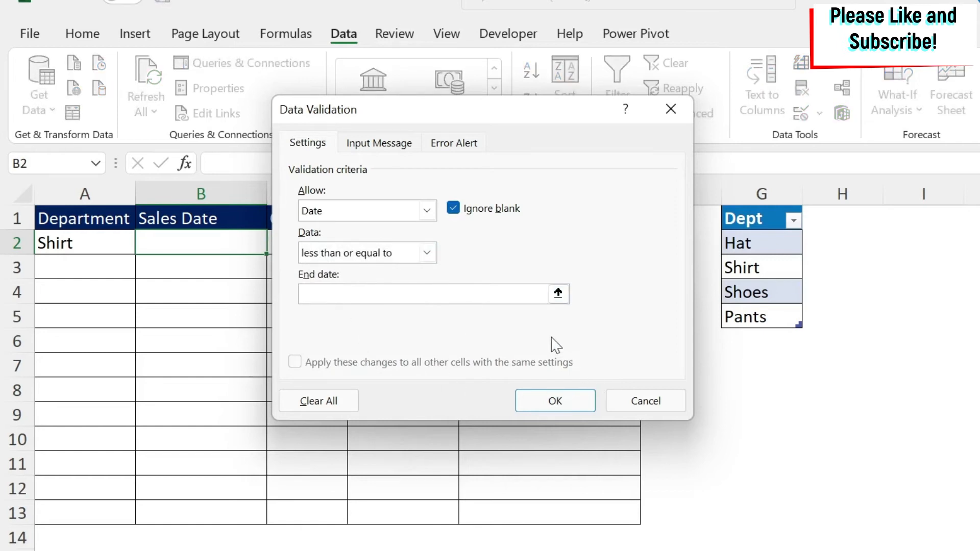
# Step: Enter =today() as the end date and apply the date rule
pyautogui.write('=')
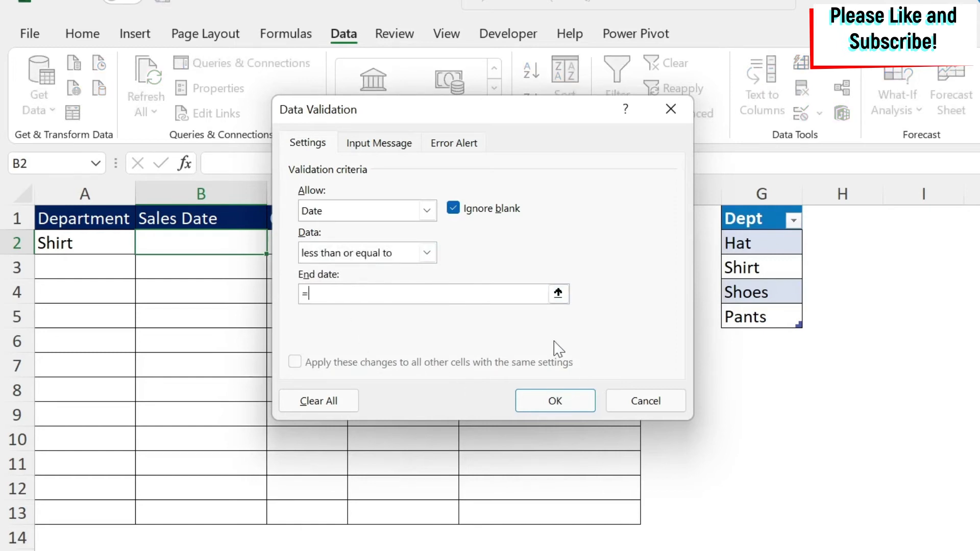
pyautogui.write('today(')
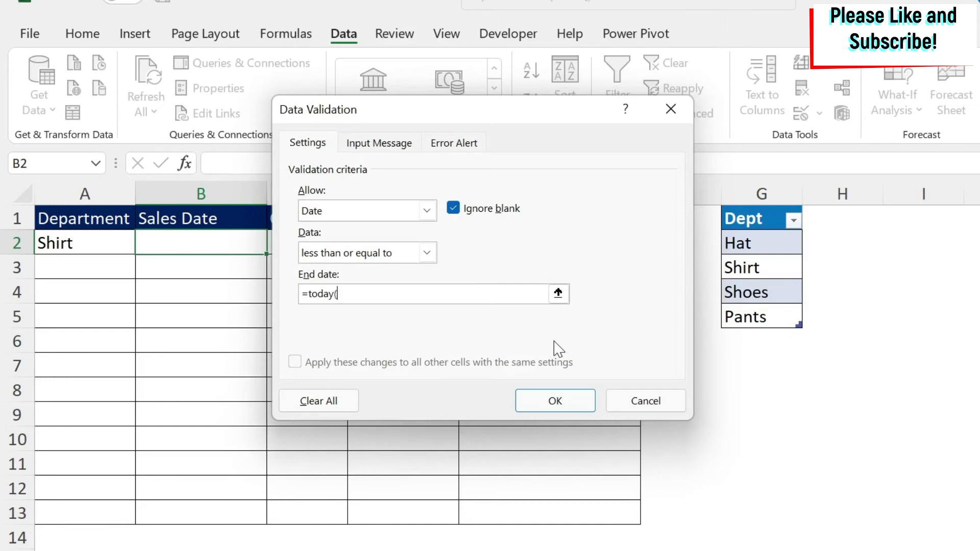
pyautogui.write(')')
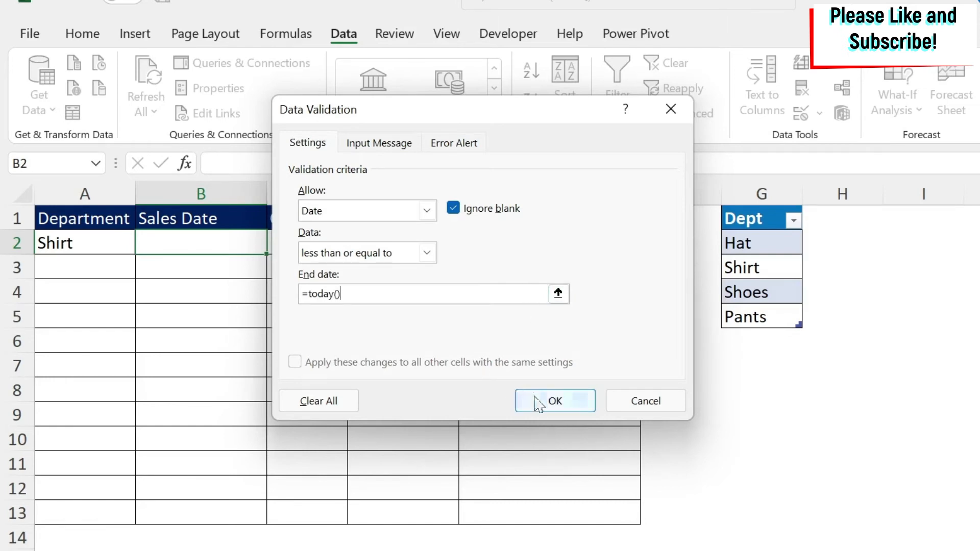
pyautogui.click(554, 401)
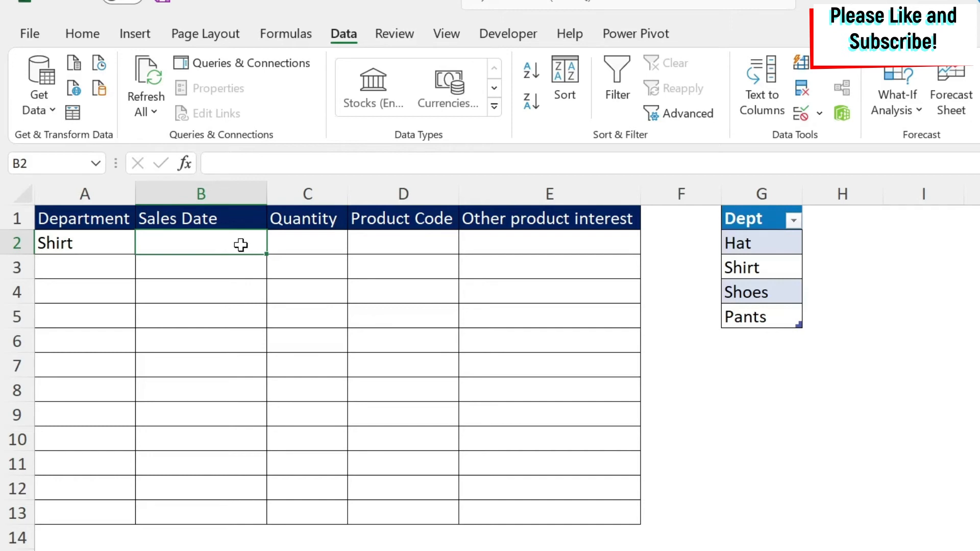
# Step: Enter 23 apr 2022 in B2, recheck its accepted value, then select the Quantity cell C2
pyautogui.write('23 apr')
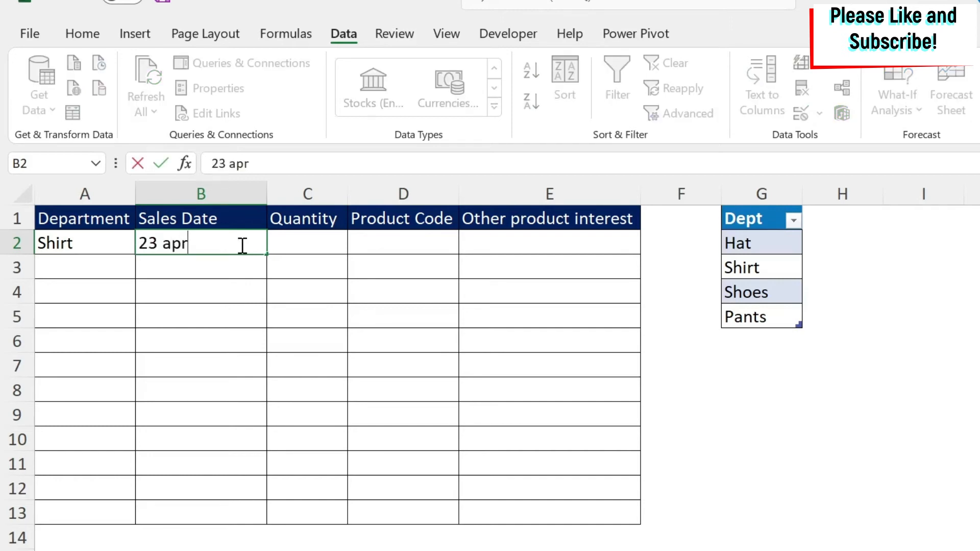
pyautogui.write('2022')
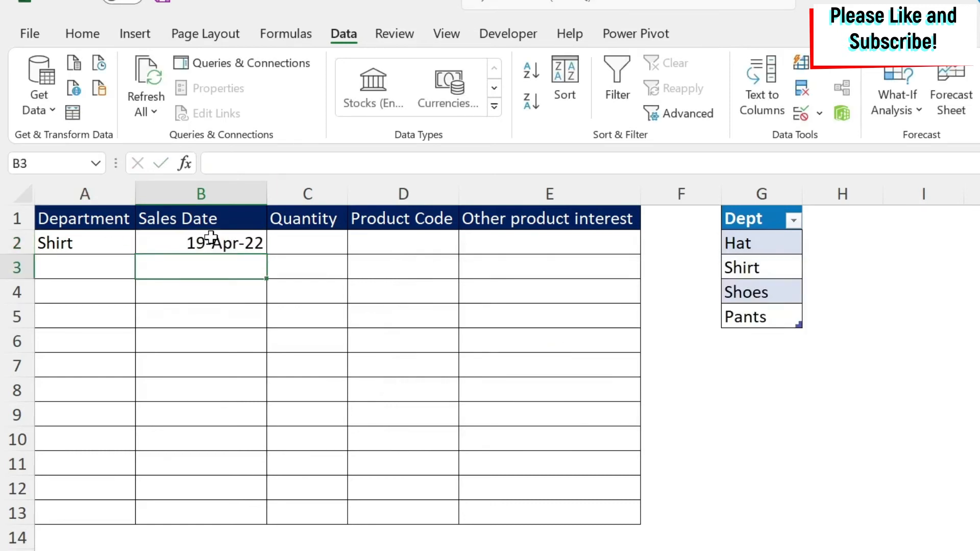
pyautogui.click(222, 243)
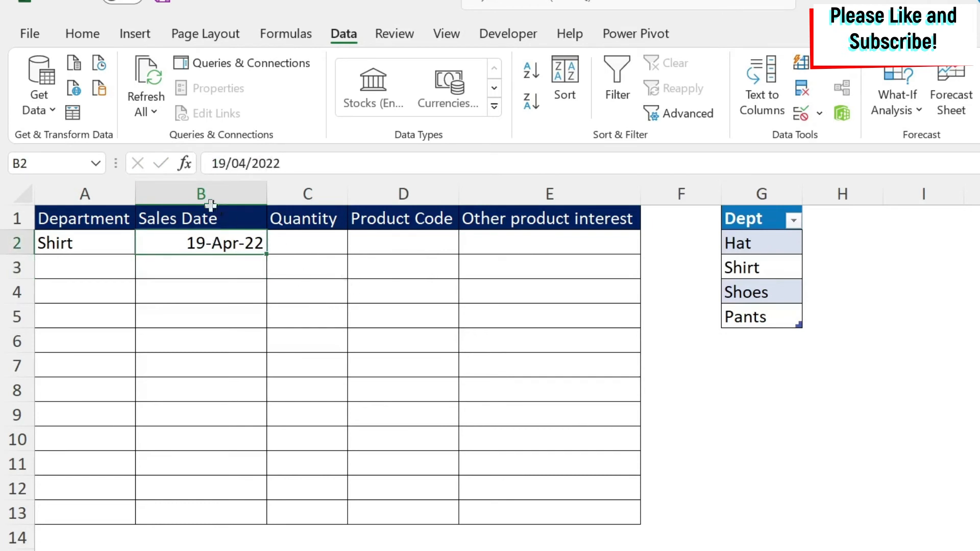
pyautogui.moveTo(336, 236)
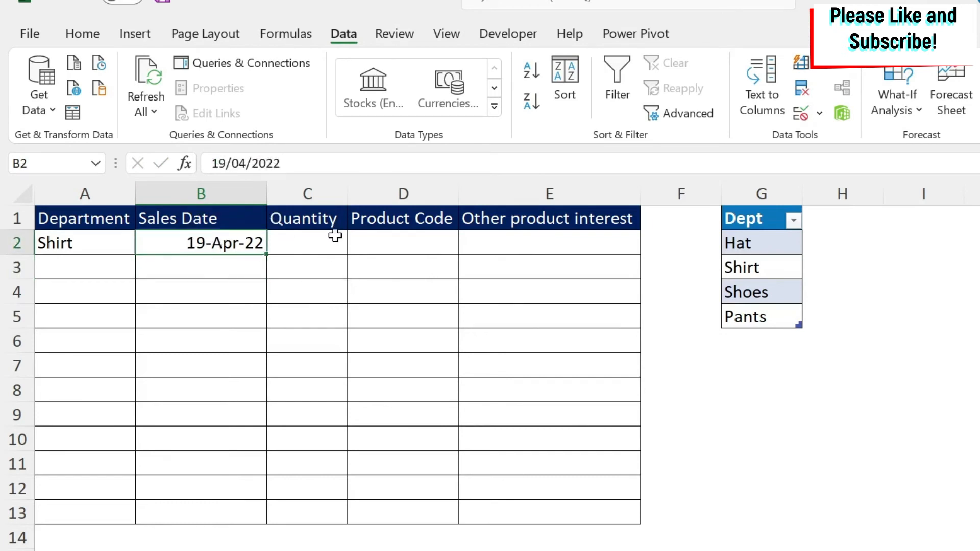
pyautogui.click(306, 243)
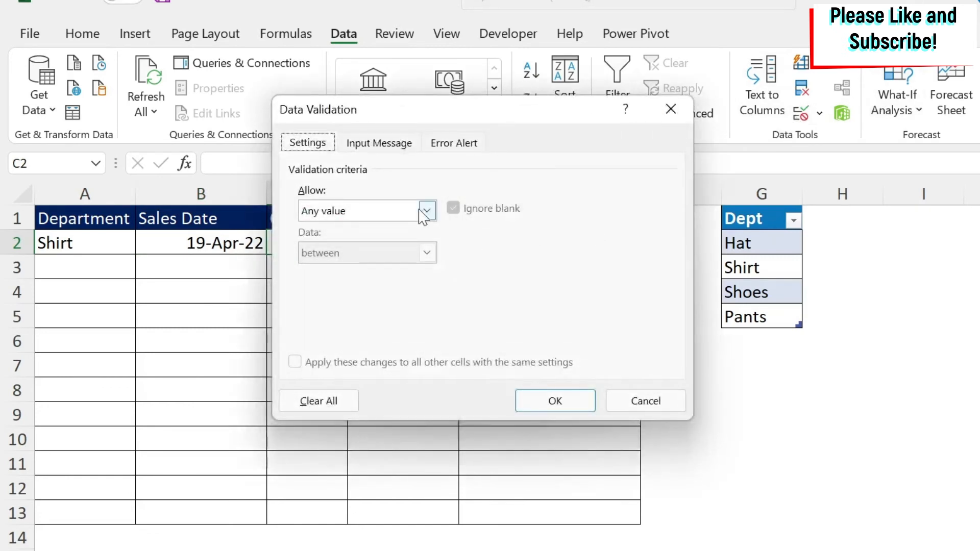
# Step: Restrict C2 to whole numbers greater than 0 and enter a quantity of 50
pyautogui.click(427, 211)
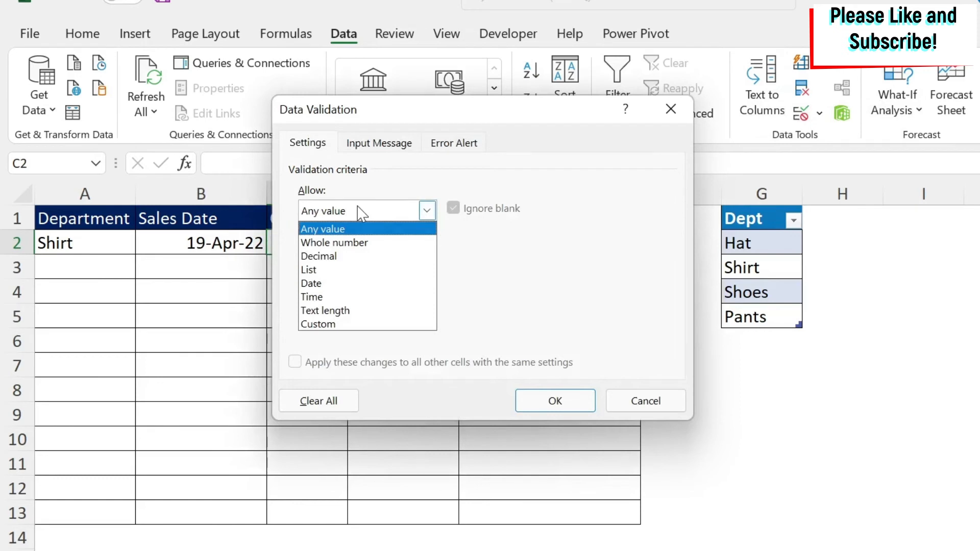
pyautogui.moveTo(334, 242)
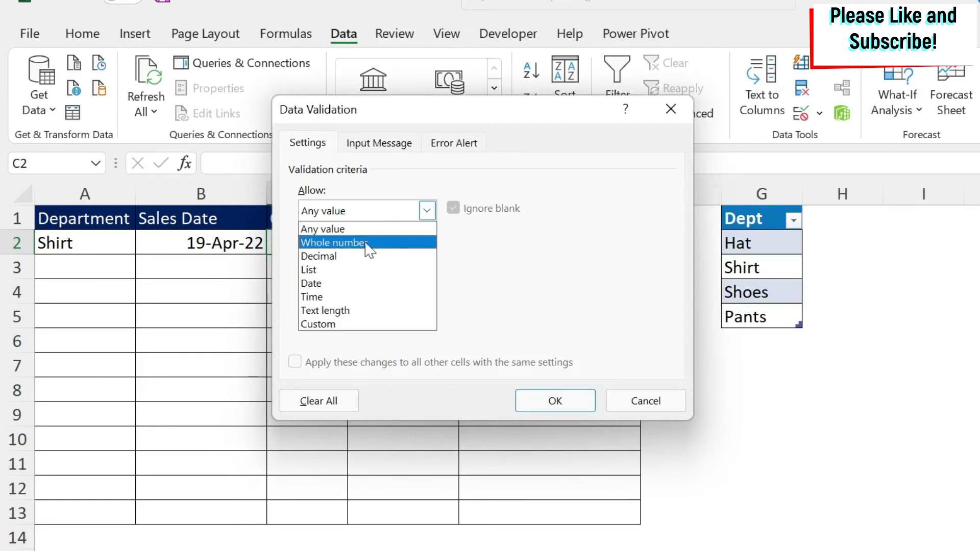
pyautogui.moveTo(360, 244)
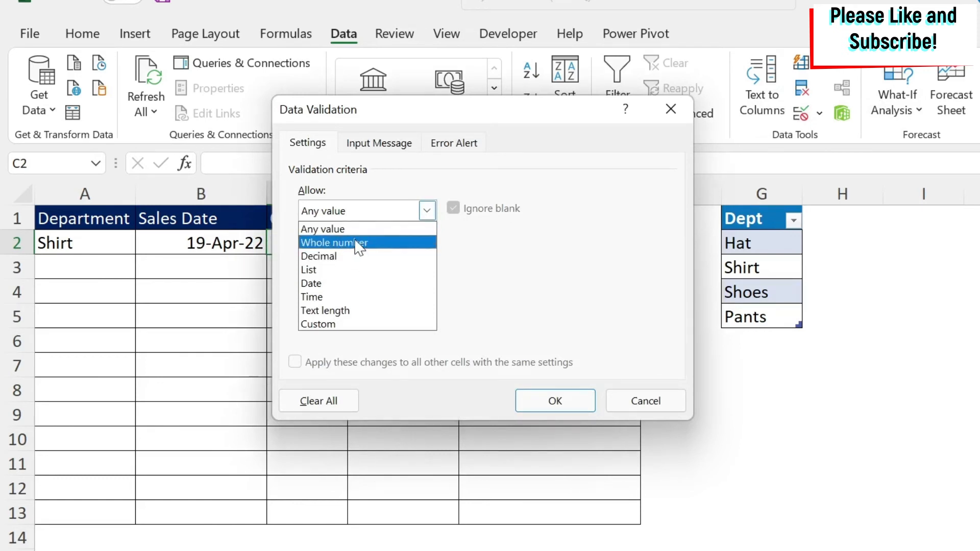
pyautogui.click(334, 242)
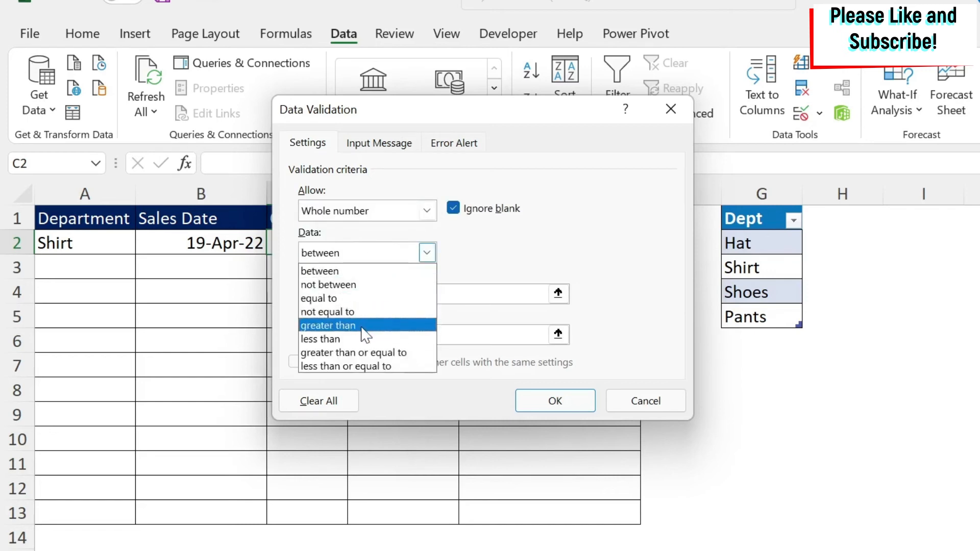
pyautogui.click(327, 325)
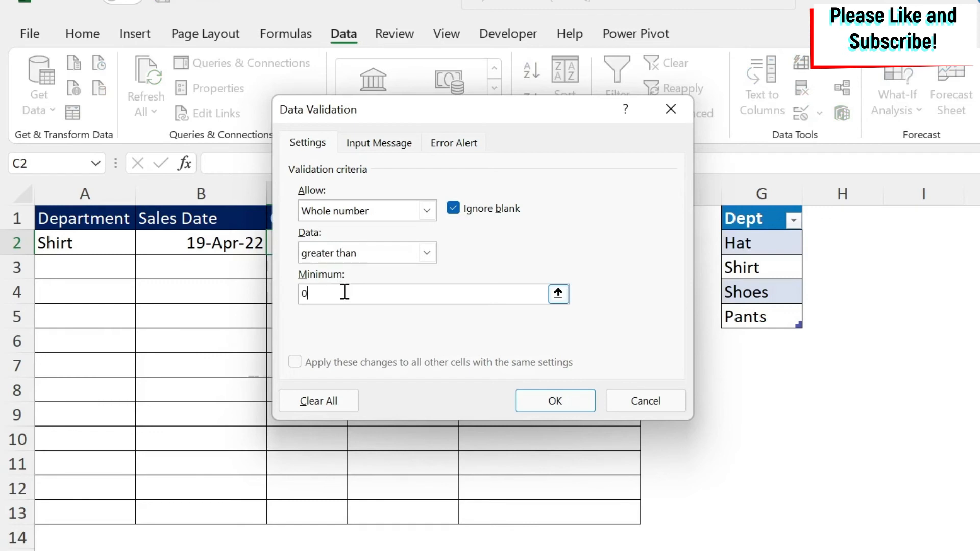
pyautogui.click(554, 401)
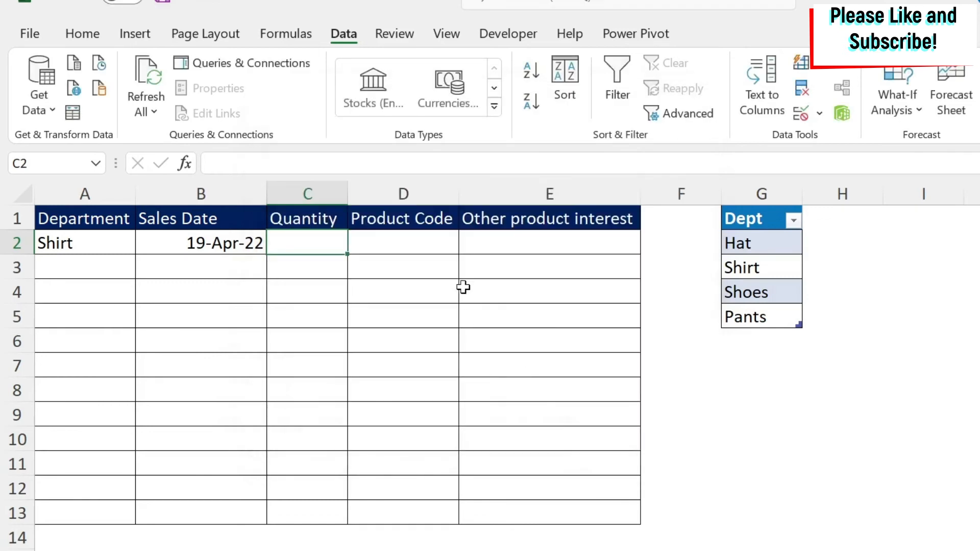
pyautogui.write('-50')
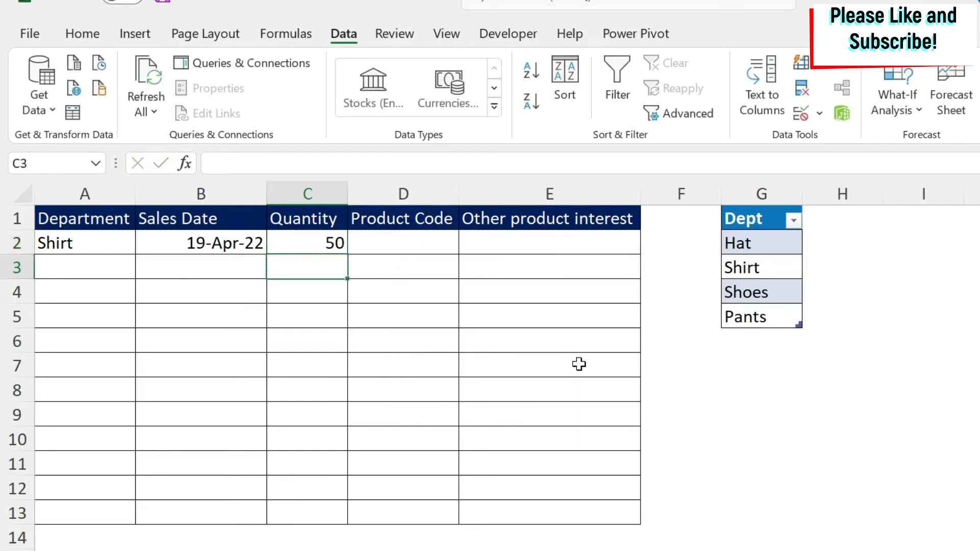
pyautogui.click(403, 242)
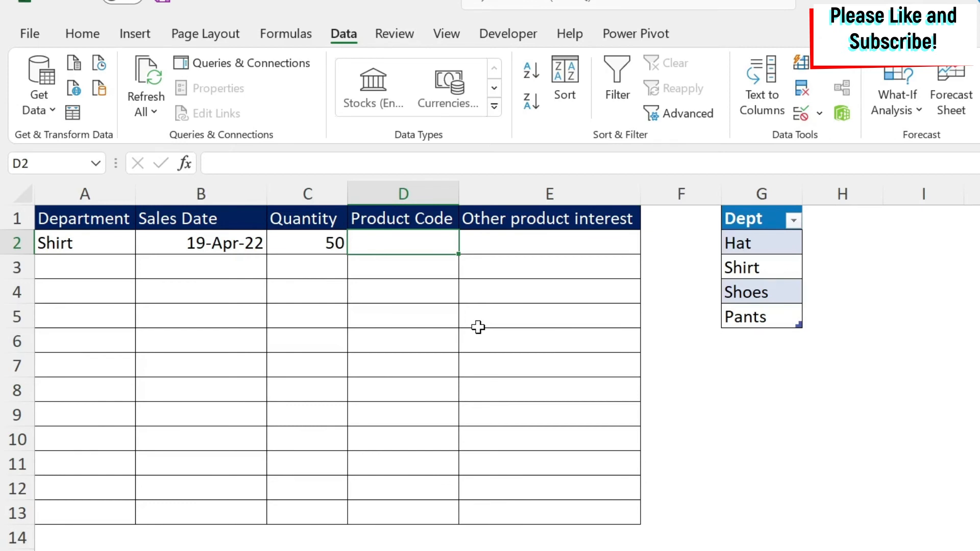
# Step: Restrict the Product Code cell D2 to whole numbers between 1000 and 3000
pyautogui.click(802, 111)
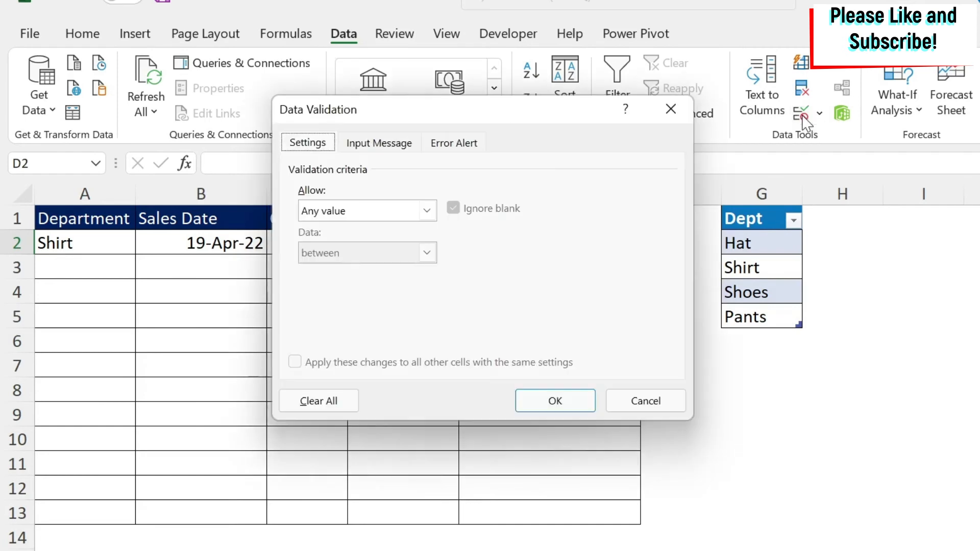
pyautogui.click(426, 211)
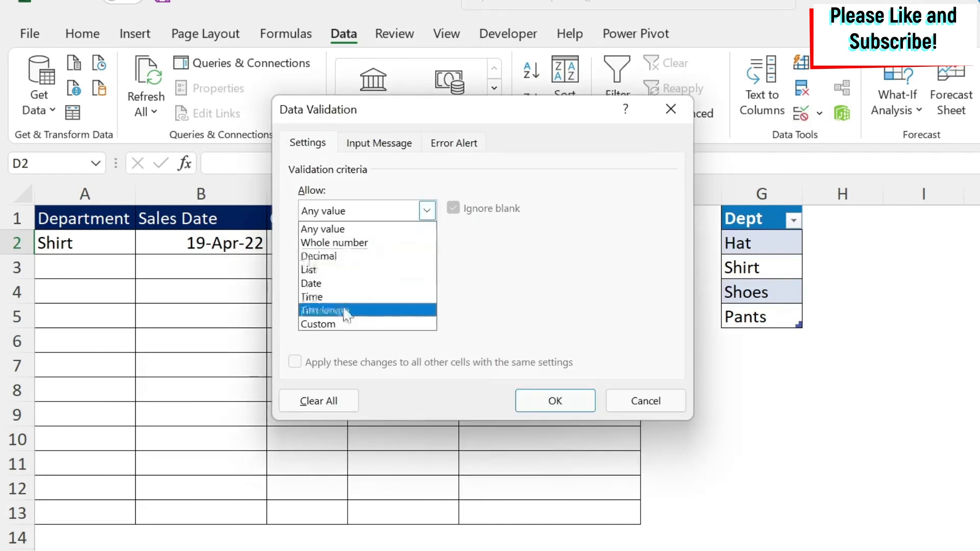
pyautogui.click(334, 242)
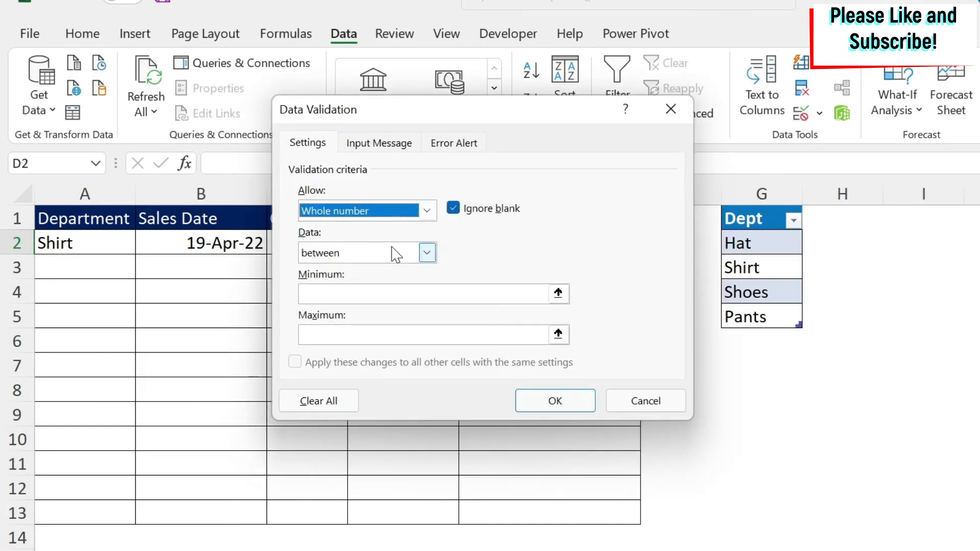
pyautogui.write('1000')
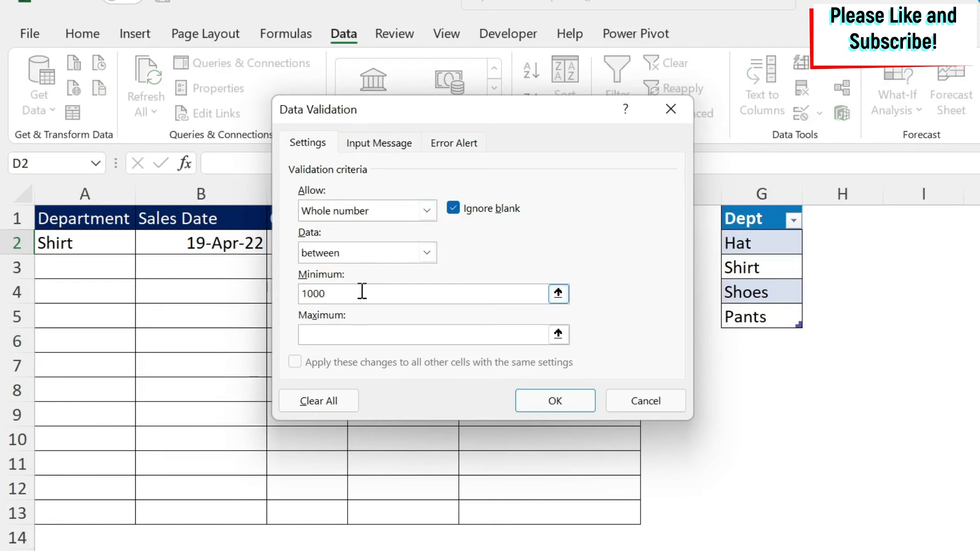
pyautogui.write('3000')
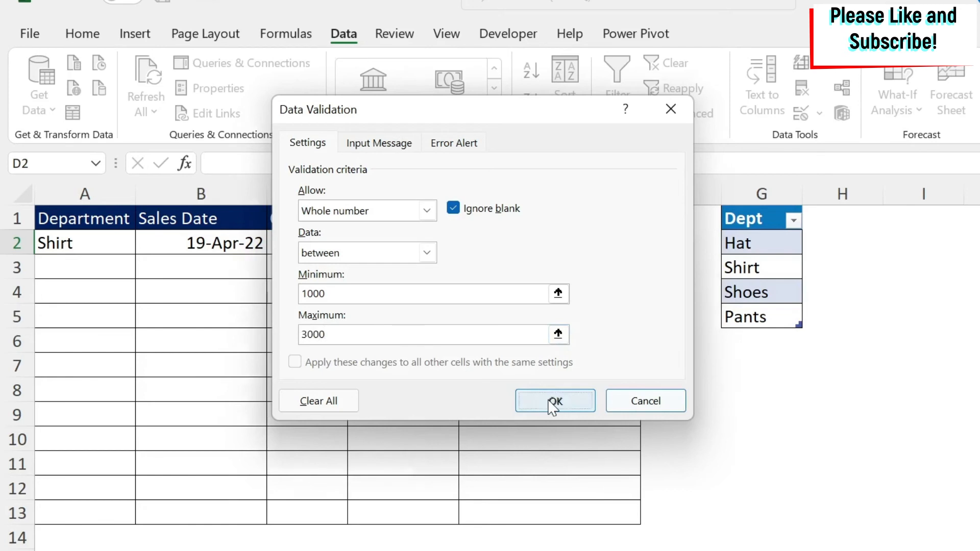
pyautogui.click(554, 401)
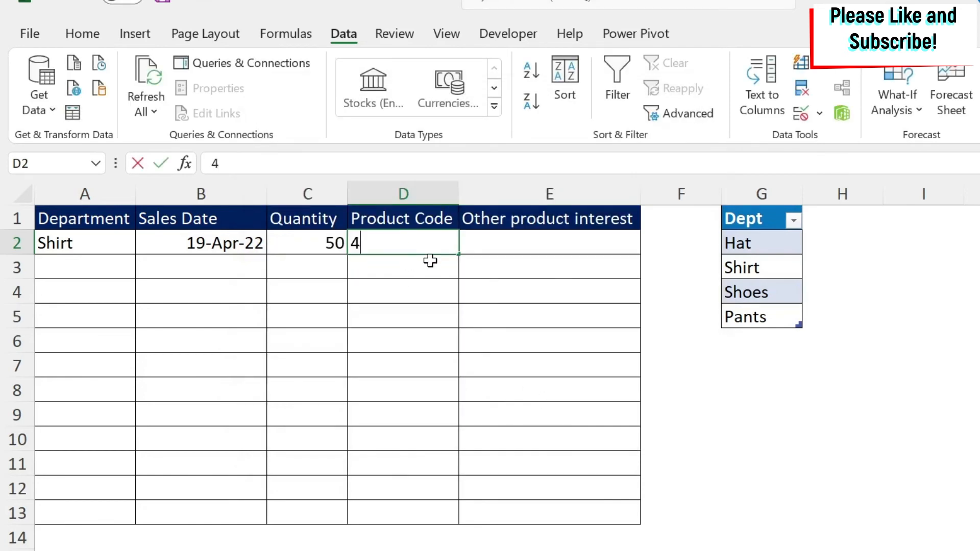
# Step: Test D2 with 4000, retry after the rejection and keep 2400
pyautogui.write('000')
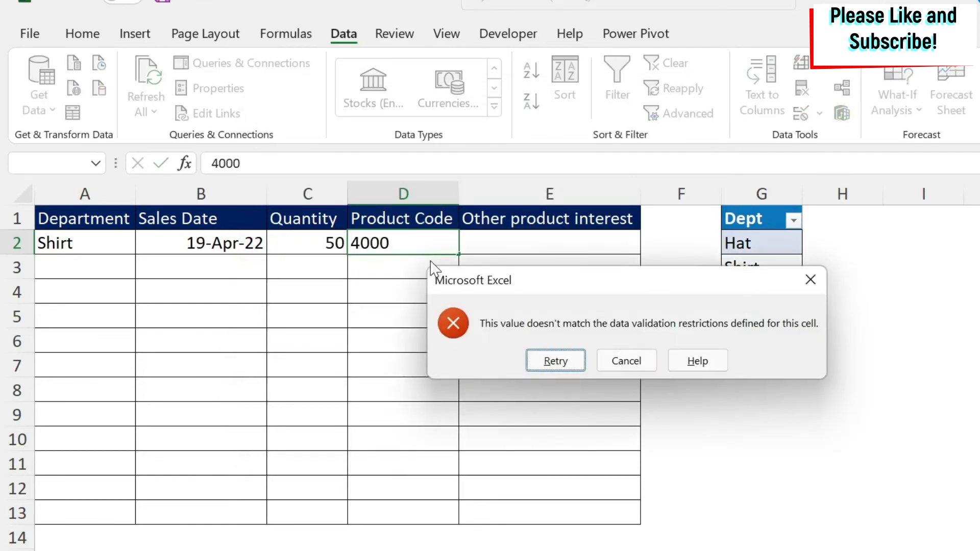
pyautogui.click(554, 361)
pyautogui.write('2400')
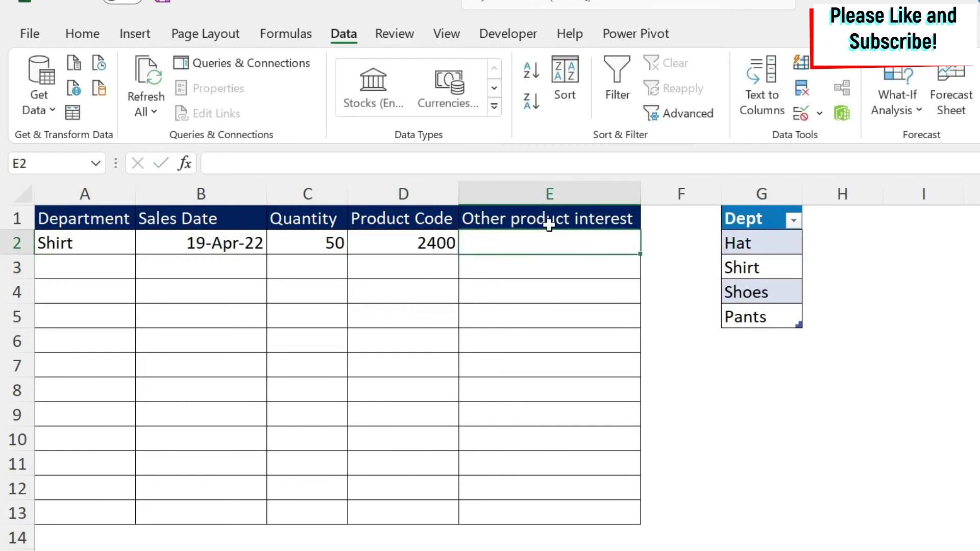
pyautogui.moveTo(565, 245)
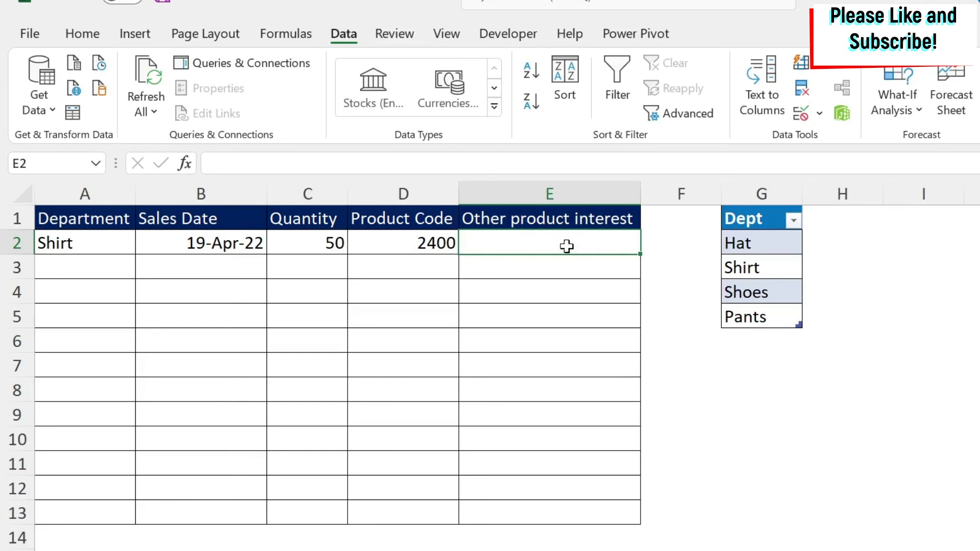
pyautogui.moveTo(552, 248)
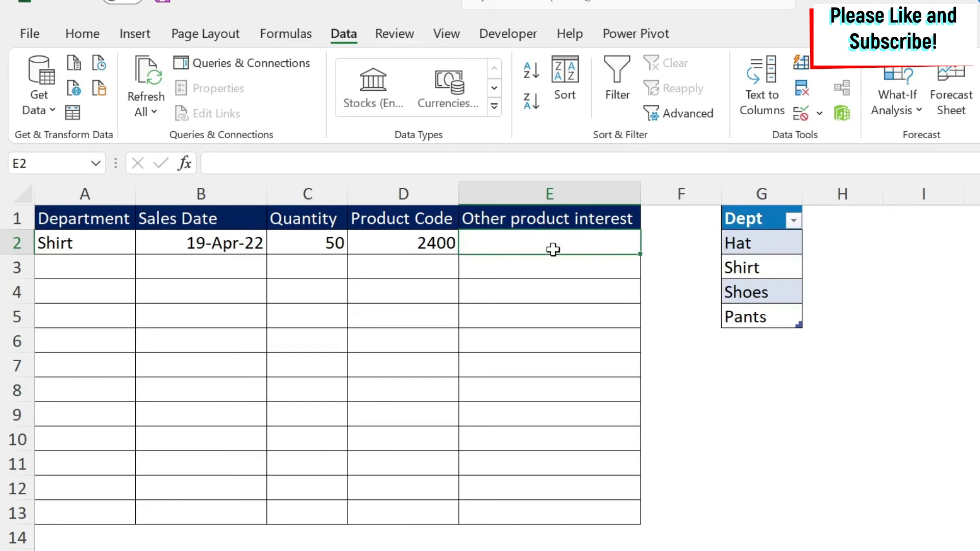
# Step: Require text longer than 10 characters in the Other product interest cell E2
pyautogui.click(802, 112)
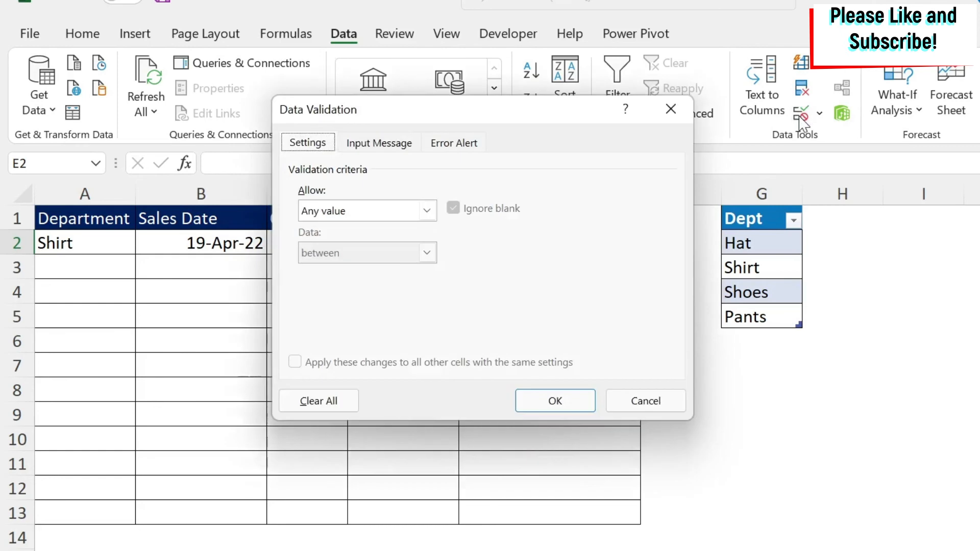
pyautogui.click(427, 211)
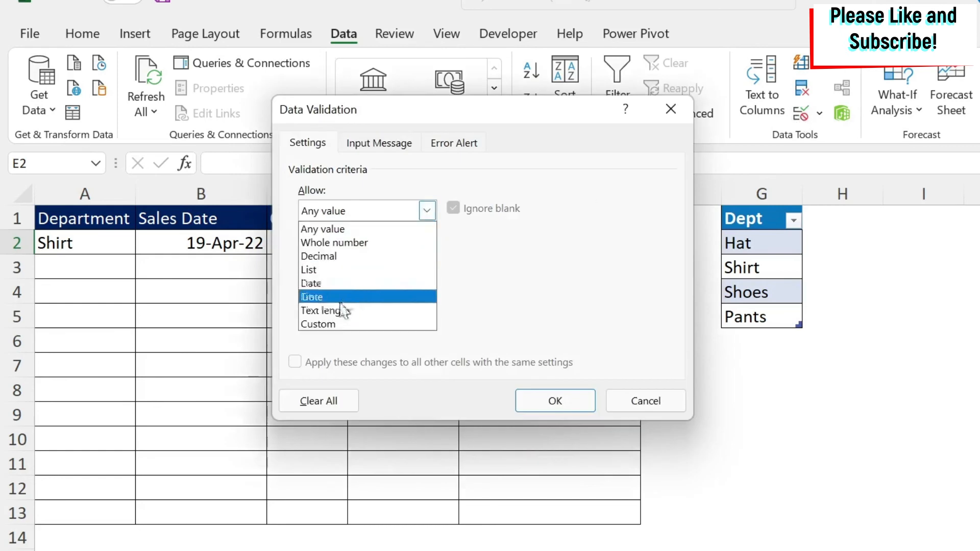
pyautogui.click(318, 311)
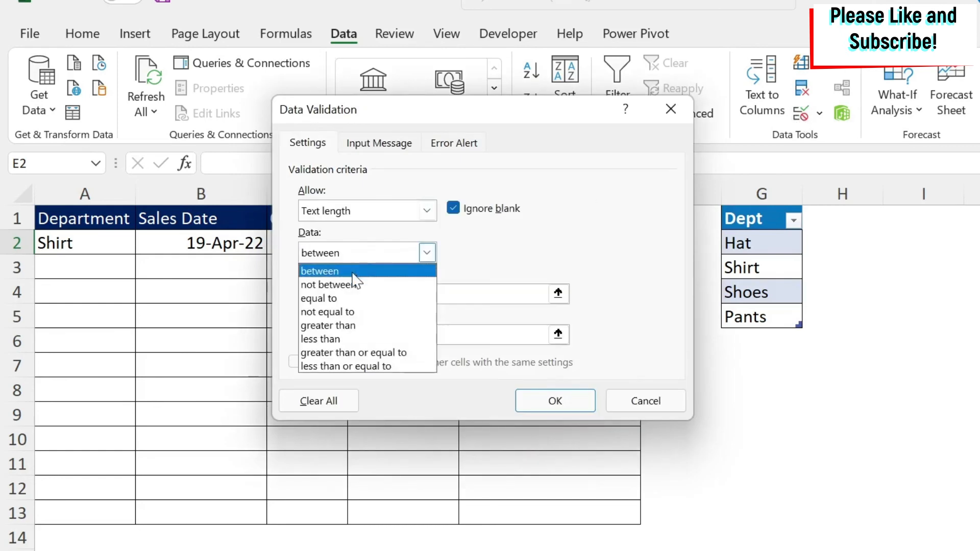
pyautogui.click(328, 326)
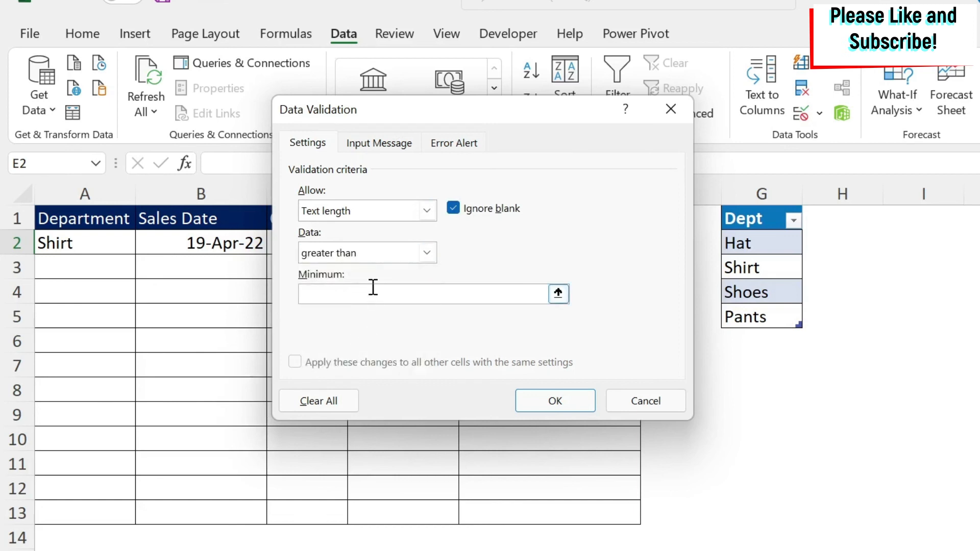
pyautogui.write('10')
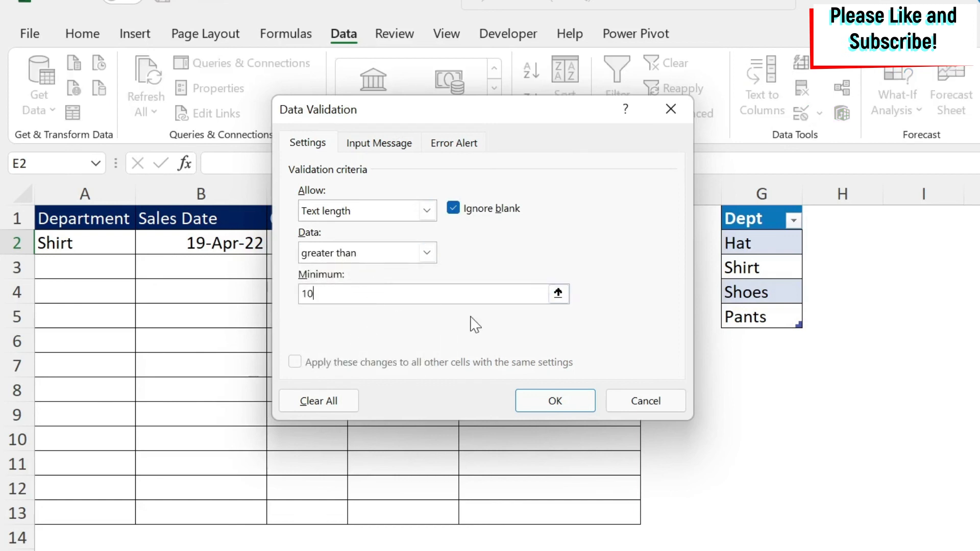
pyautogui.click(554, 400)
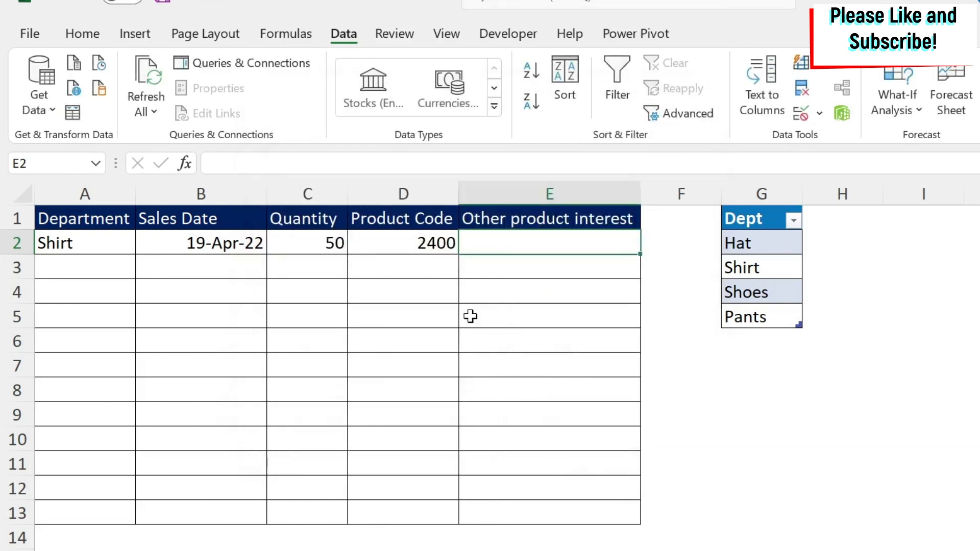
# Step: Enter the comment 'This data is great' in E2
pyautogui.write('re')
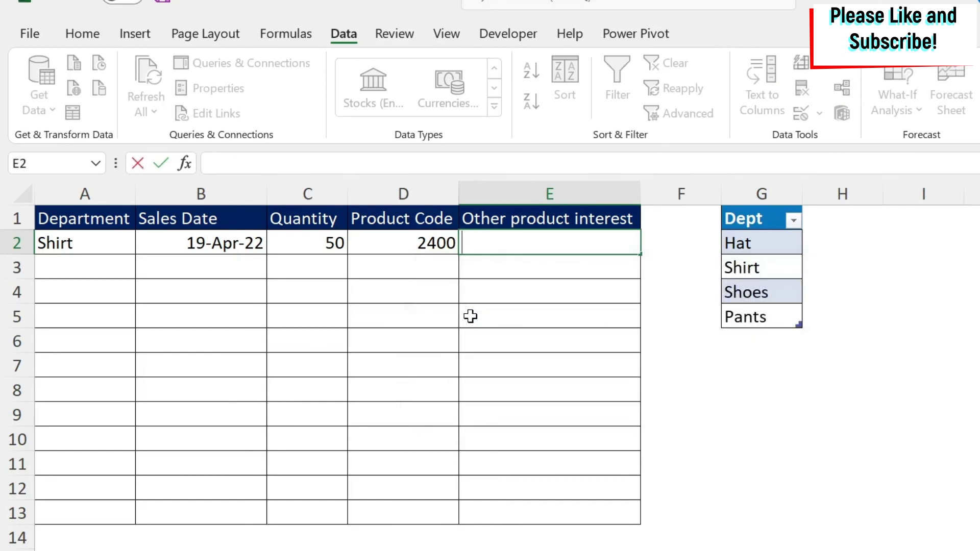
pyautogui.write('This d')
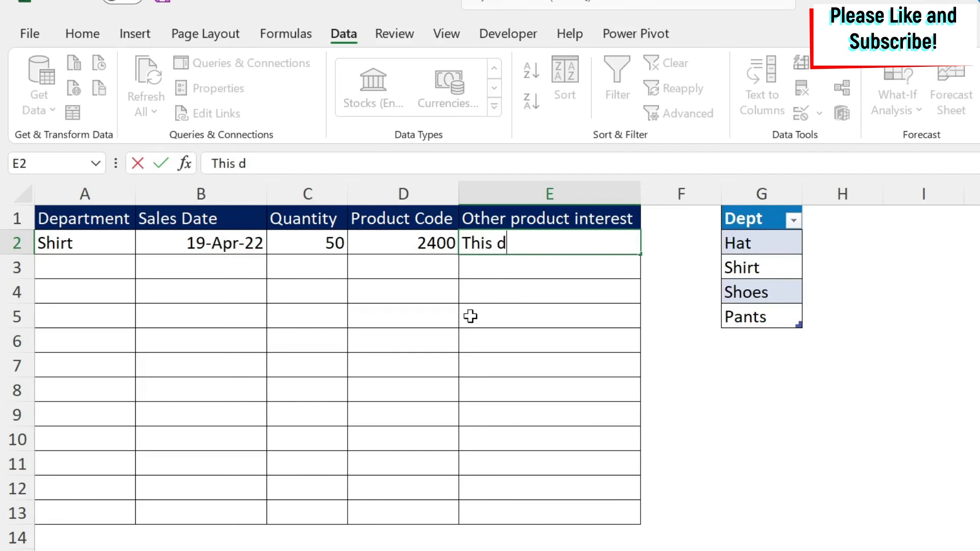
pyautogui.write('ata is great')
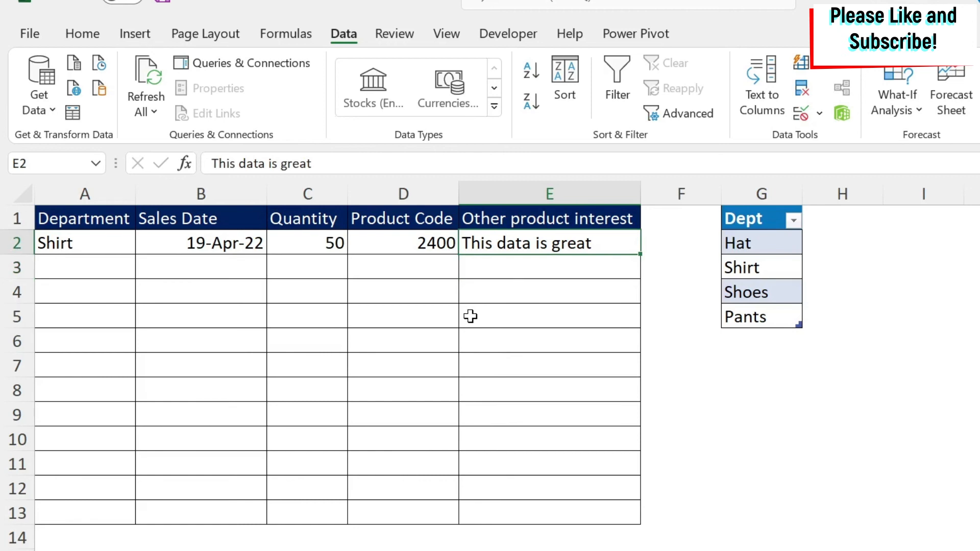
pyautogui.moveTo(434, 308)
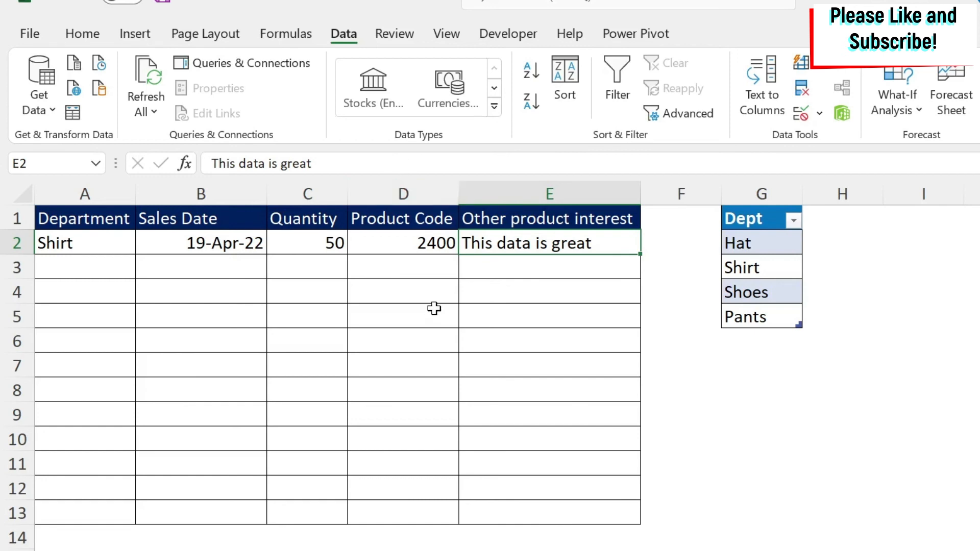
pyautogui.moveTo(94, 279)
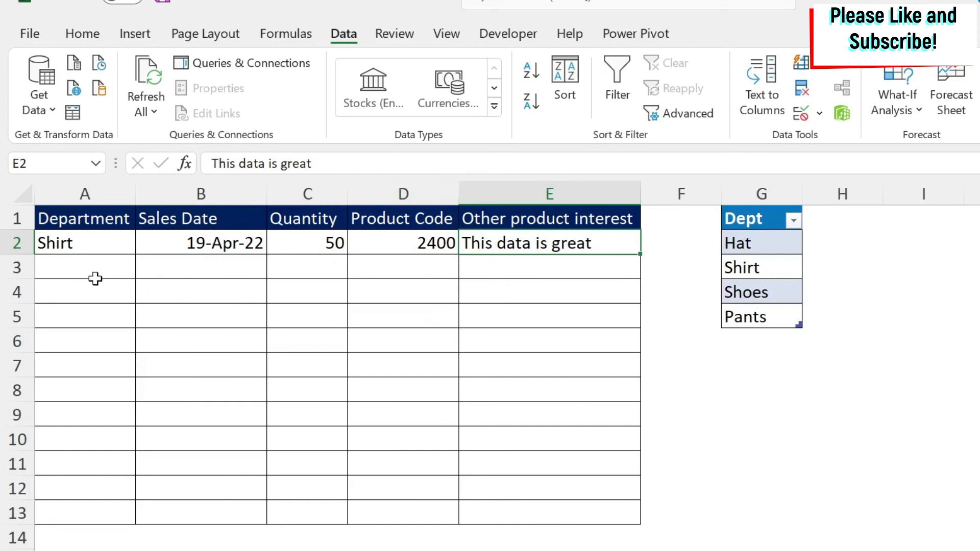
# Step: Fill row 2 down to row 5 with AutoFill, then undo it, leaving only row 2
pyautogui.click(84, 242)
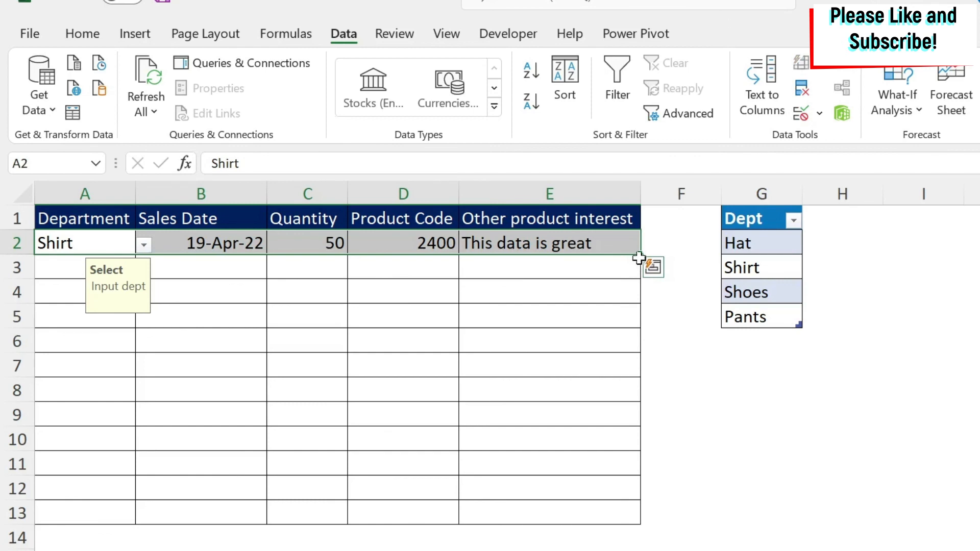
pyautogui.moveTo(638, 256); pyautogui.dragTo(638, 329)
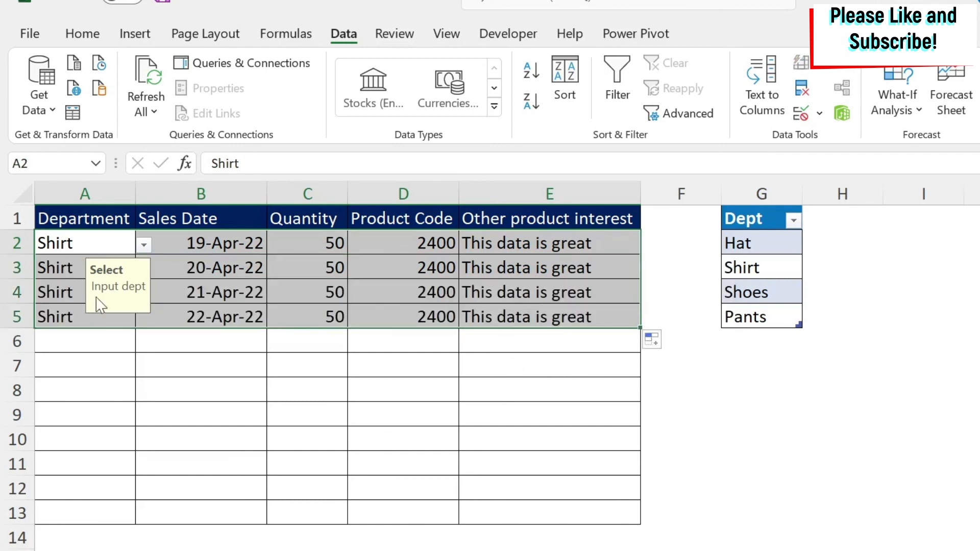
pyautogui.click(84, 316)
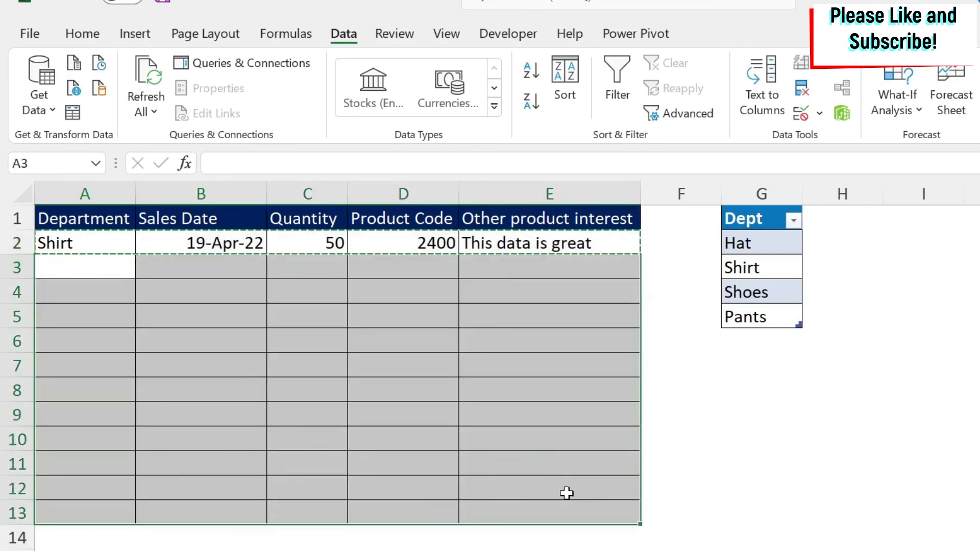
# Step: Paste Special only the validation rules onto rows 3–13 and check row 11's department dropdown
pyautogui.click(82, 33)
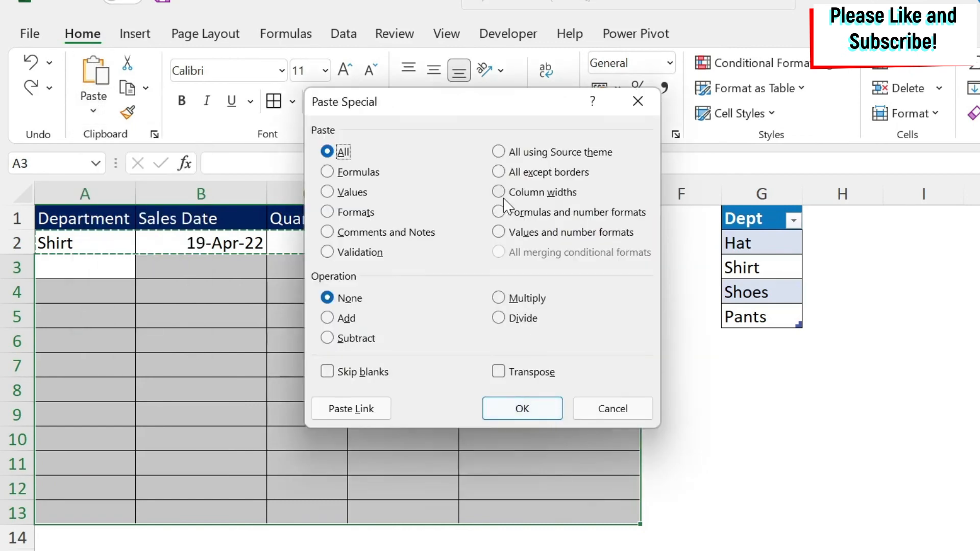
pyautogui.click(327, 252)
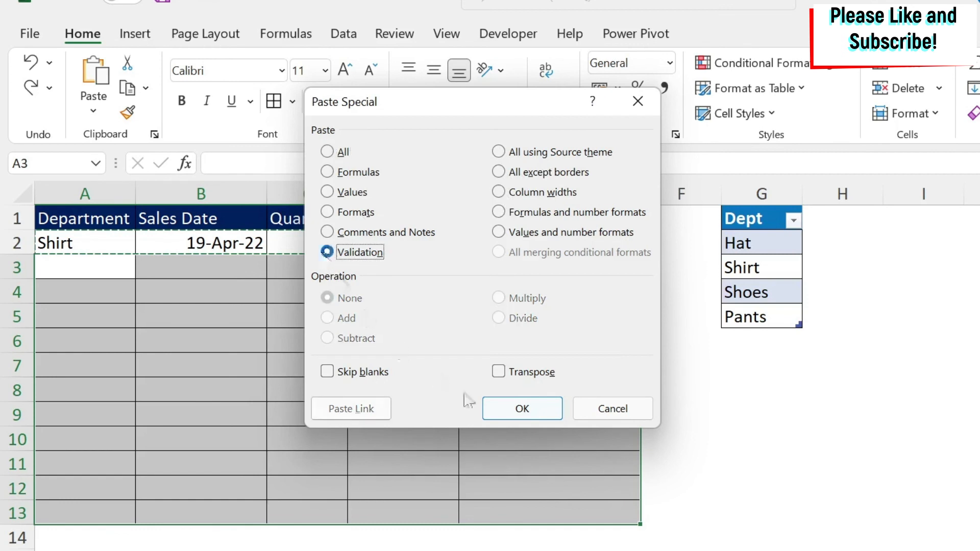
pyautogui.click(521, 408)
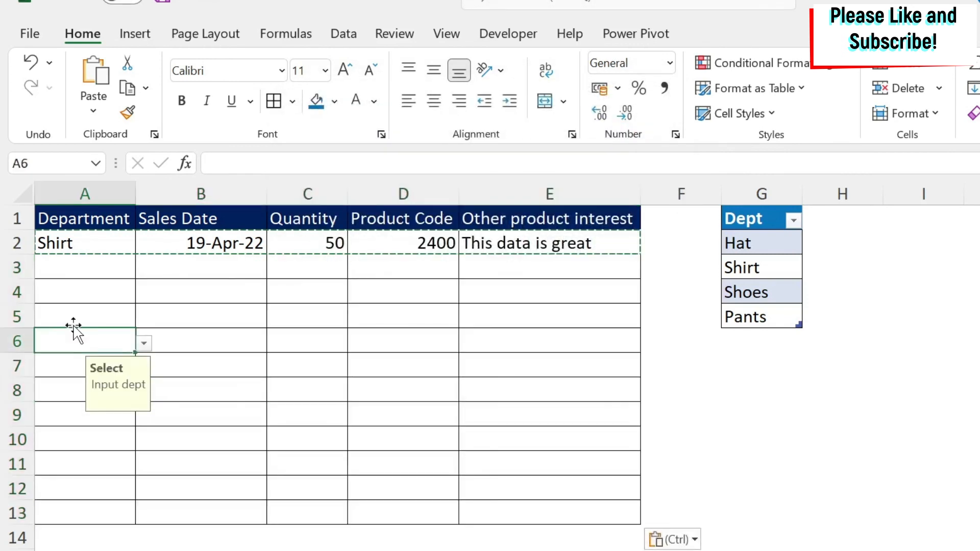
pyautogui.click(84, 464)
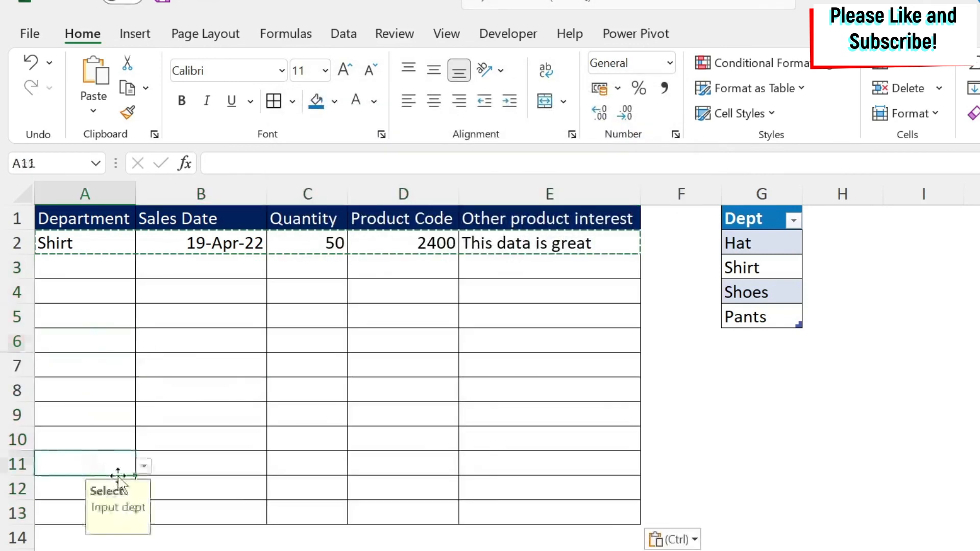